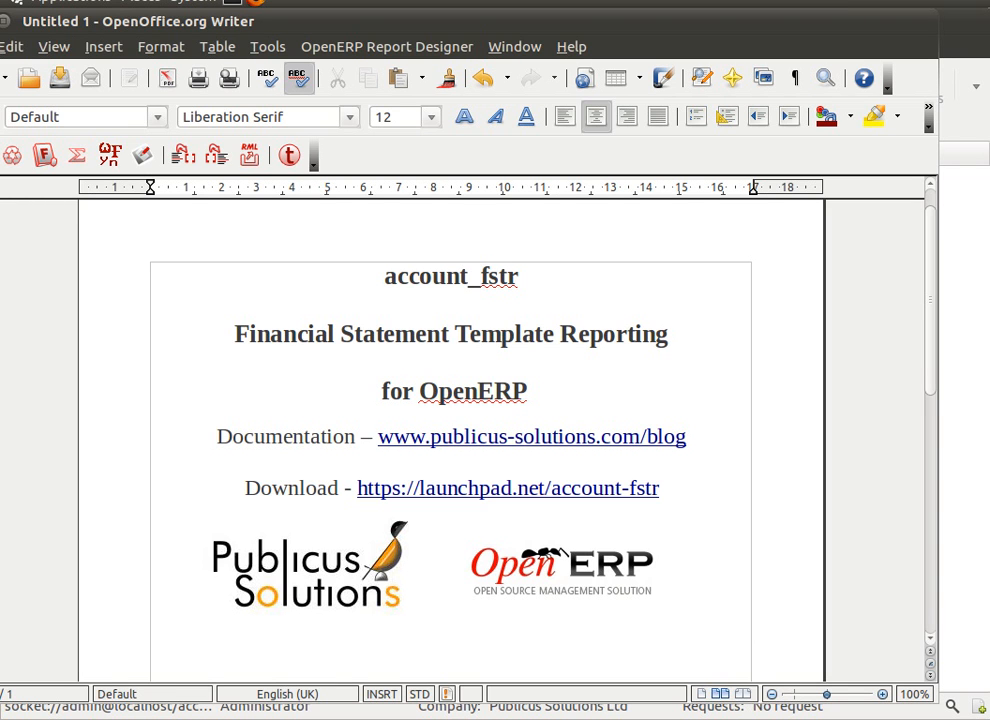
Step: Navigate Accounting > Reporting > Legal Reports > Accounting Reports and choose the Profit And Loss report
left_click(452, 414)
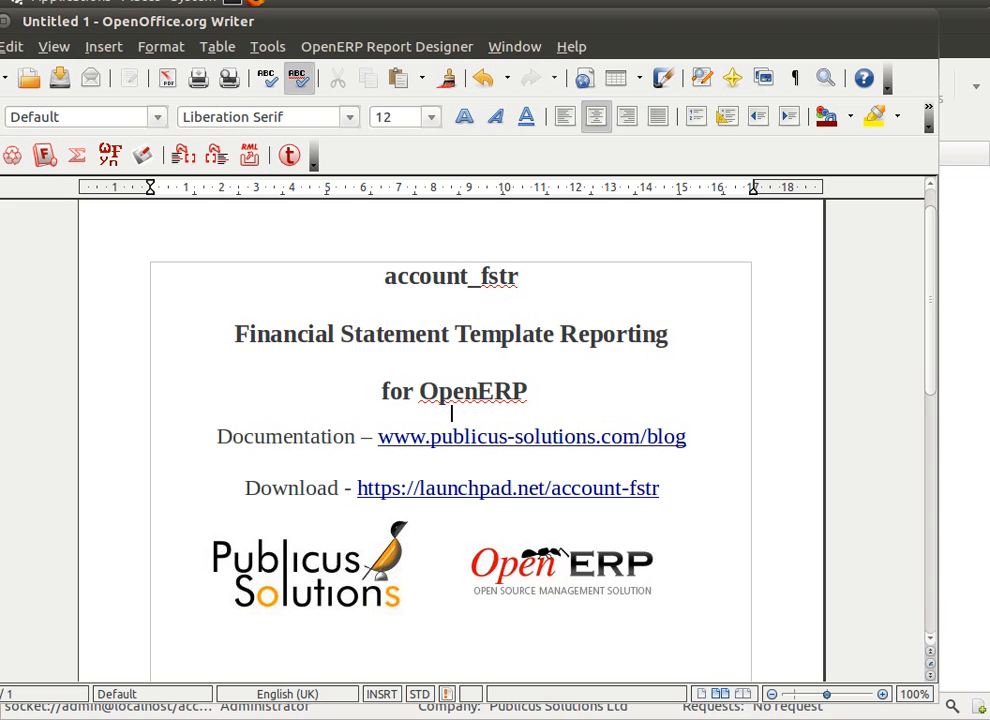
mouse_move(712, 406)
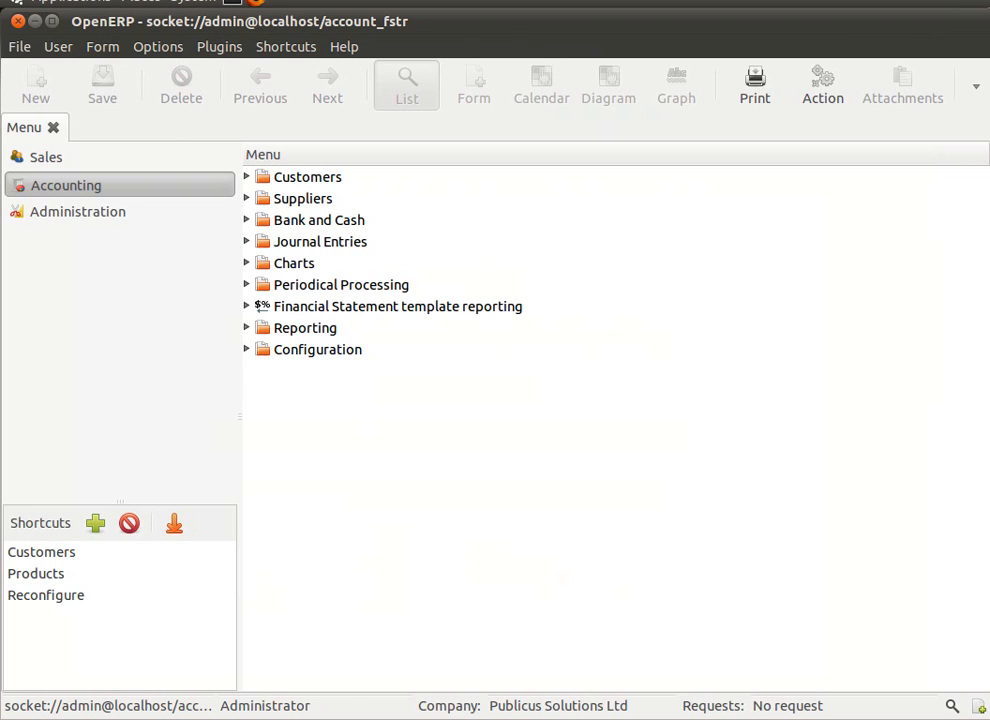
mouse_move(408, 434)
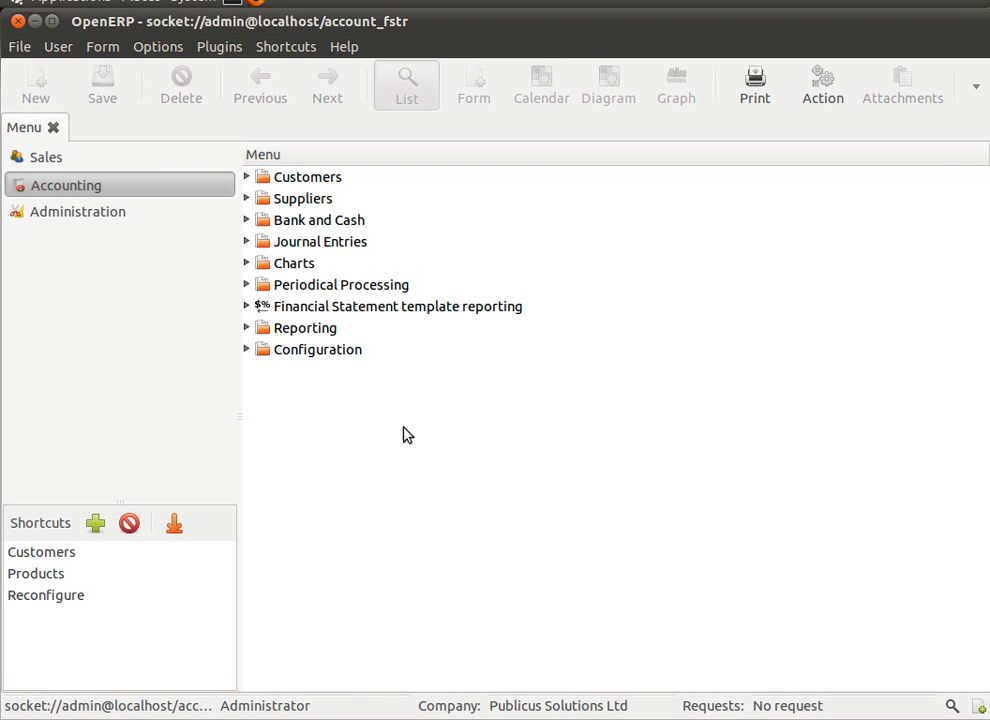
mouse_move(298, 352)
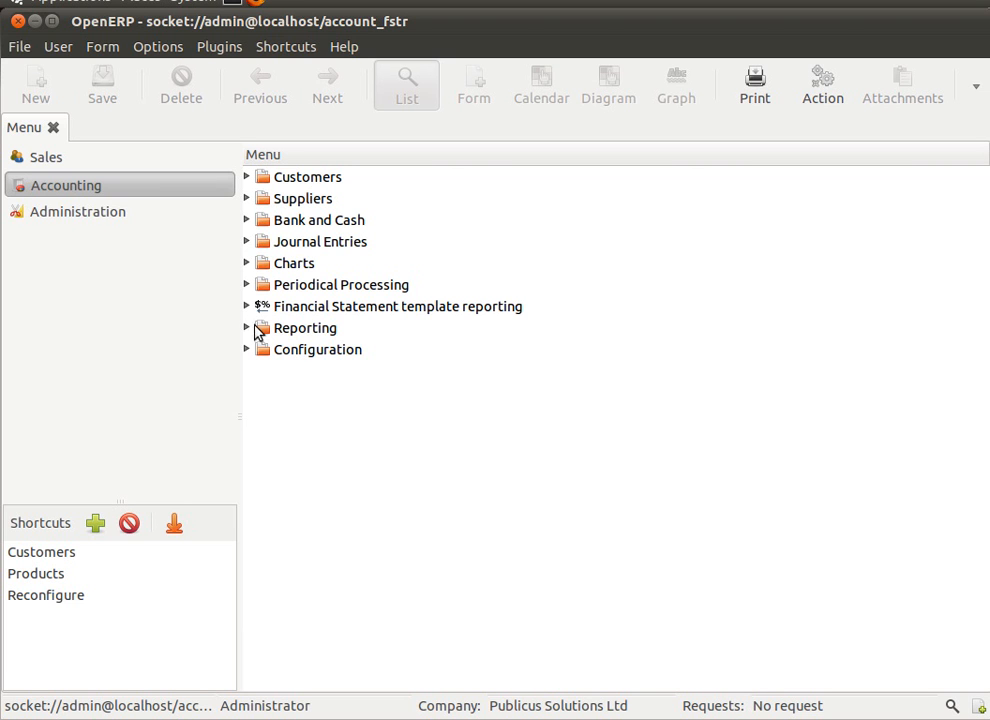
left_click(248, 328)
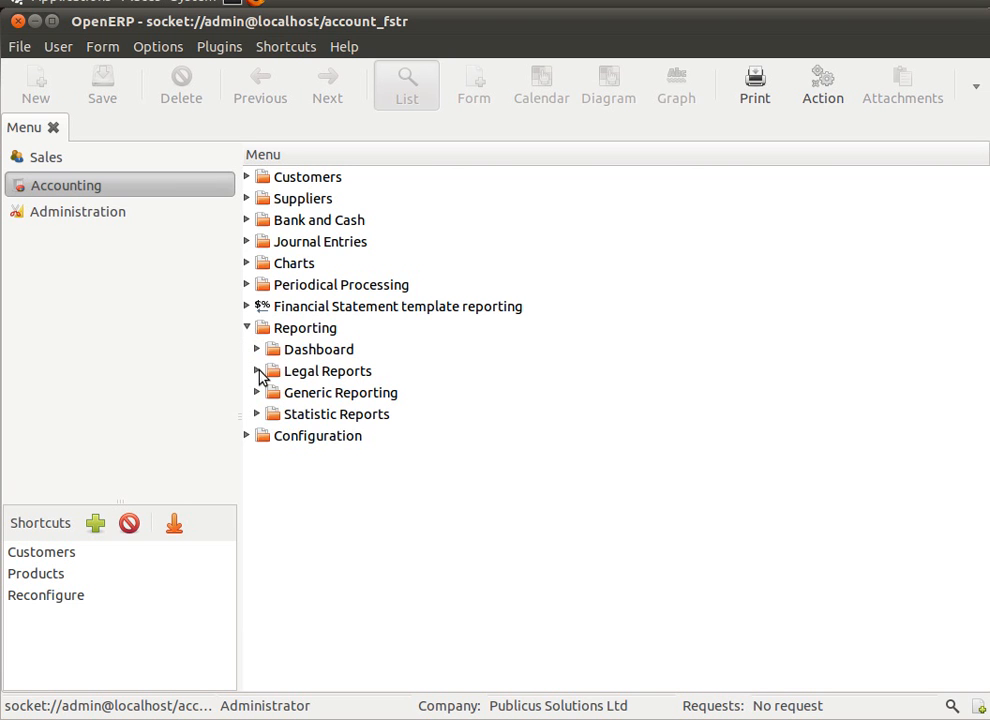
left_click(256, 370)
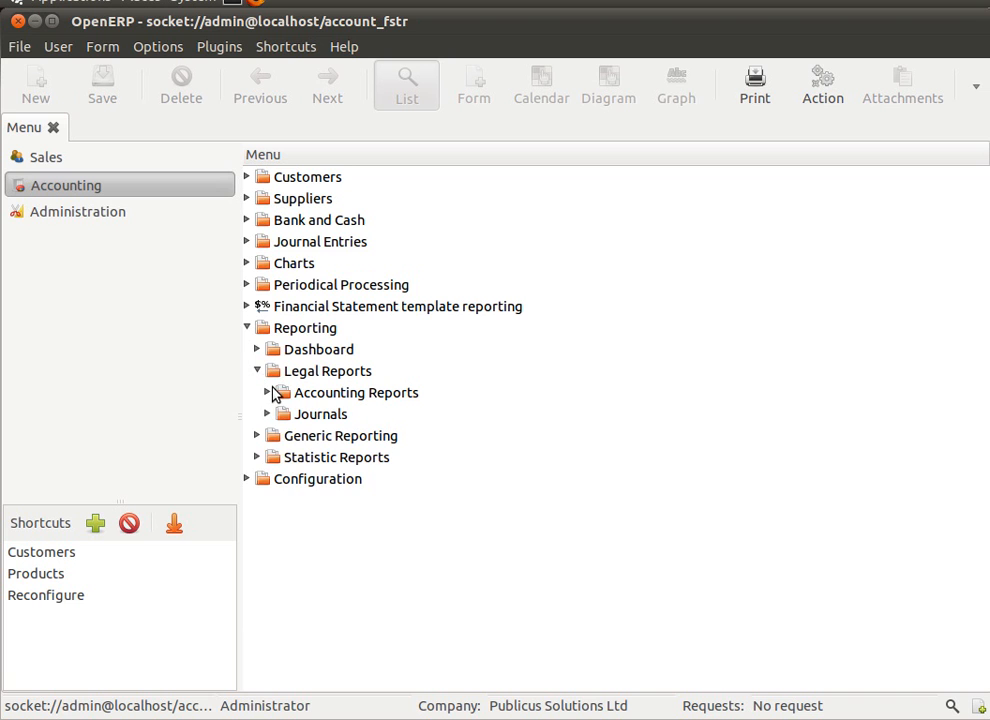
left_click(268, 392)
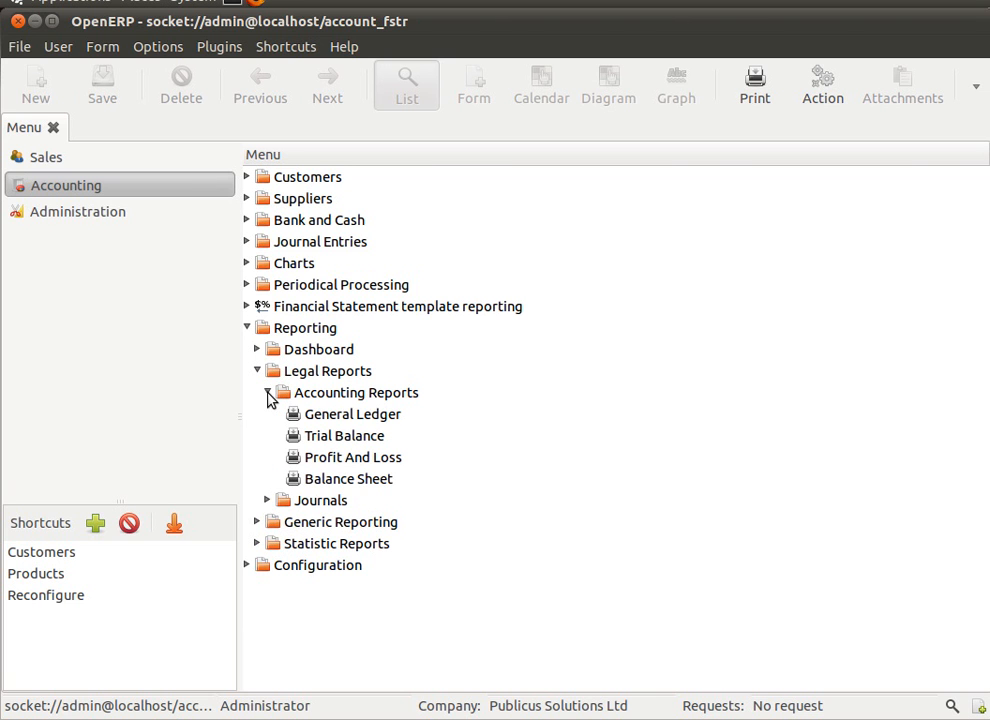
left_click(356, 392)
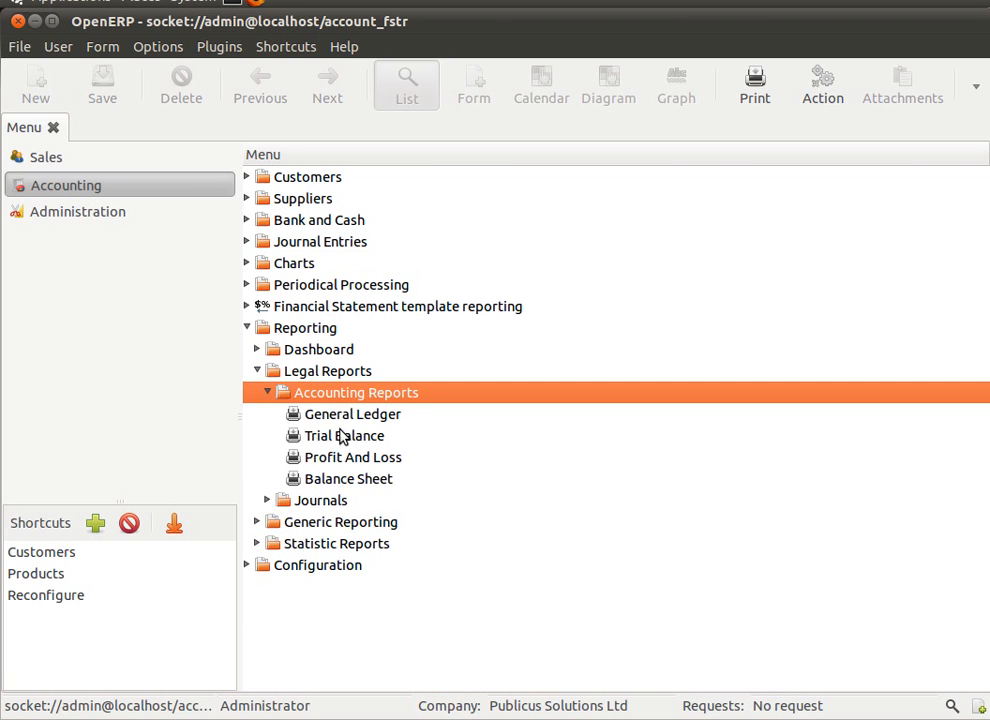
left_click(354, 456)
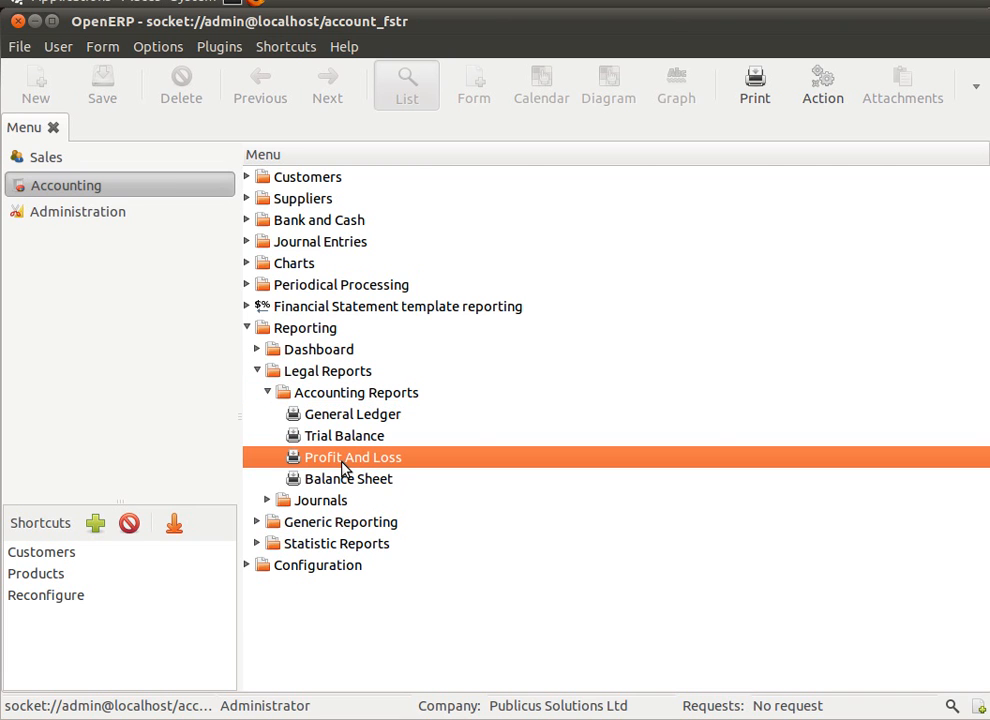
mouse_move(344, 472)
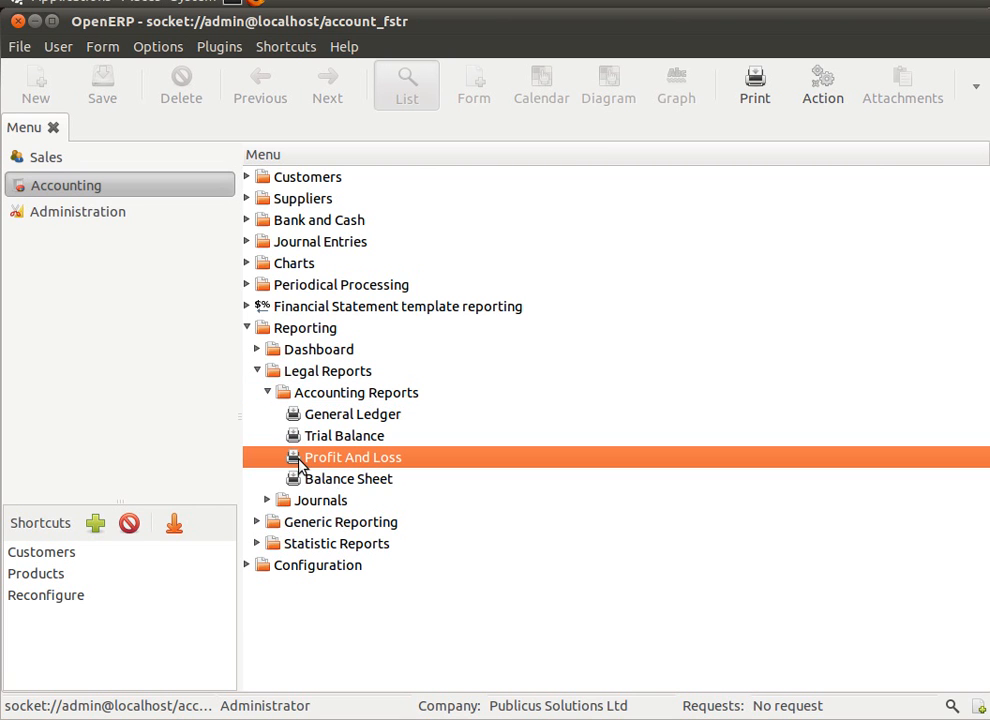
double_click(352, 456)
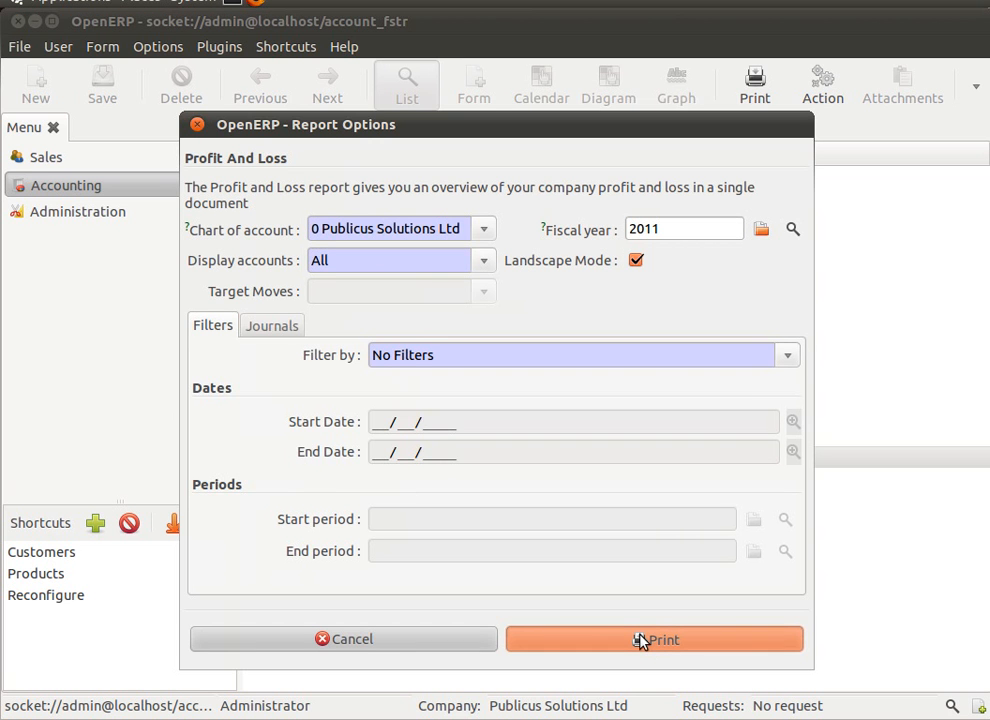
left_click(656, 640)
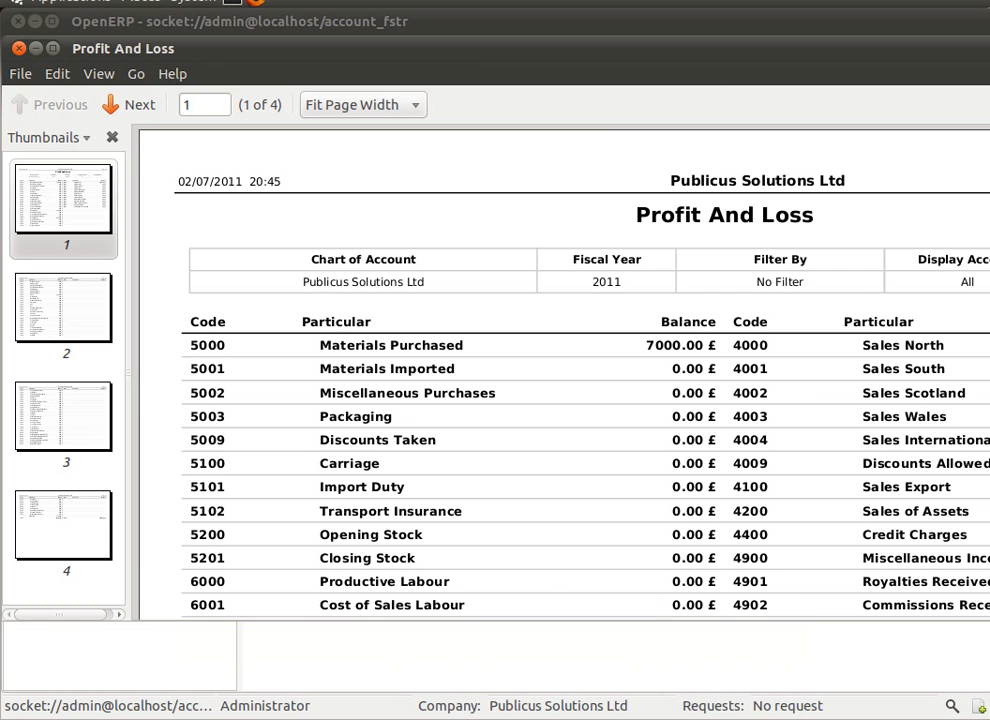
left_click(968, 42)
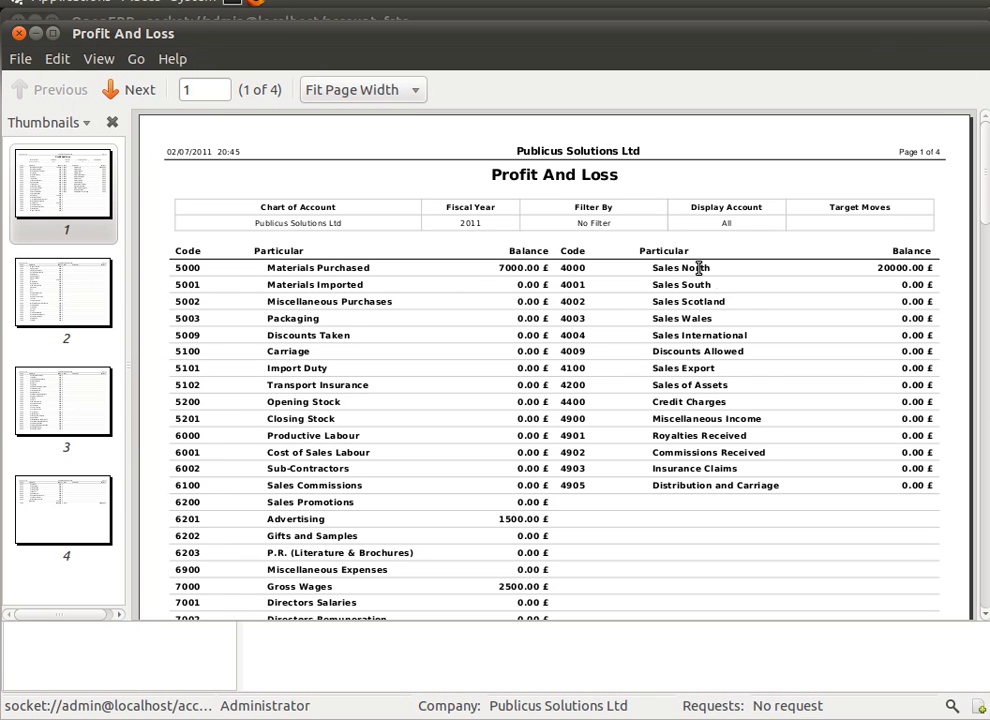
mouse_move(790, 376)
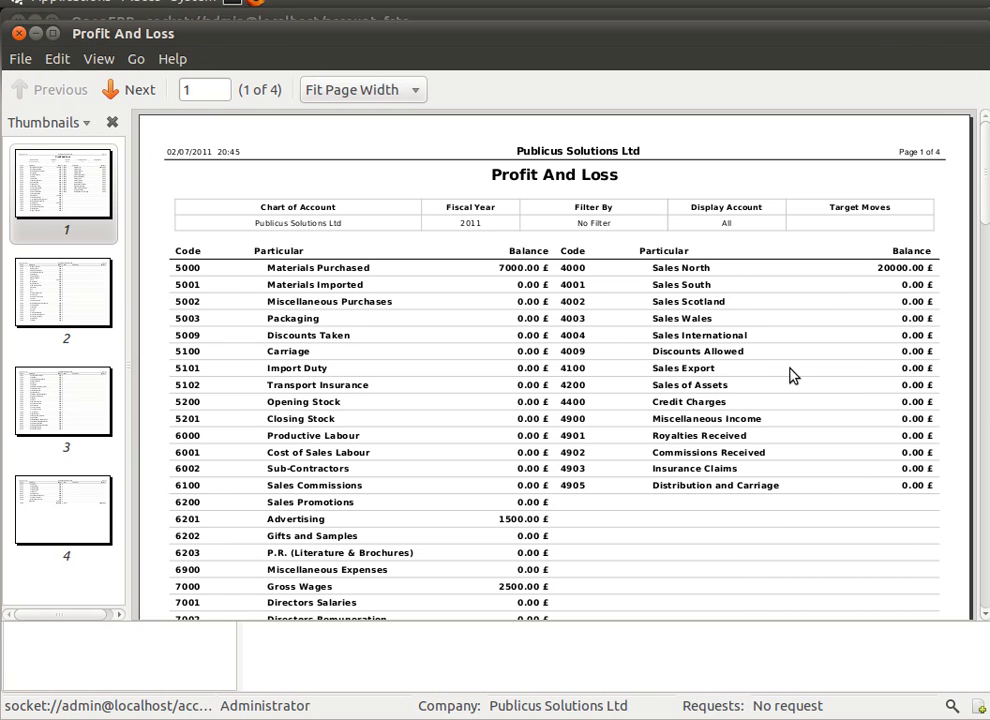
mouse_move(256, 256)
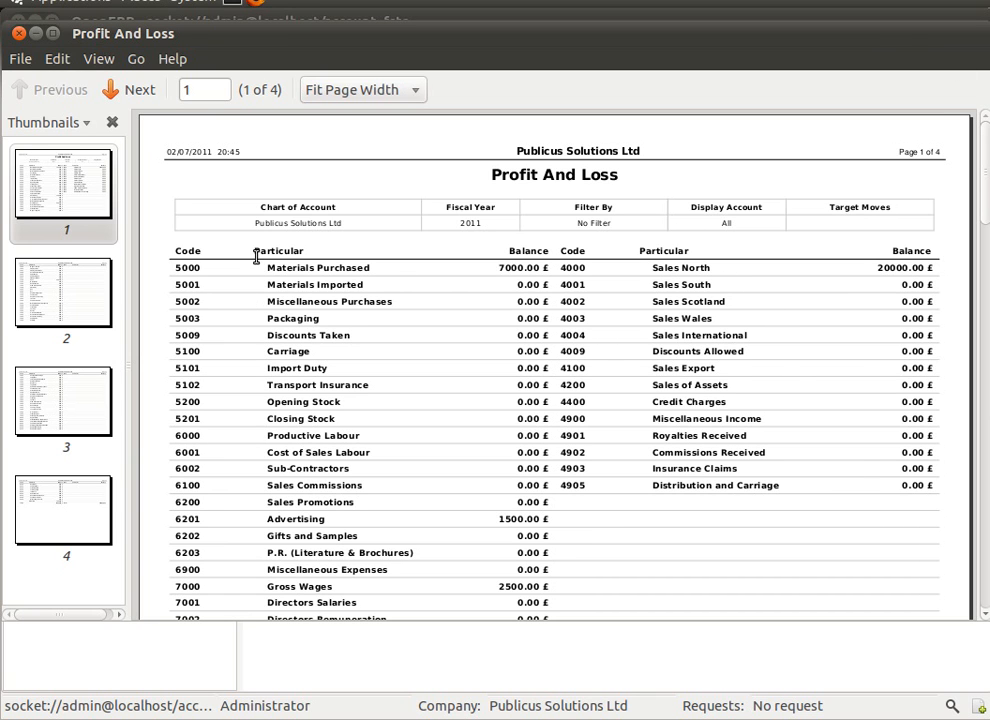
mouse_move(176, 270)
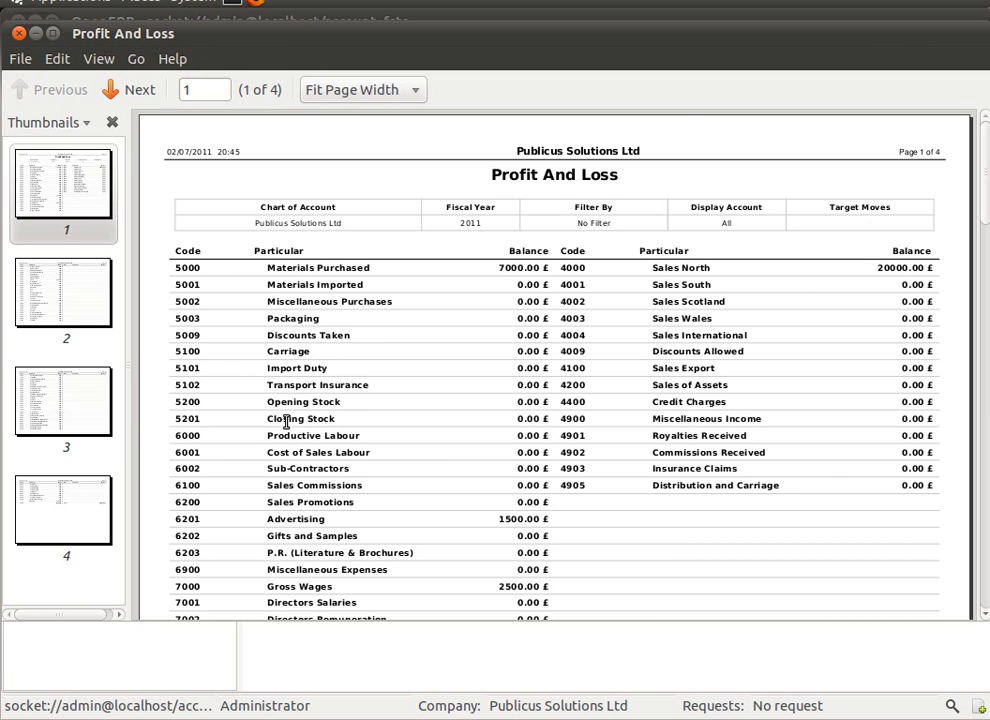
mouse_move(368, 364)
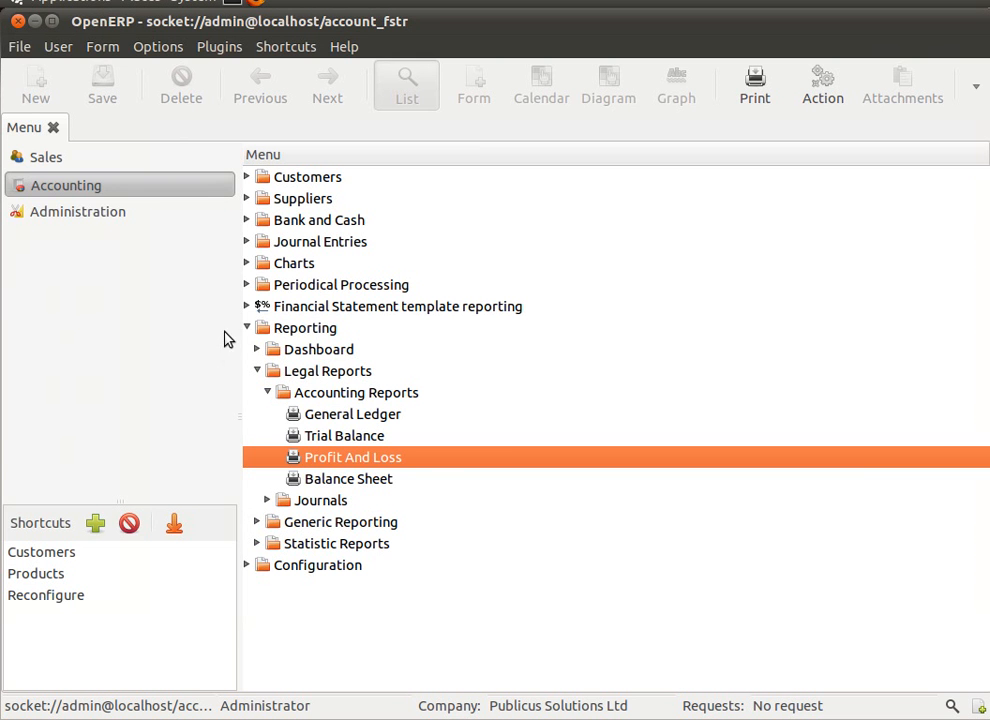
Step: Launch the Financial Statement template print preview for 01/2011–07/2011
left_click(248, 328)
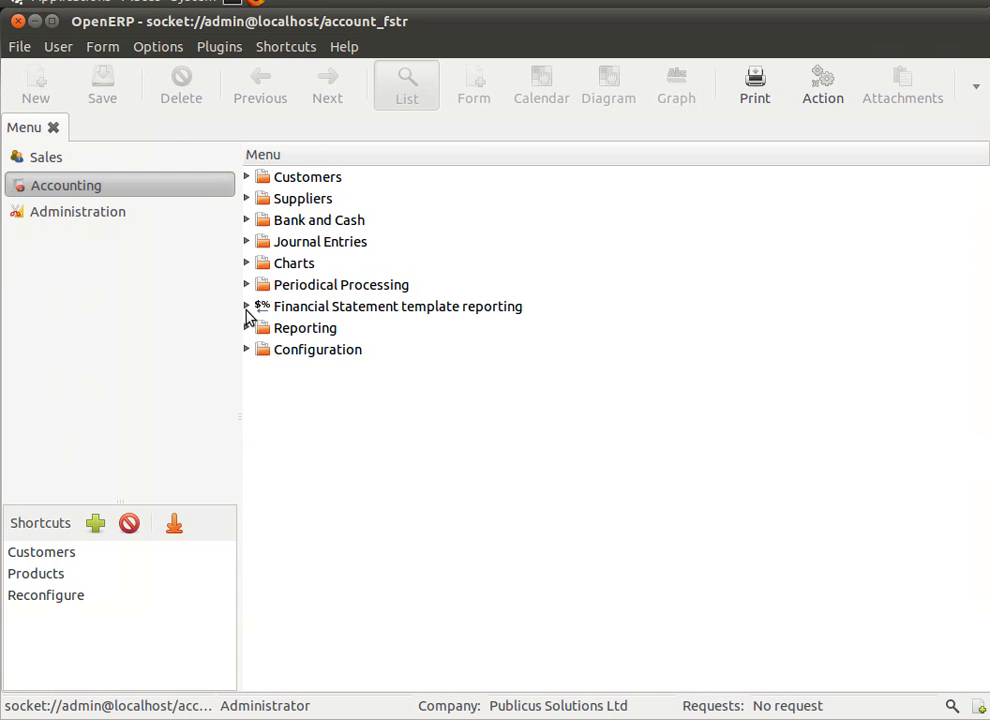
left_click(248, 306)
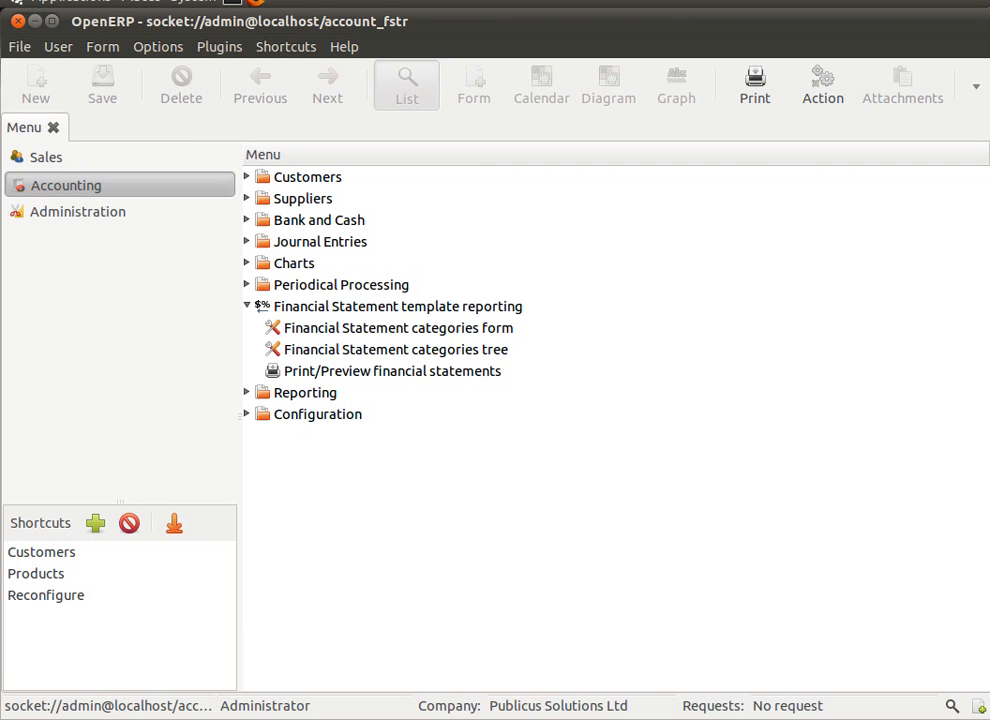
double_click(392, 370)
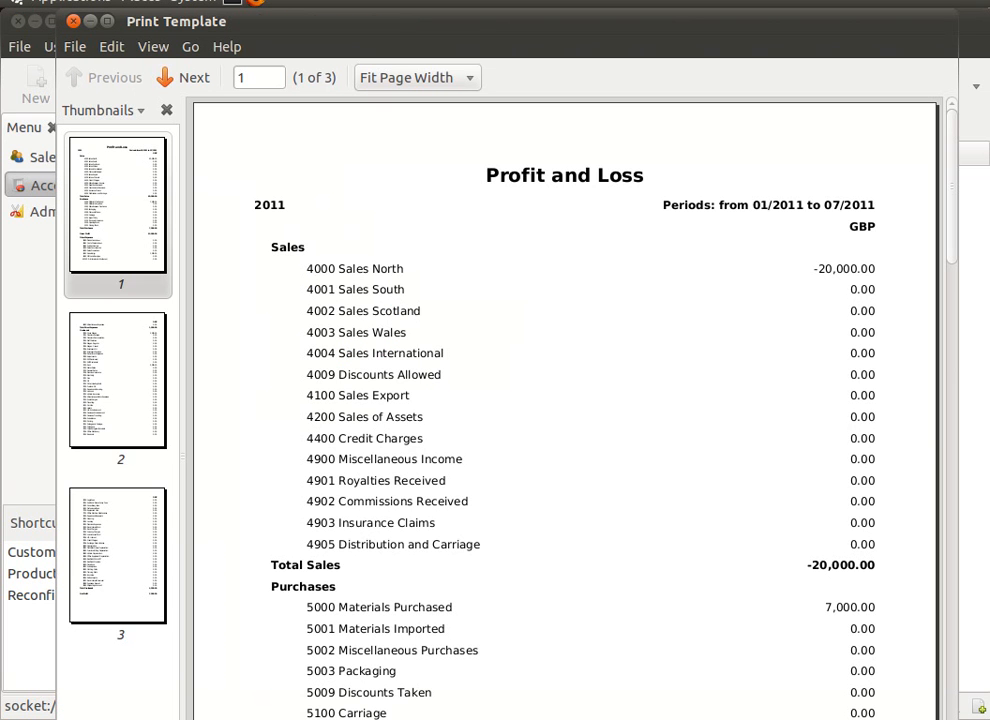
mouse_move(590, 348)
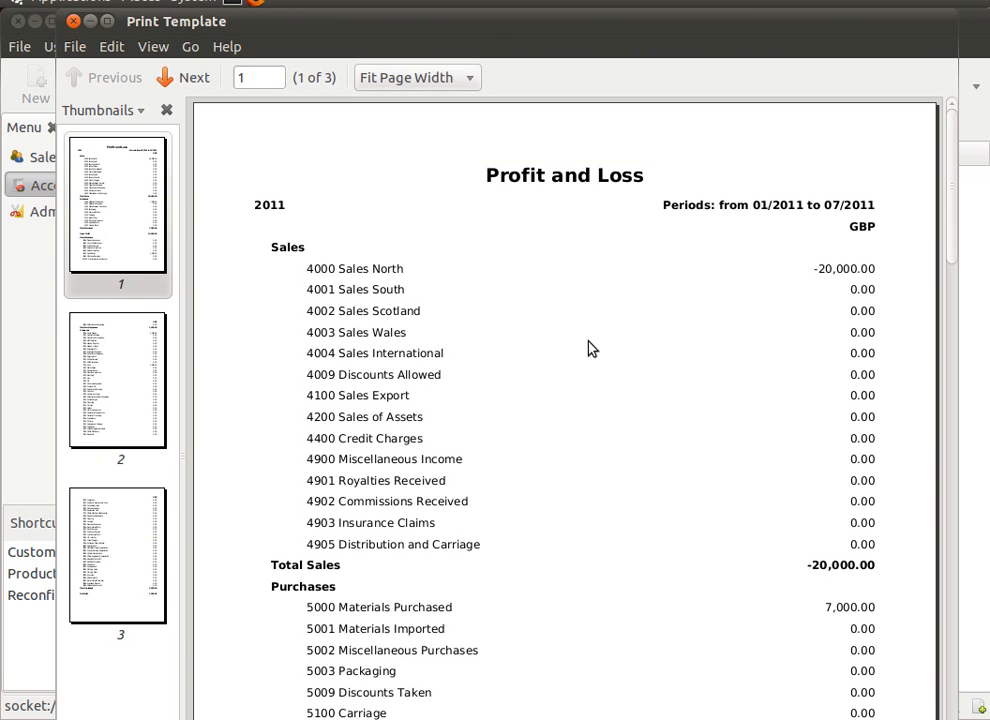
mouse_move(488, 178)
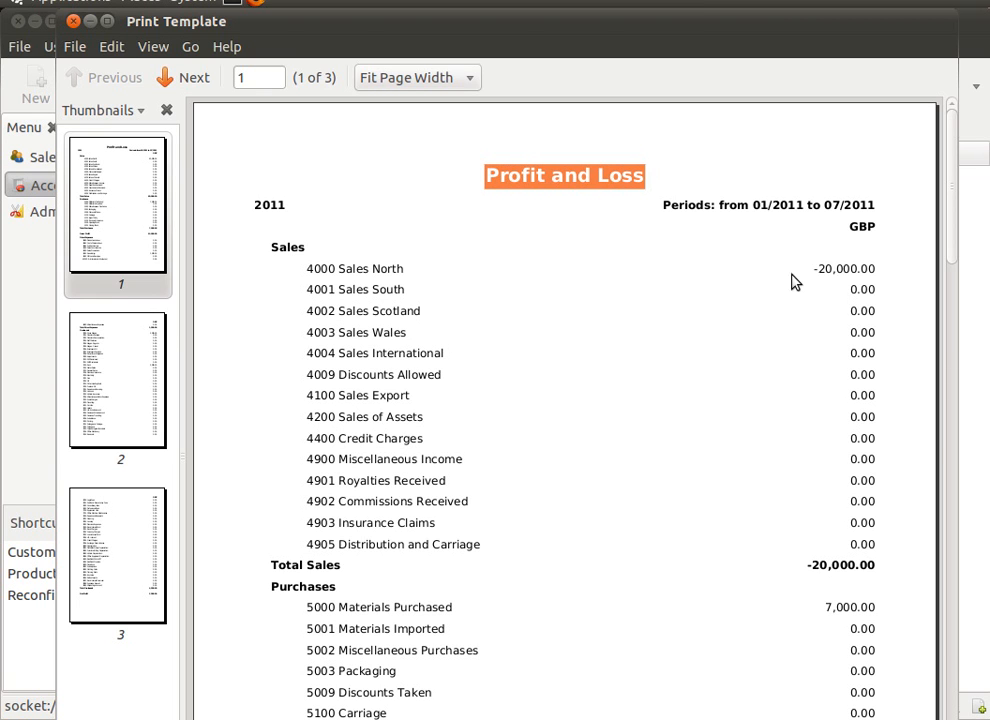
mouse_move(290, 264)
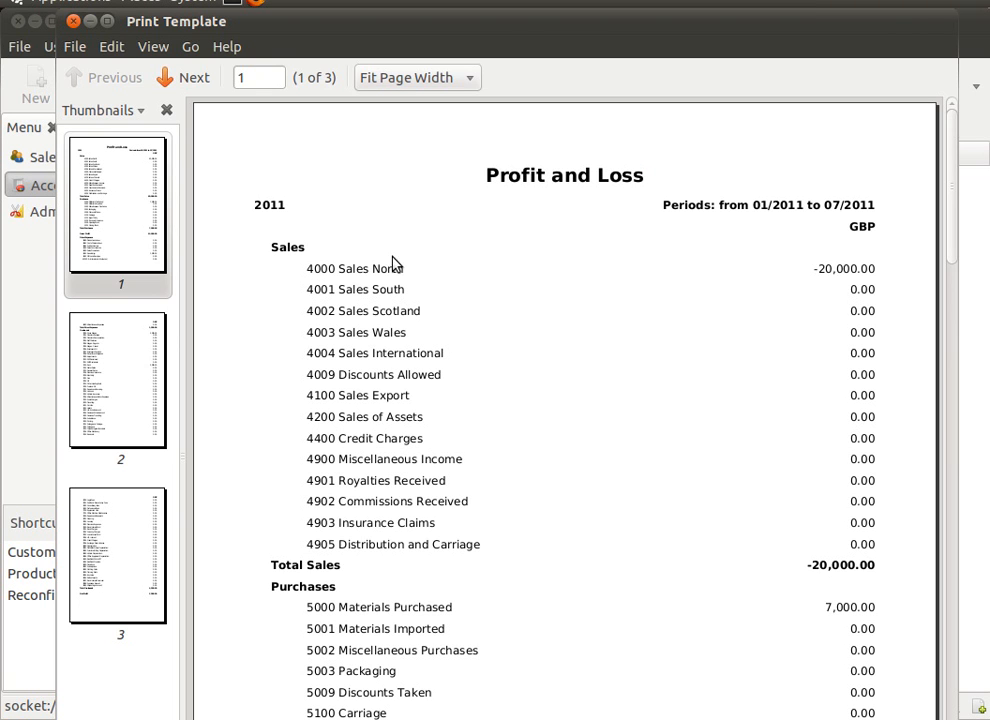
mouse_move(378, 340)
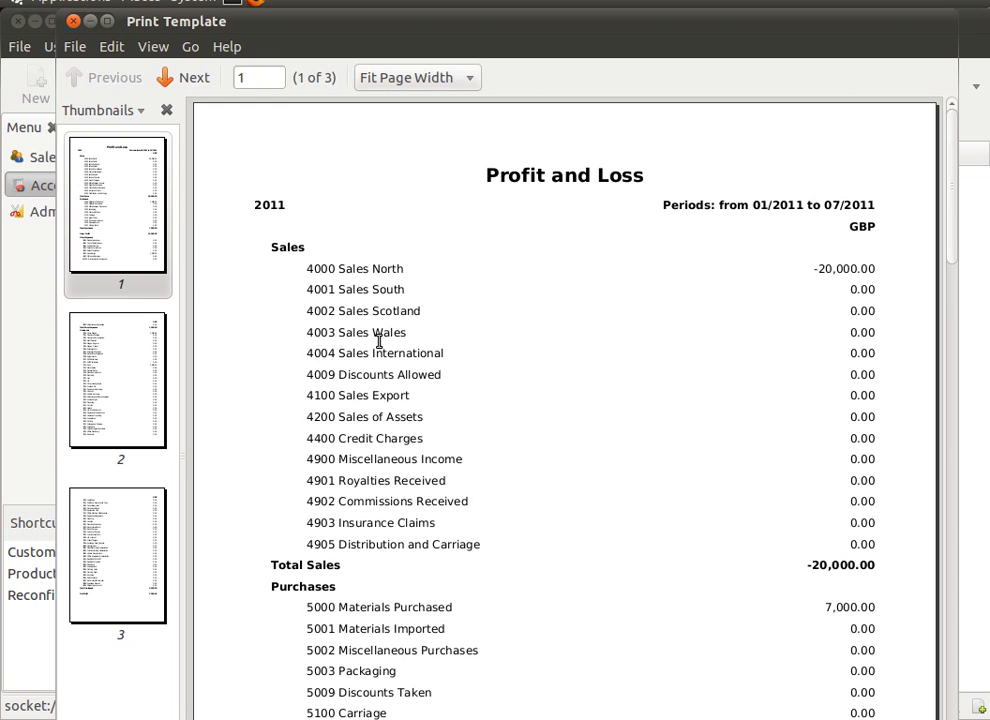
Step: Review the preview down to page 3, ending at Total Overheads 4,500.00 and Net Profit -7,000.00
scroll("down", 3)
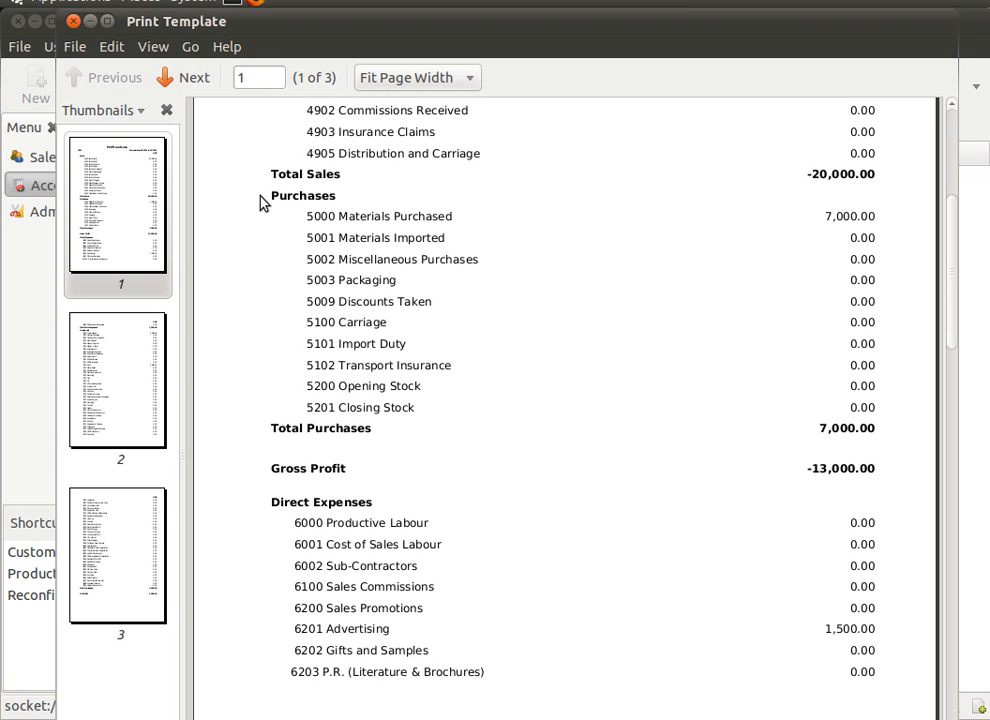
scroll("down", 3)
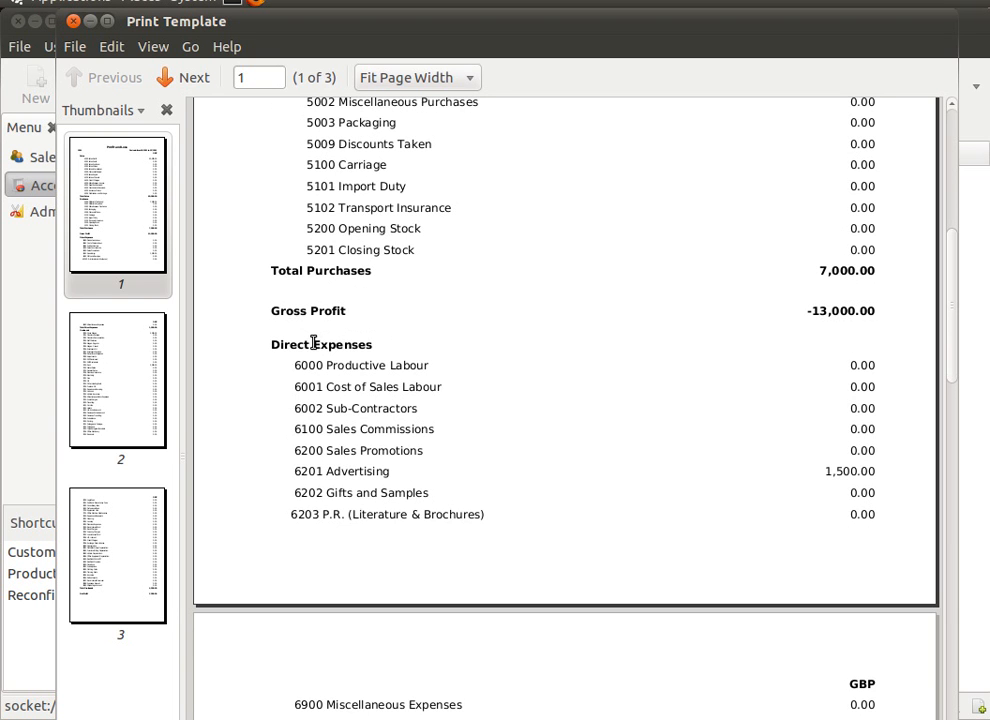
left_click(184, 76)
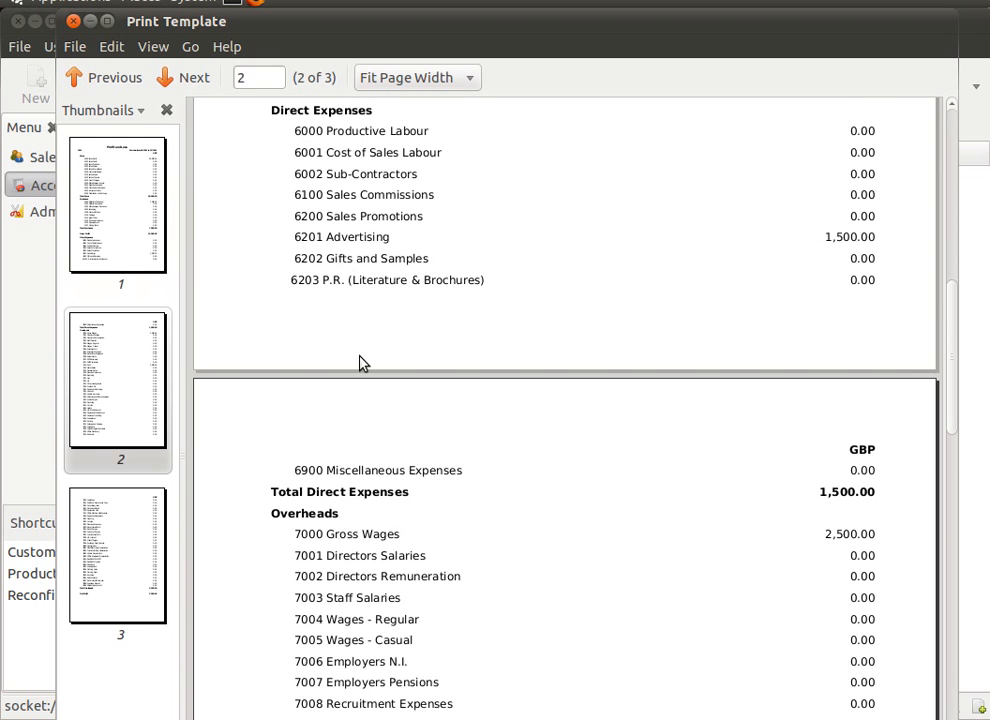
scroll("down", 3)
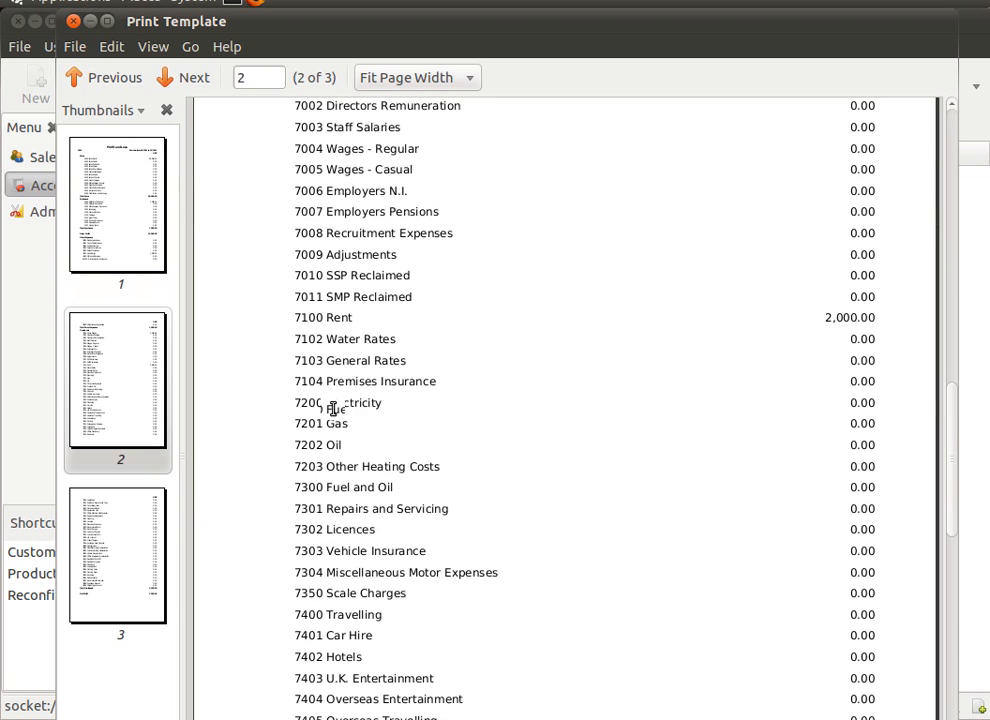
left_click(182, 76)
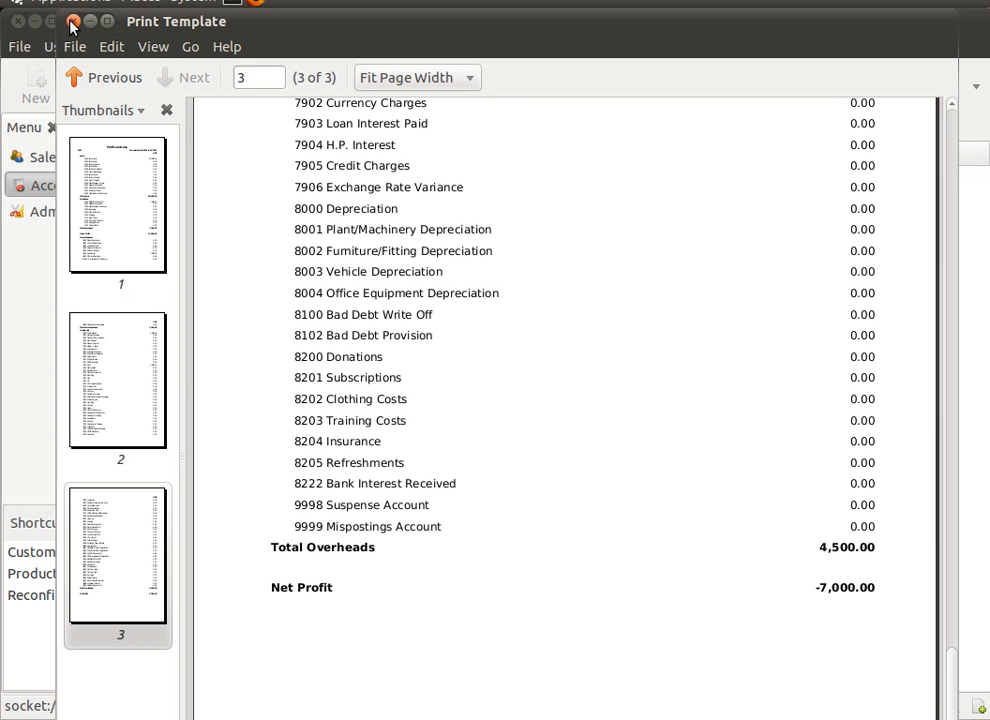
Step: Close the preview and start a new Financial Statement category record
left_click(72, 24)
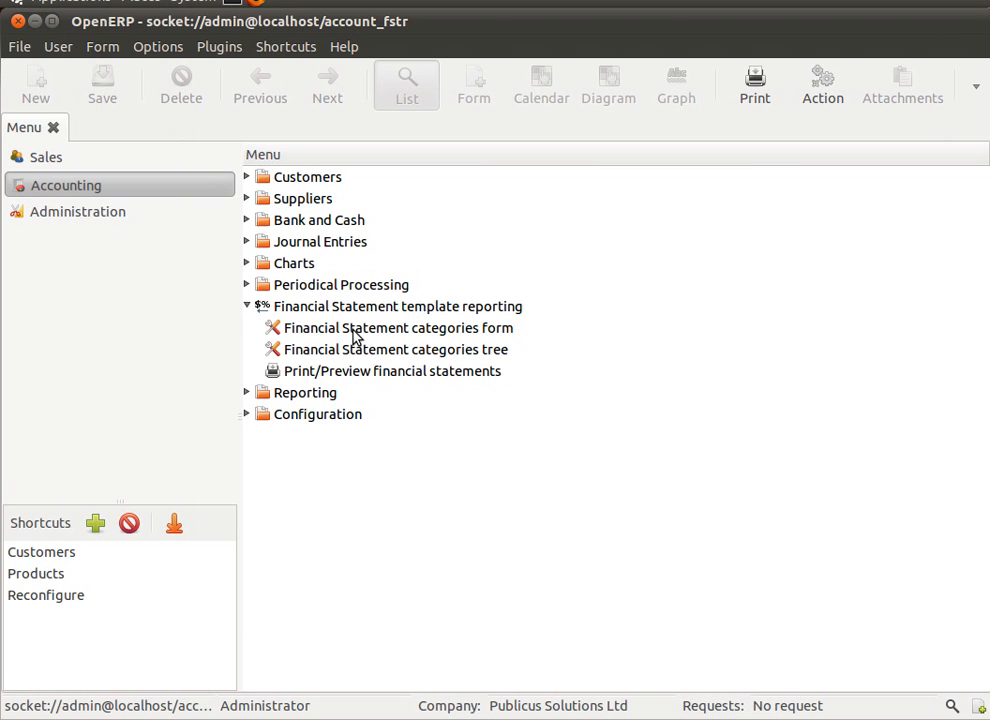
left_click(398, 328)
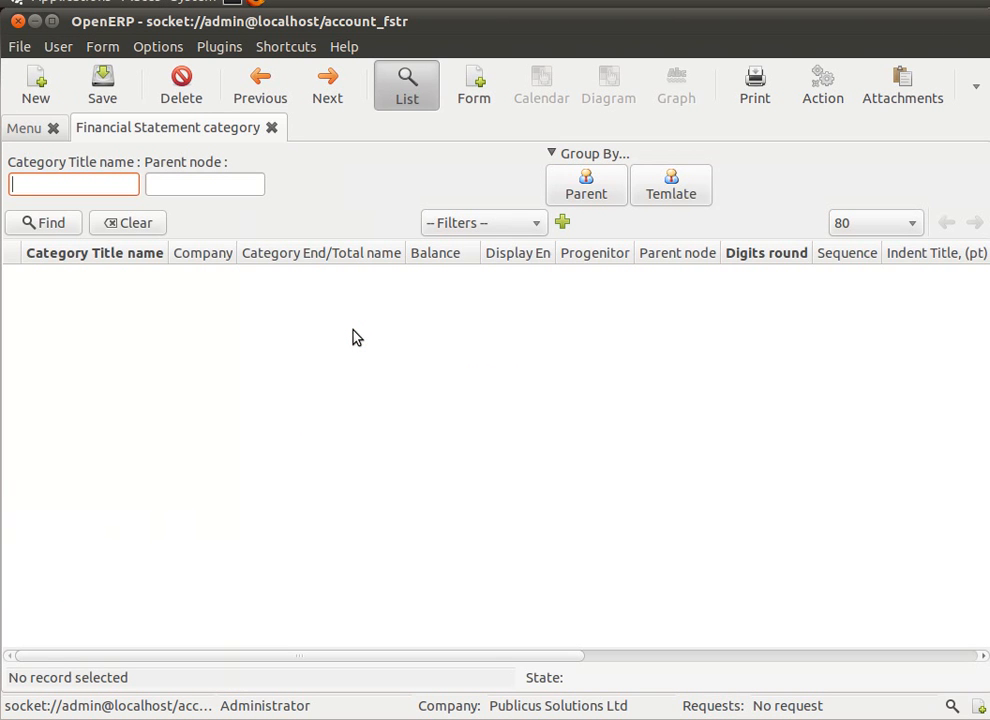
mouse_move(36, 84)
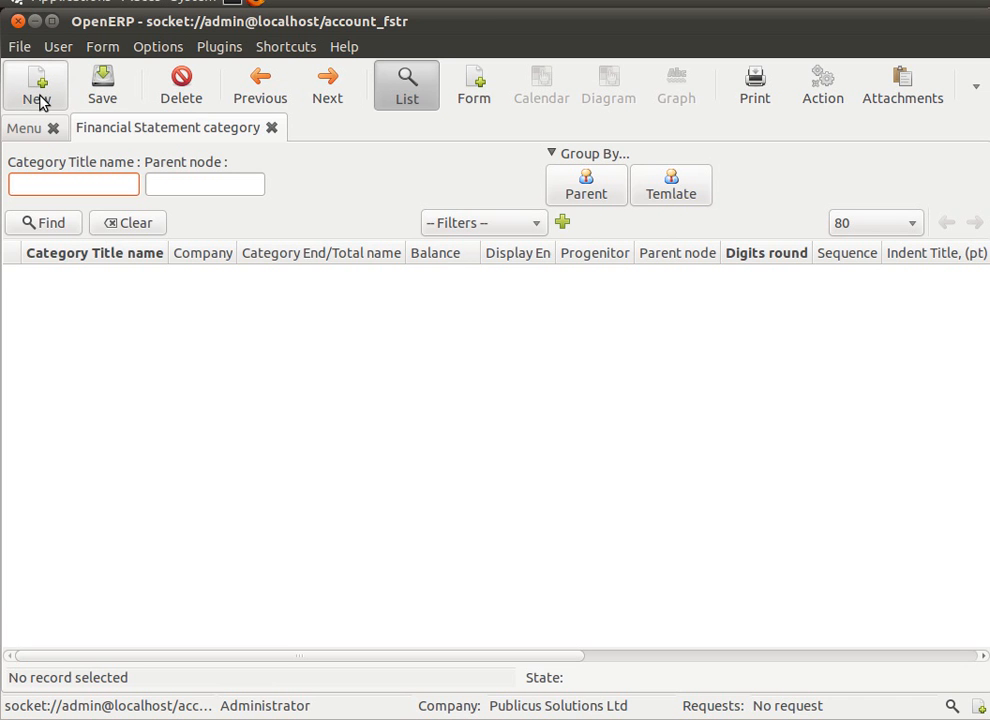
left_click(72, 184)
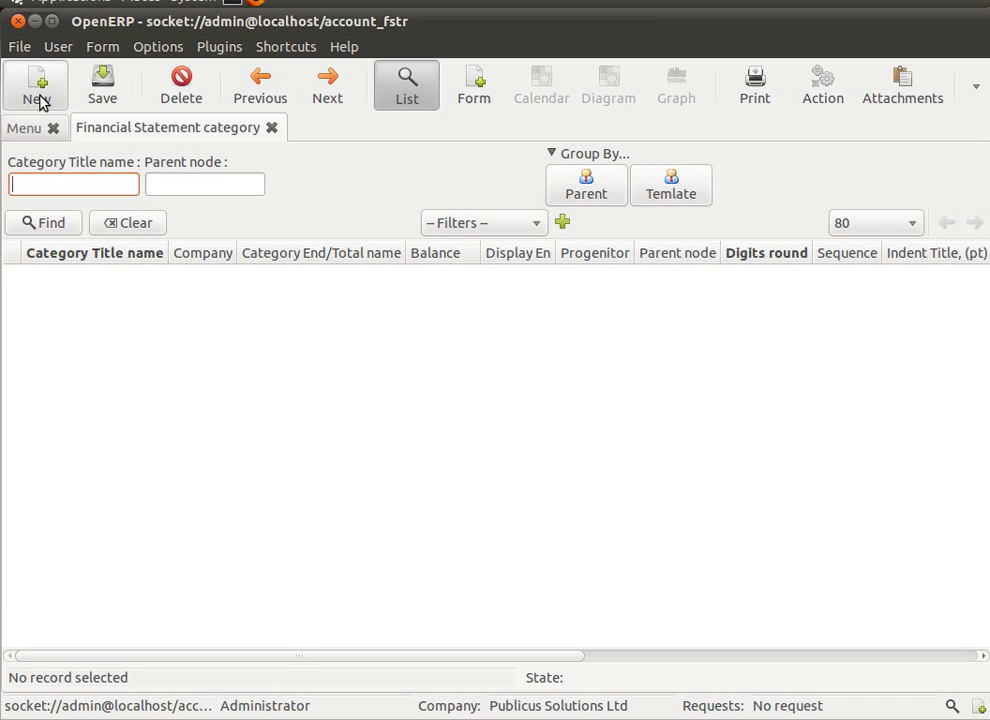
left_click(36, 84)
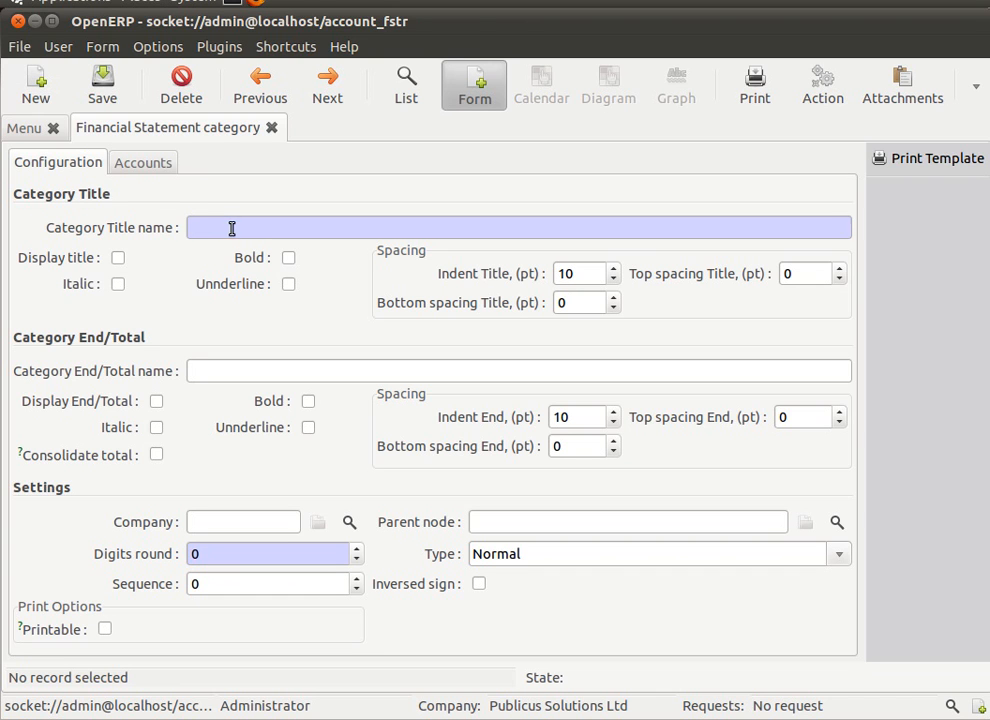
Step: Name the category Sales with end total Total Sales, both displayed and bold
type("Sale")
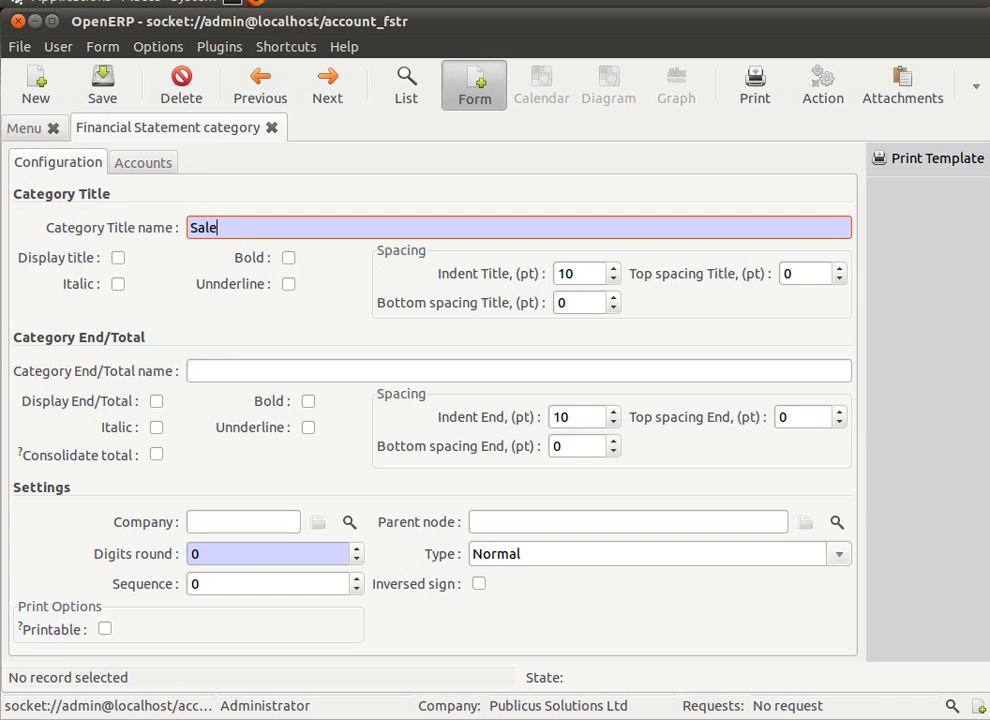
type("s")
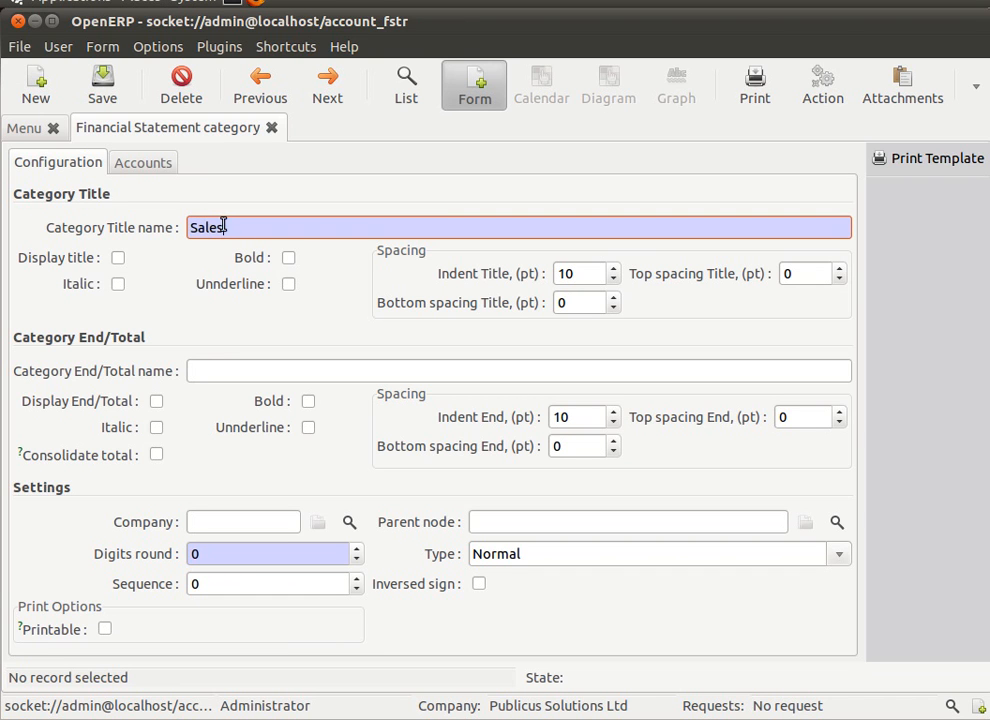
left_click(288, 256)
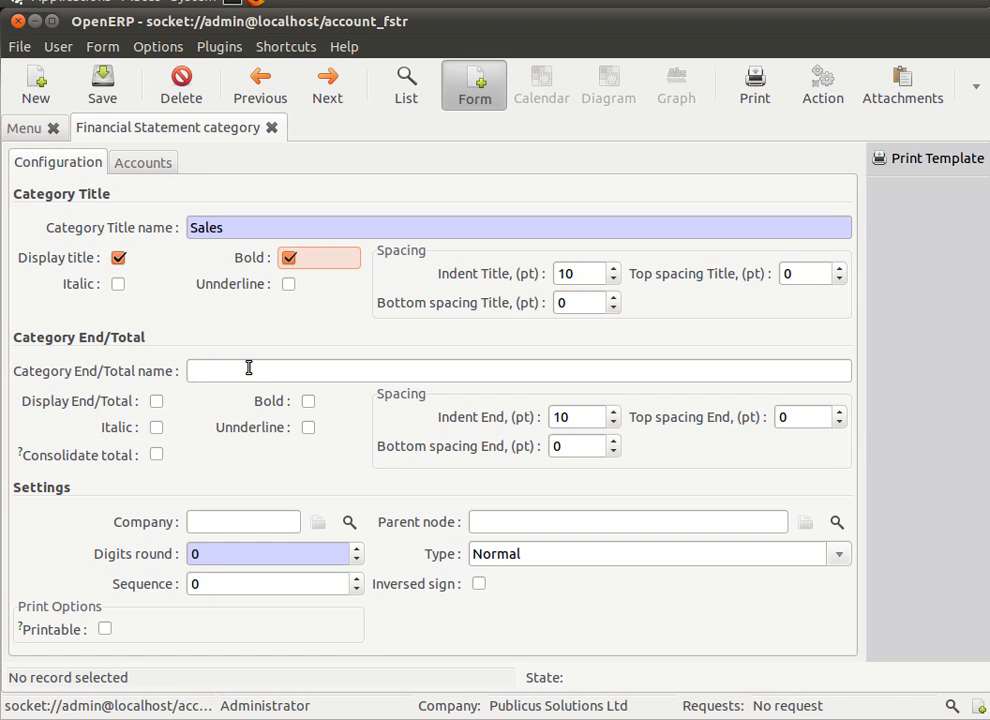
type("Total Sales")
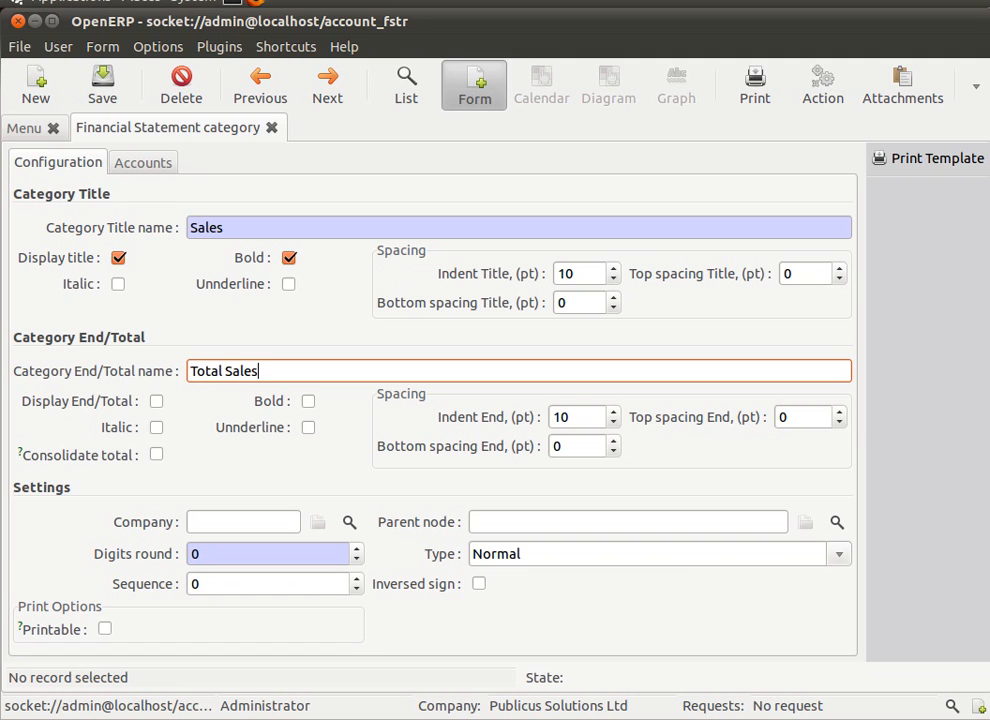
mouse_move(120, 380)
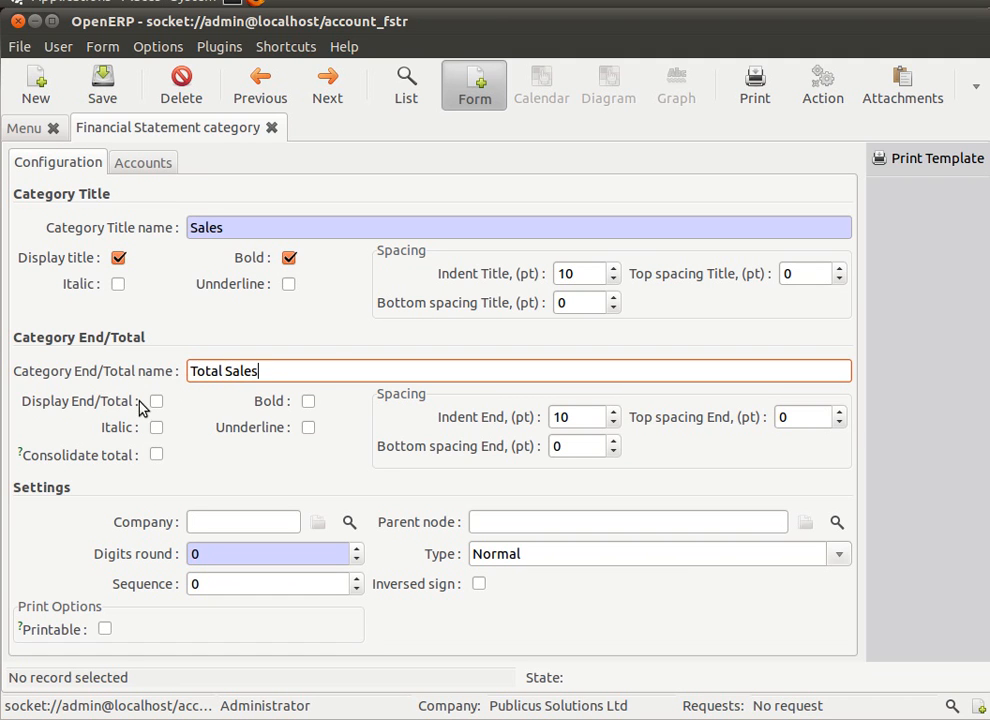
left_click(156, 400)
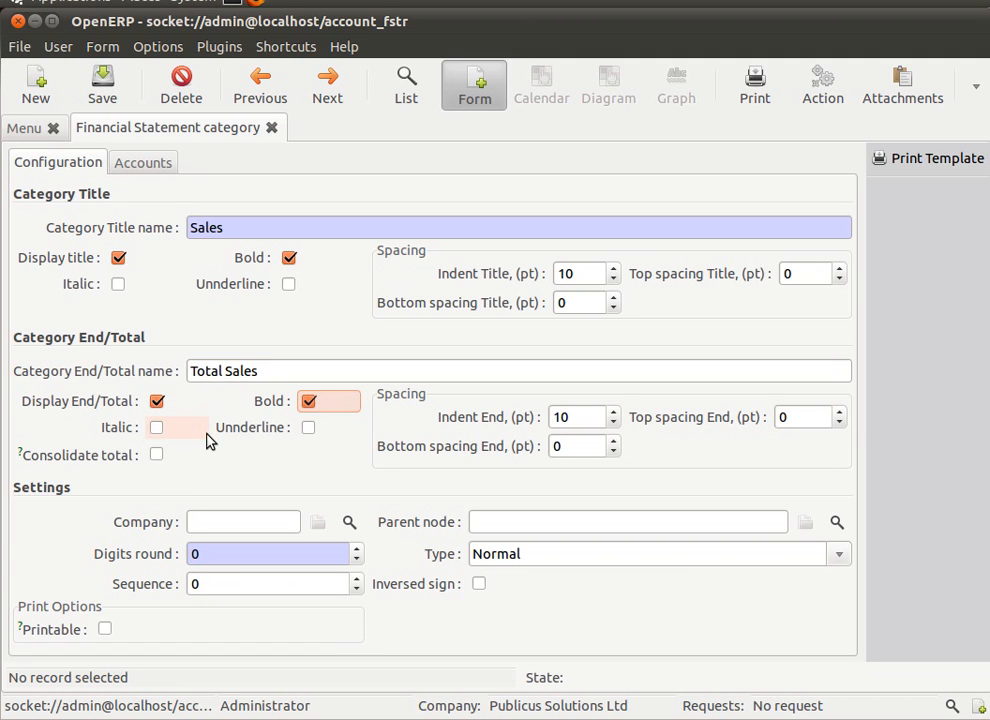
left_click(348, 520)
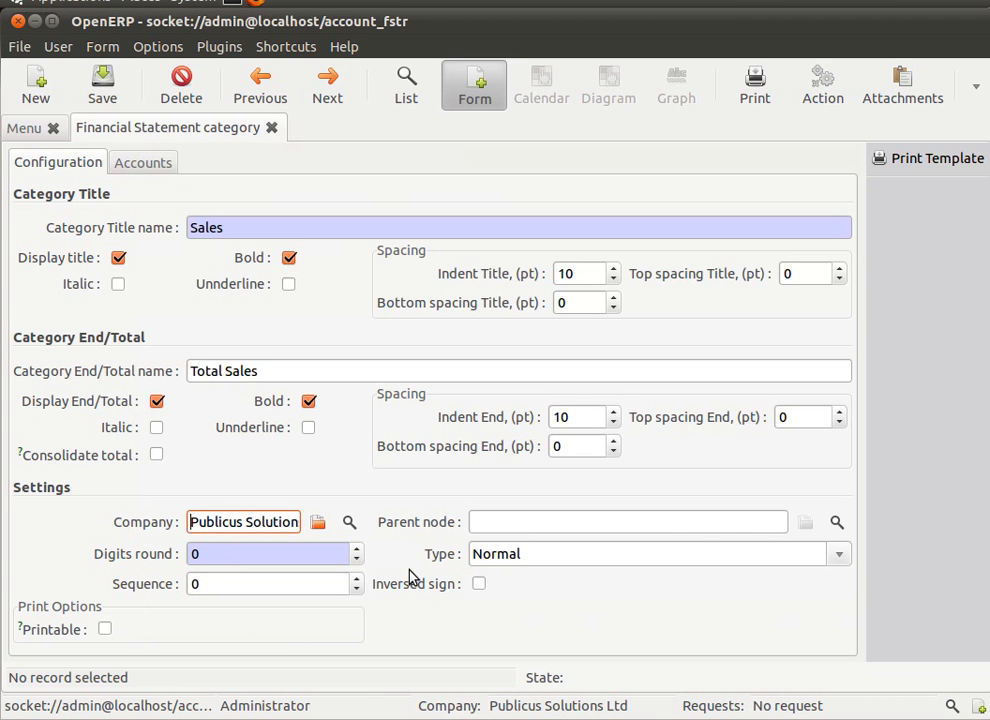
Step: Assign company Publicus Solutions Ltd and keep the category Type as Normal
left_click(838, 552)
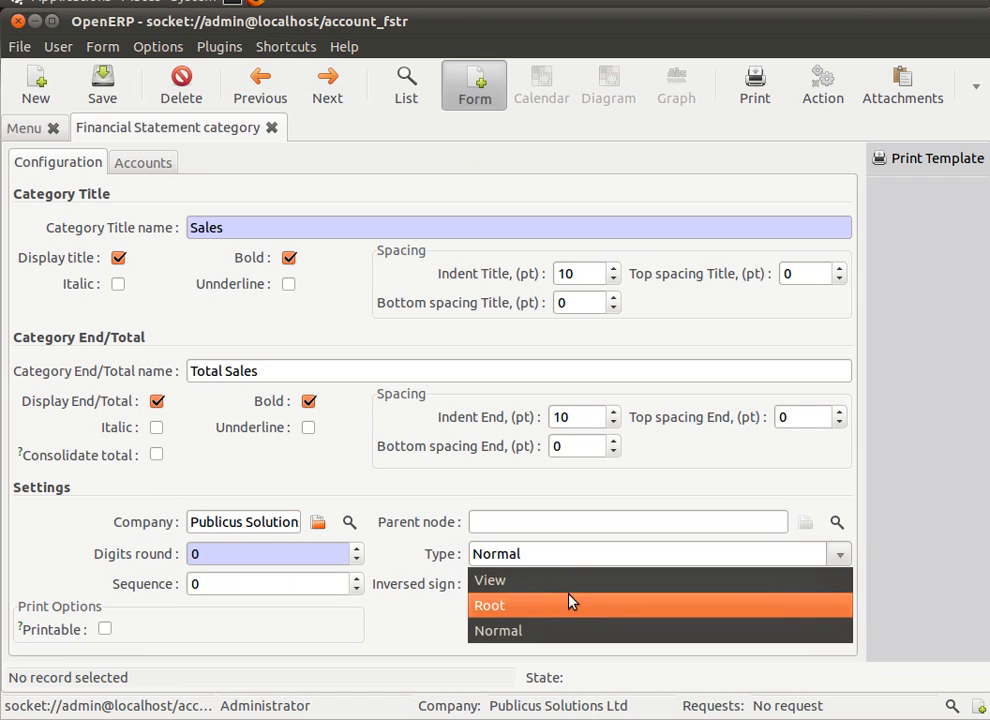
mouse_move(512, 630)
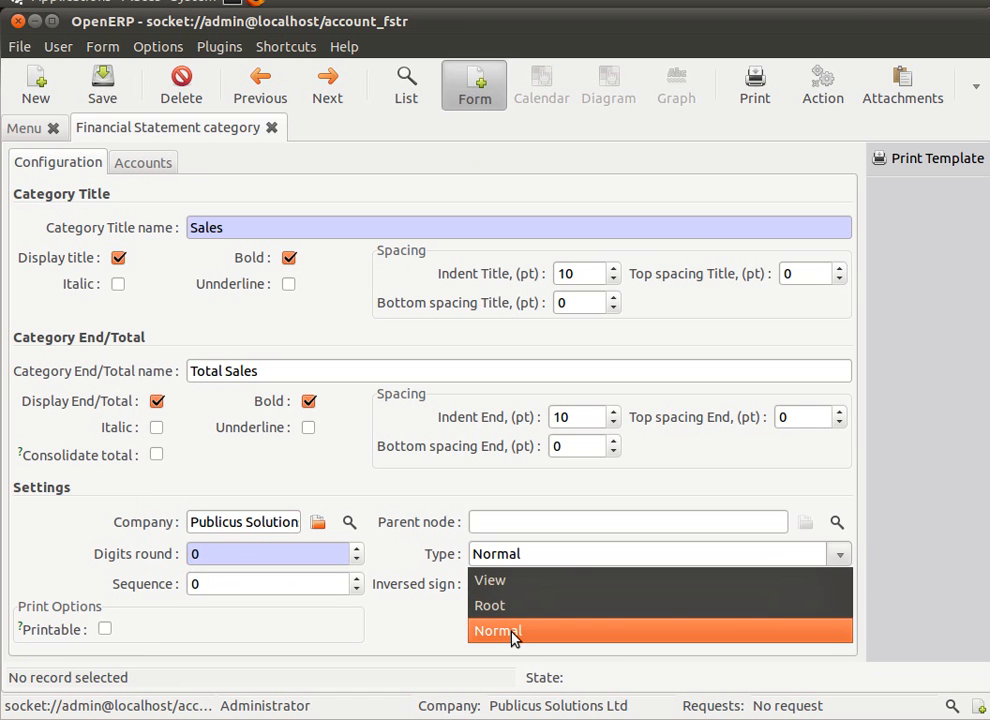
left_click(496, 630)
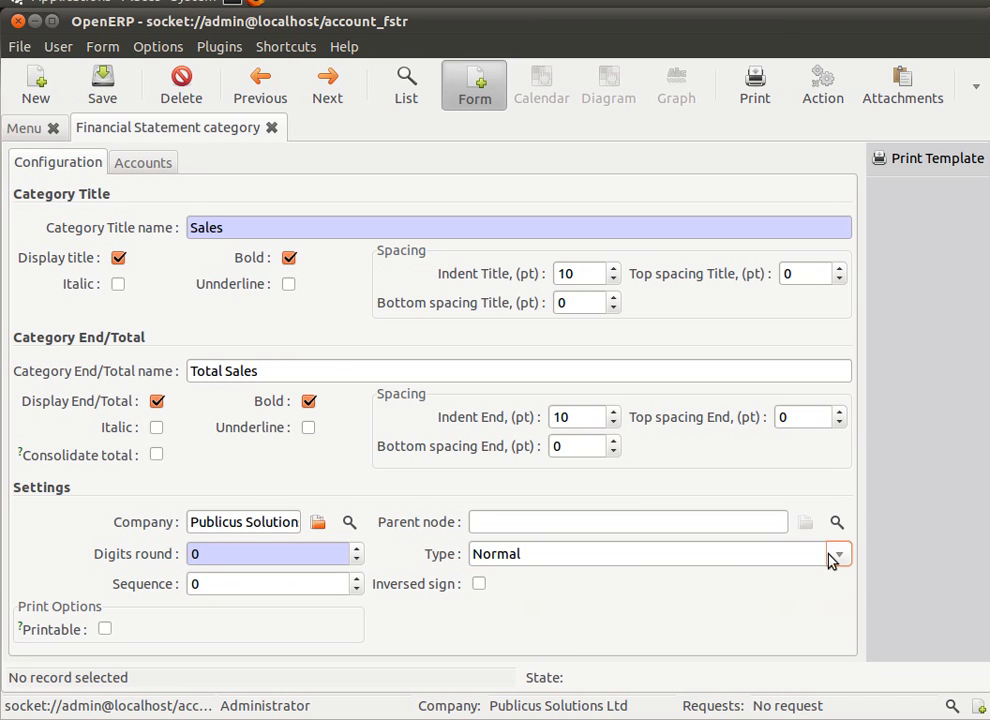
left_click(838, 552)
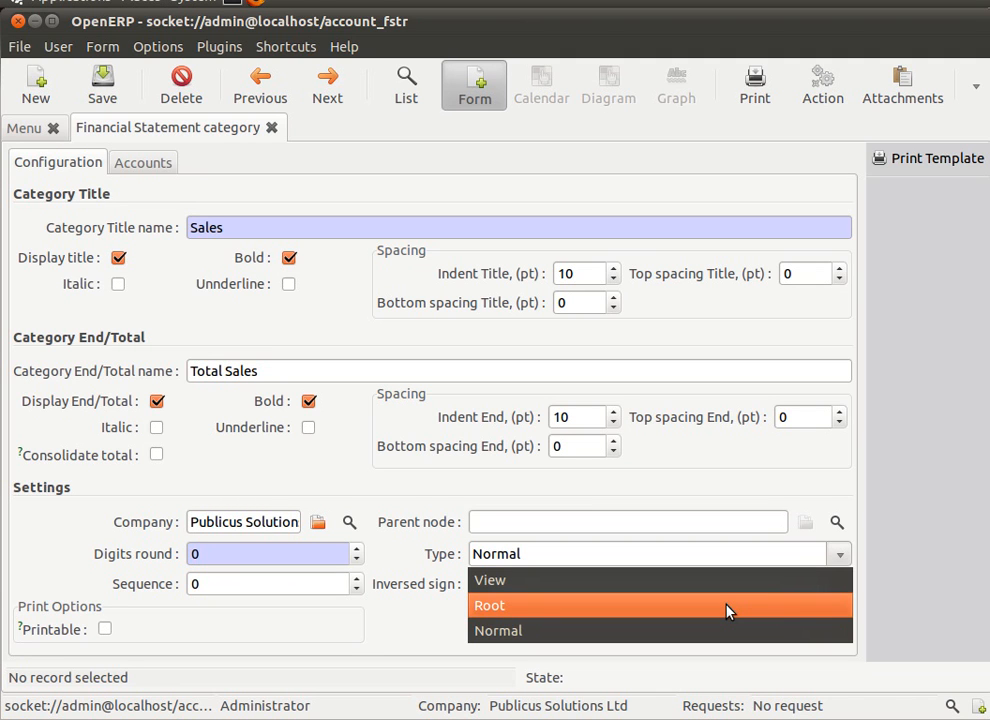
mouse_move(728, 598)
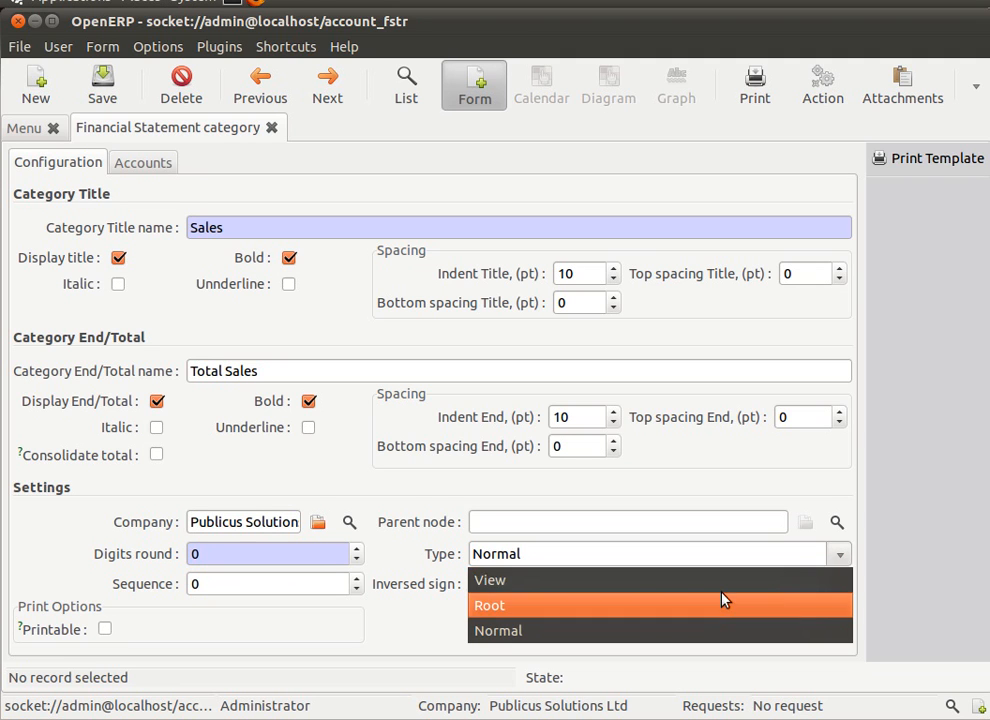
mouse_move(720, 580)
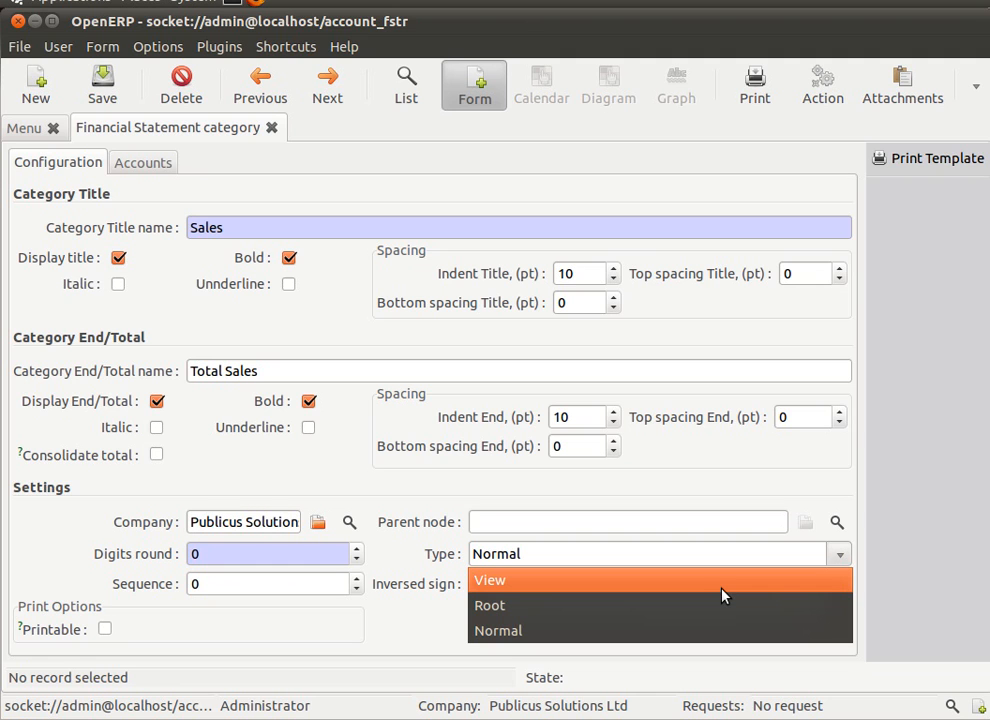
mouse_move(696, 630)
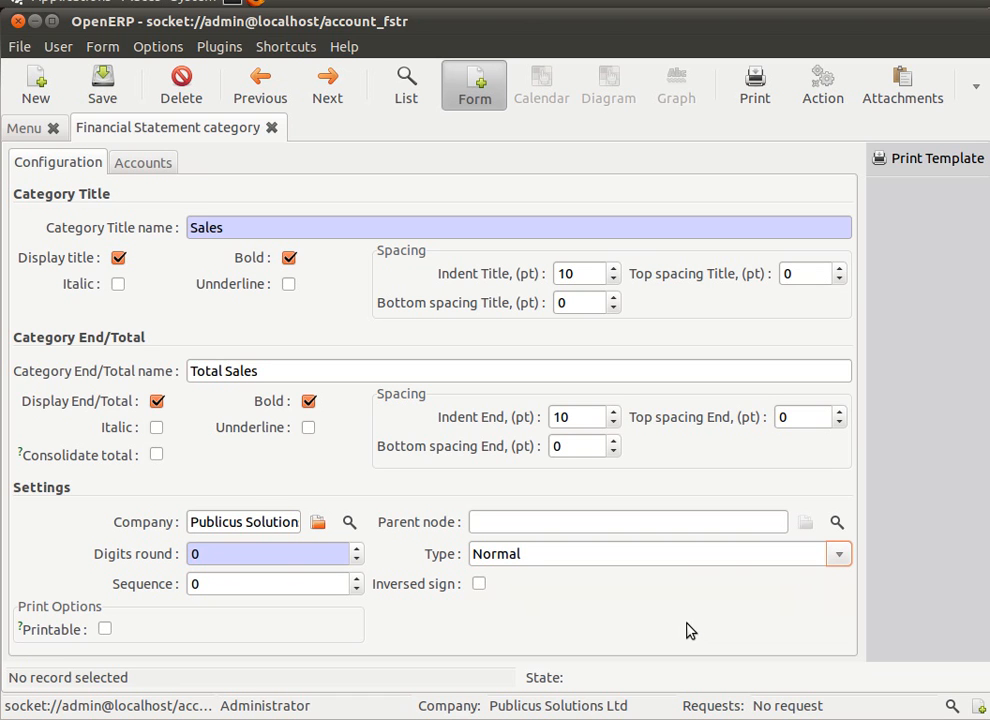
mouse_move(454, 508)
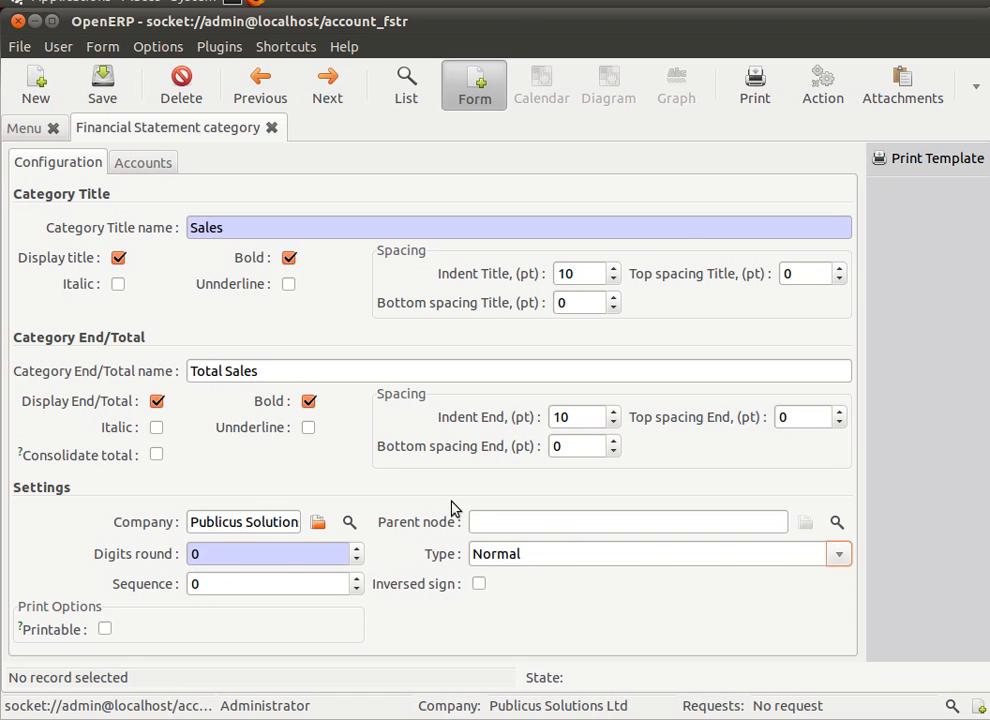
Step: Attach the 000f Sales account group, grouped by parent account, and save the category
left_click(144, 162)
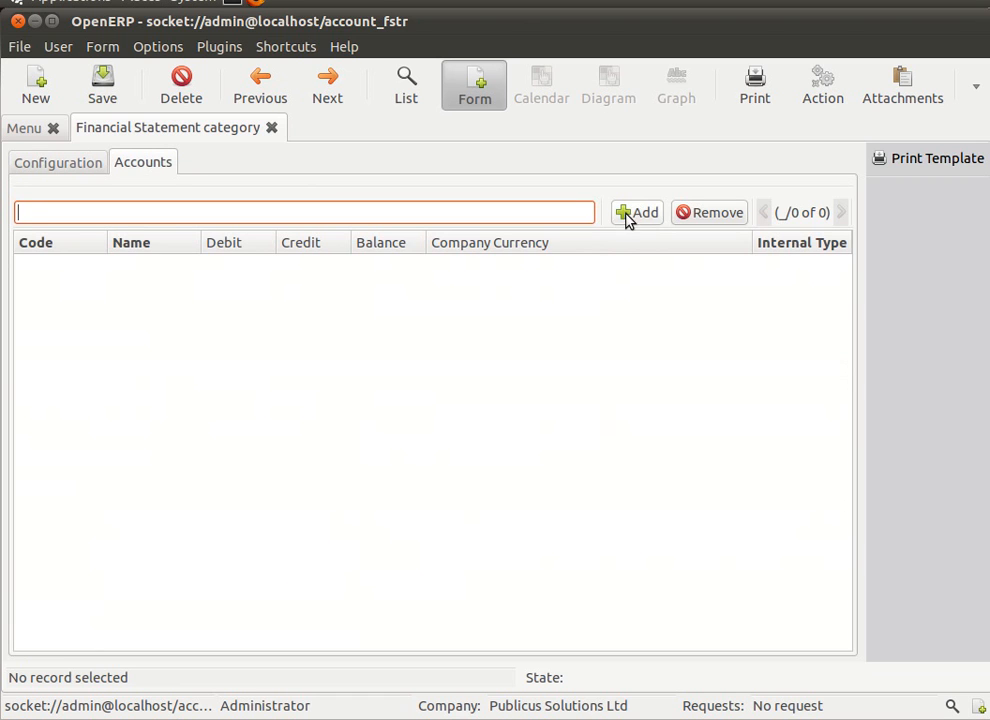
left_click(636, 212)
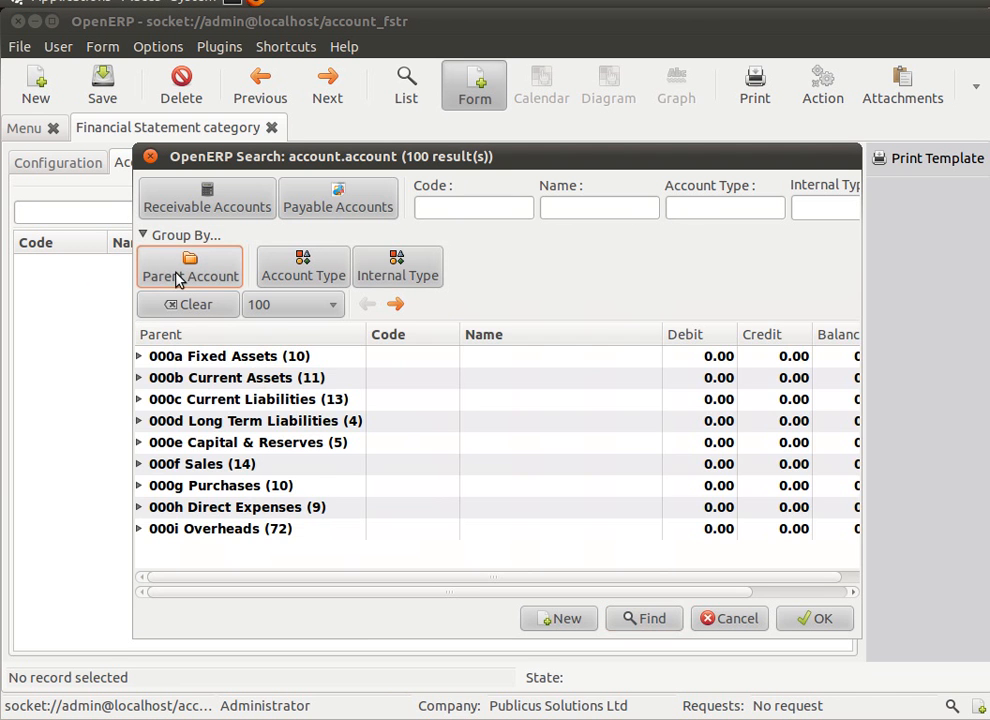
left_click(200, 464)
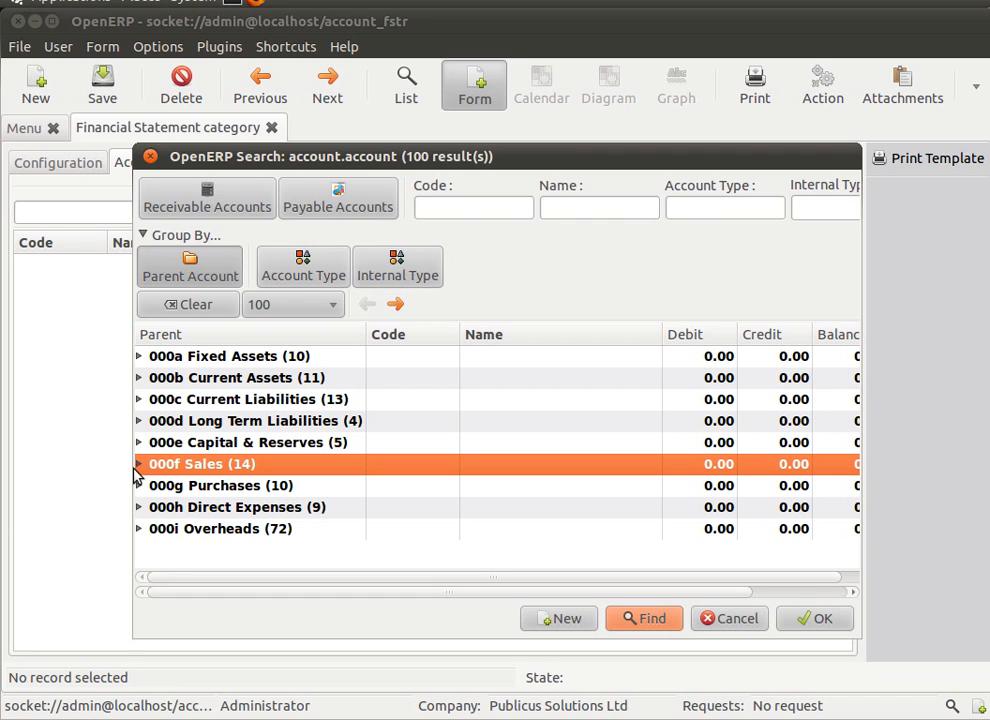
mouse_move(172, 478)
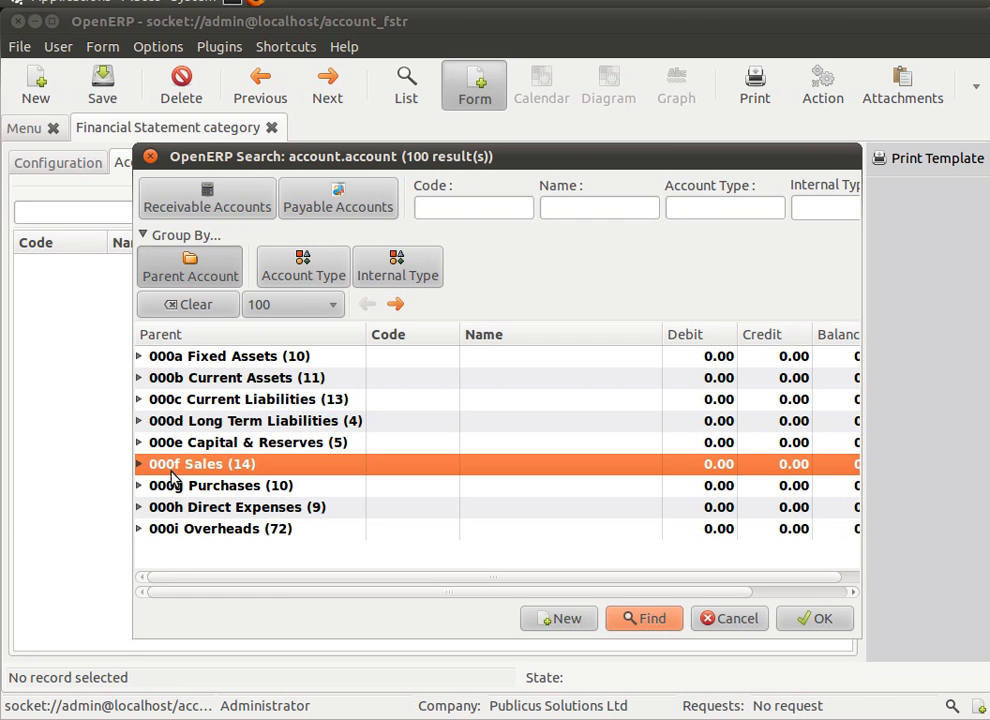
mouse_move(236, 480)
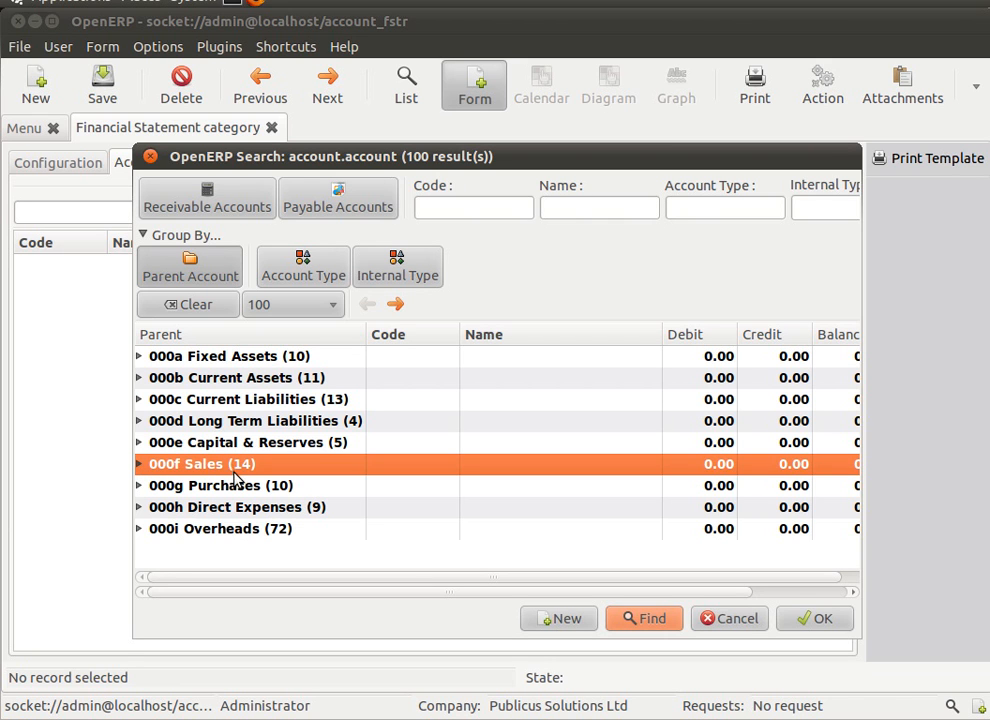
mouse_move(204, 528)
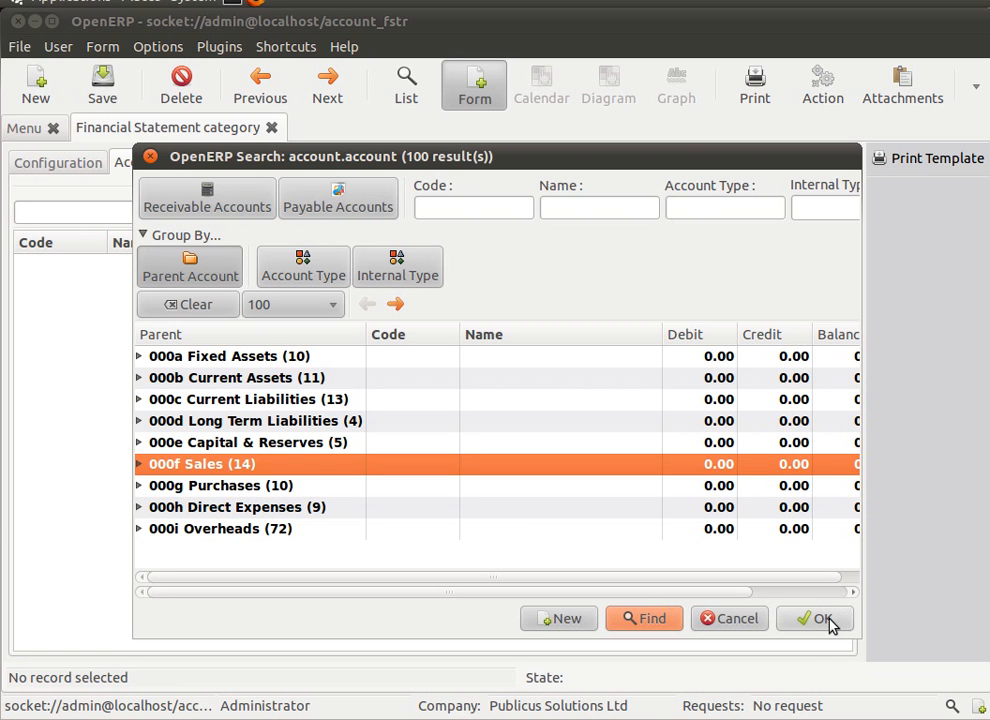
left_click(812, 618)
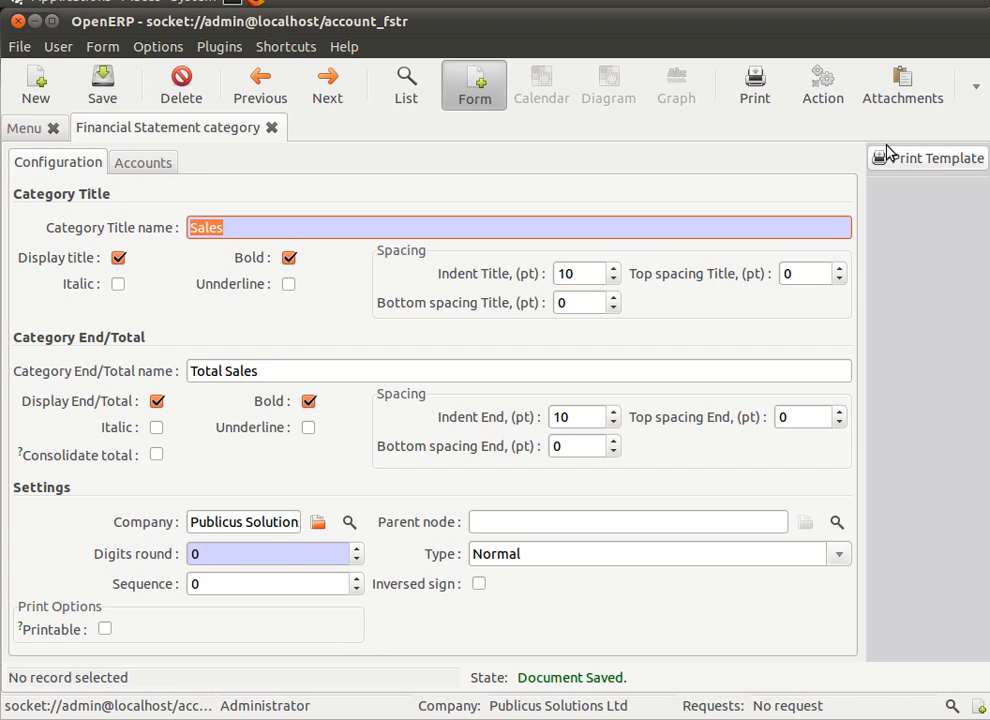
Step: Preview the Sales category report listing accounts 4000–4905 and Total Sales -20,000.00
left_click(924, 158)
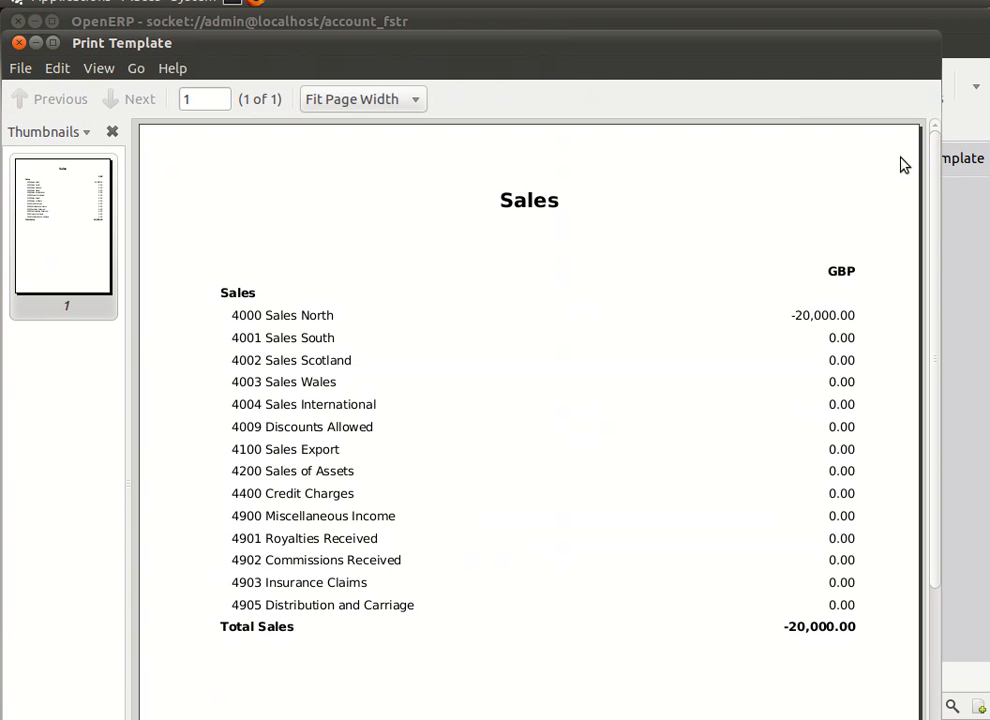
mouse_move(138, 300)
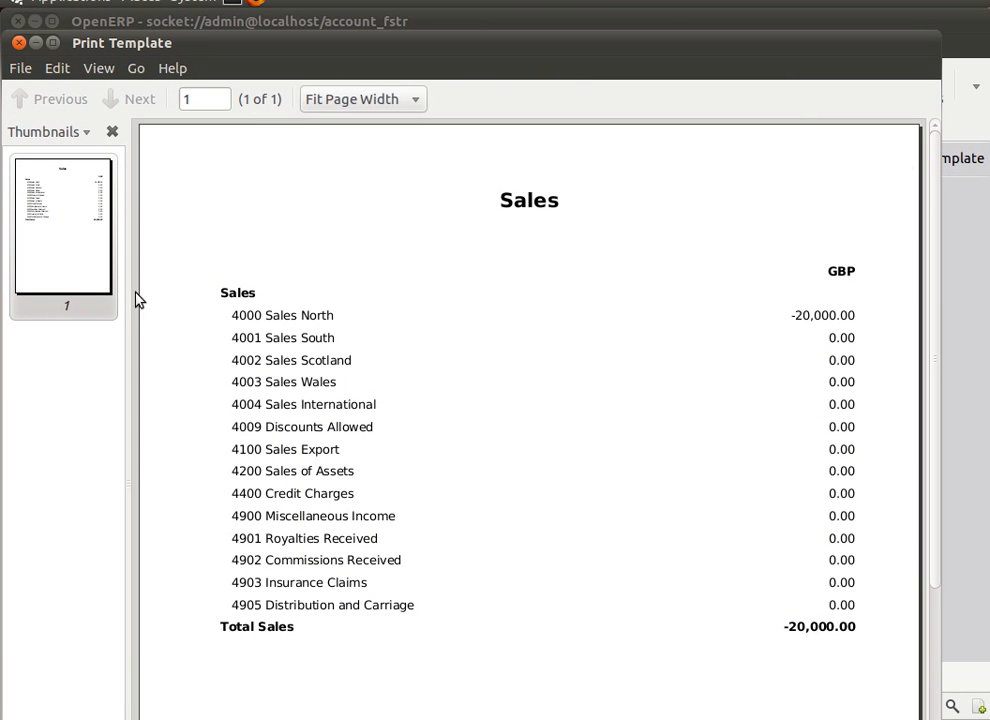
mouse_move(68, 116)
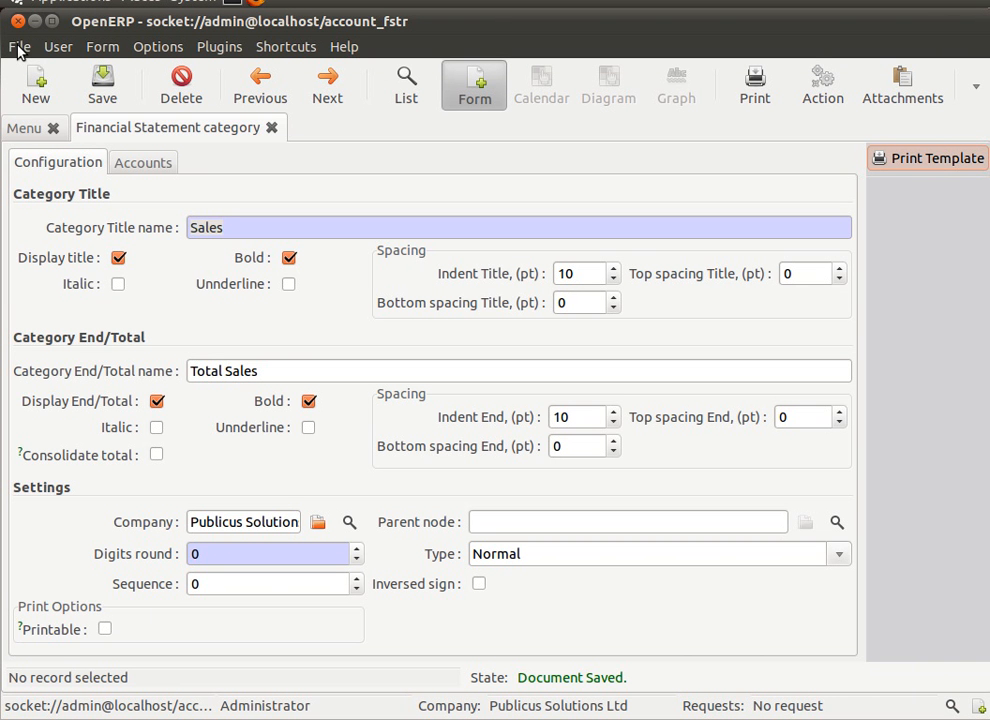
Step: Create category Purchases with end total Total Purchases, displayed and bold
left_click(36, 84)
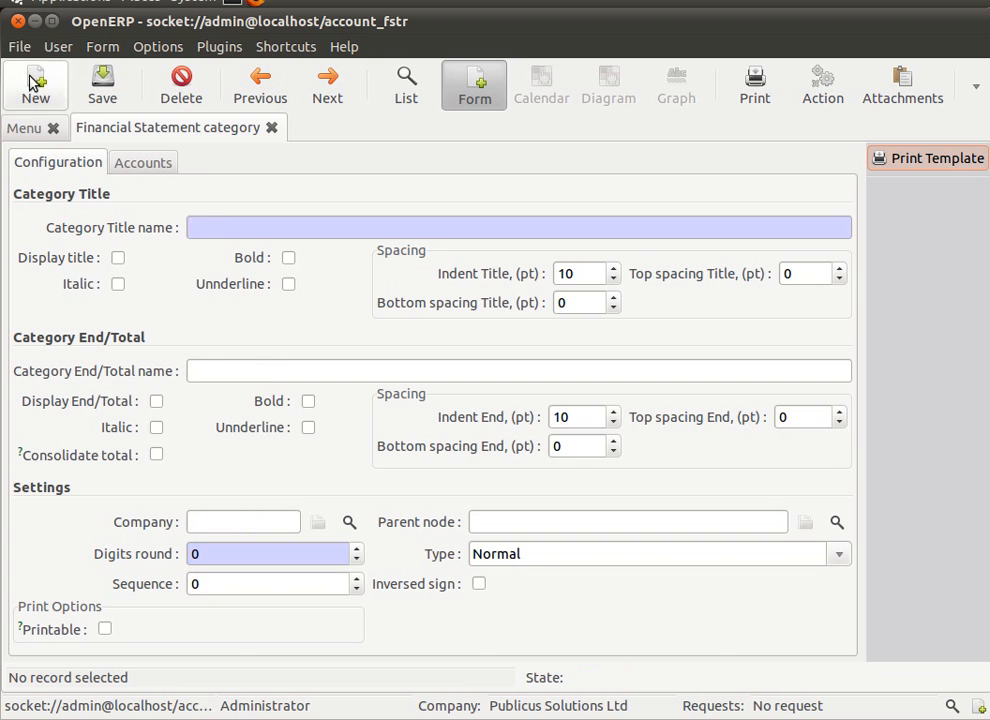
left_click(520, 228)
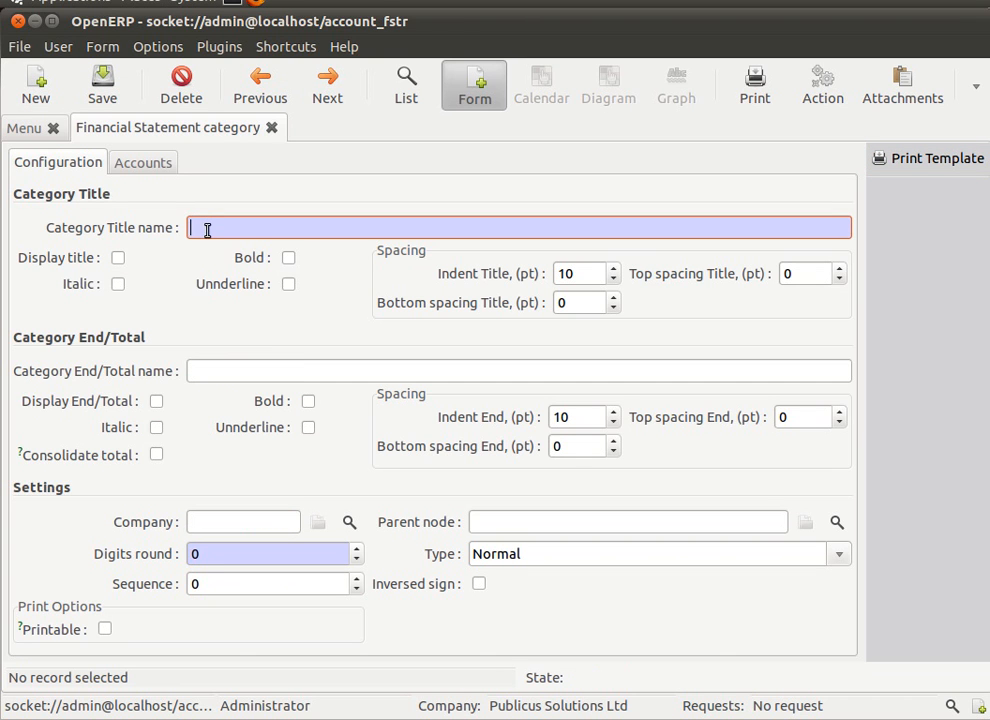
type("Purchases")
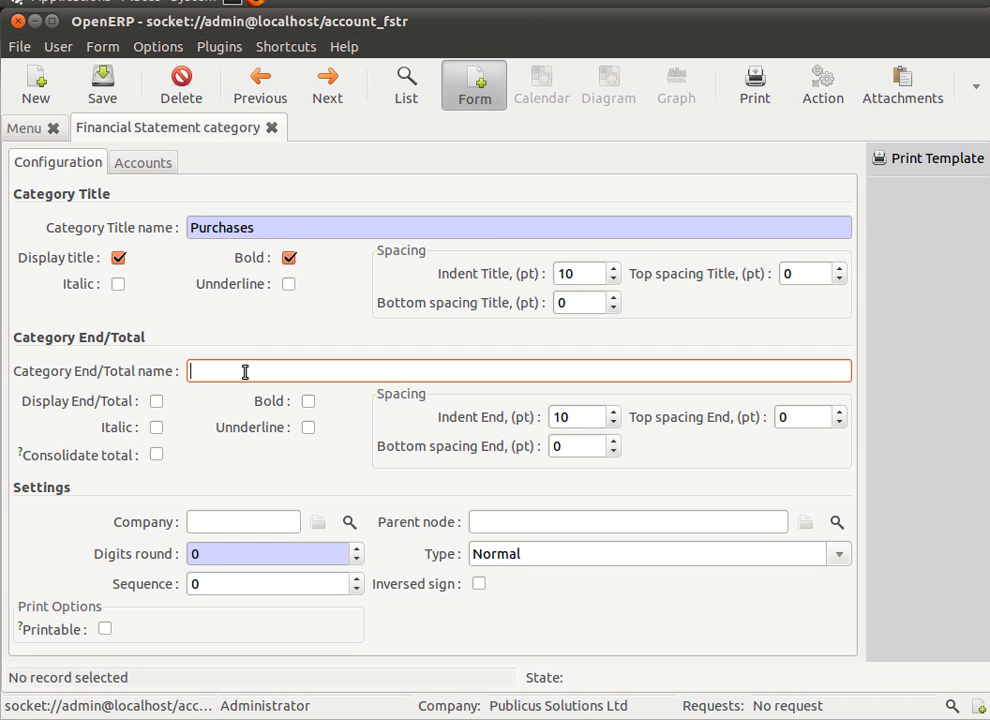
type("Total Purchases")
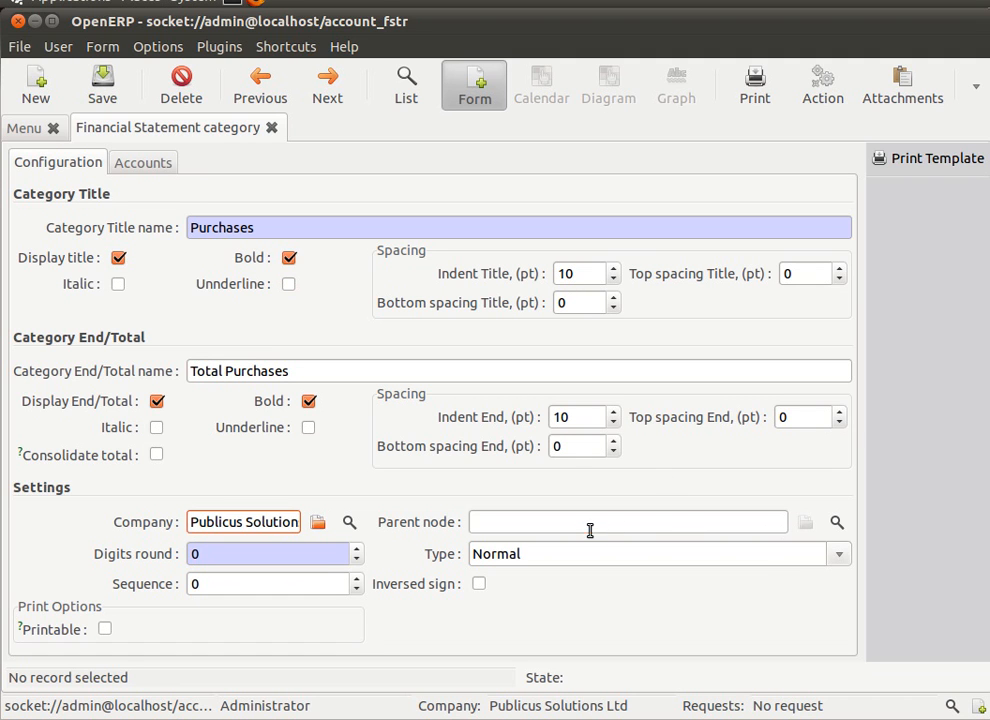
left_click(628, 520)
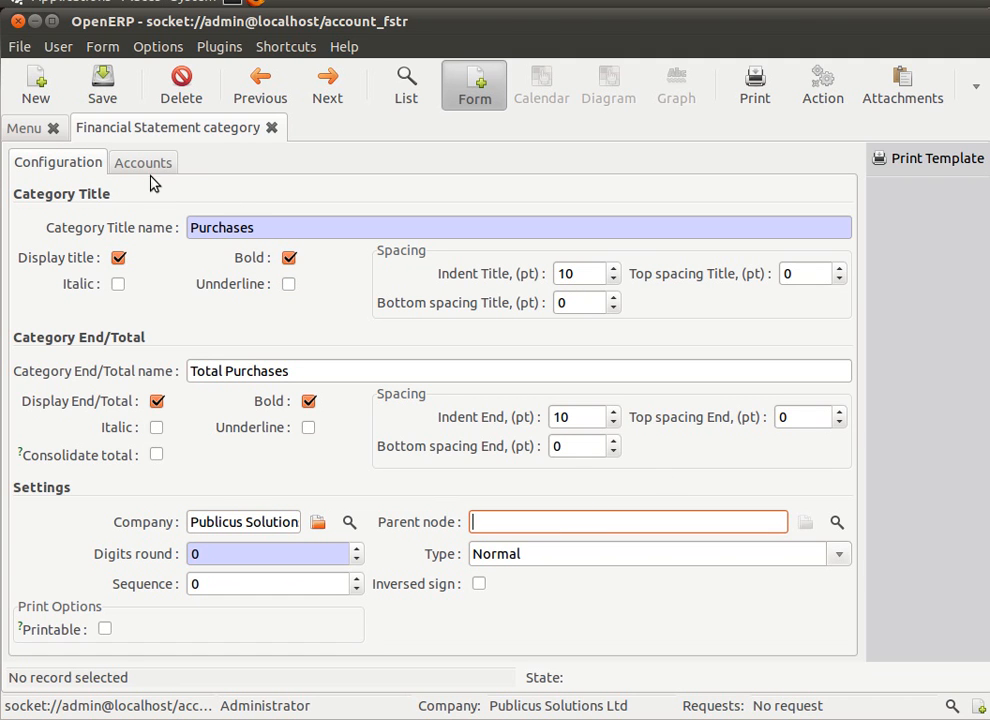
Step: Attach the 000g Purchases account group, grouped by parent account, and save the category
left_click(144, 162)
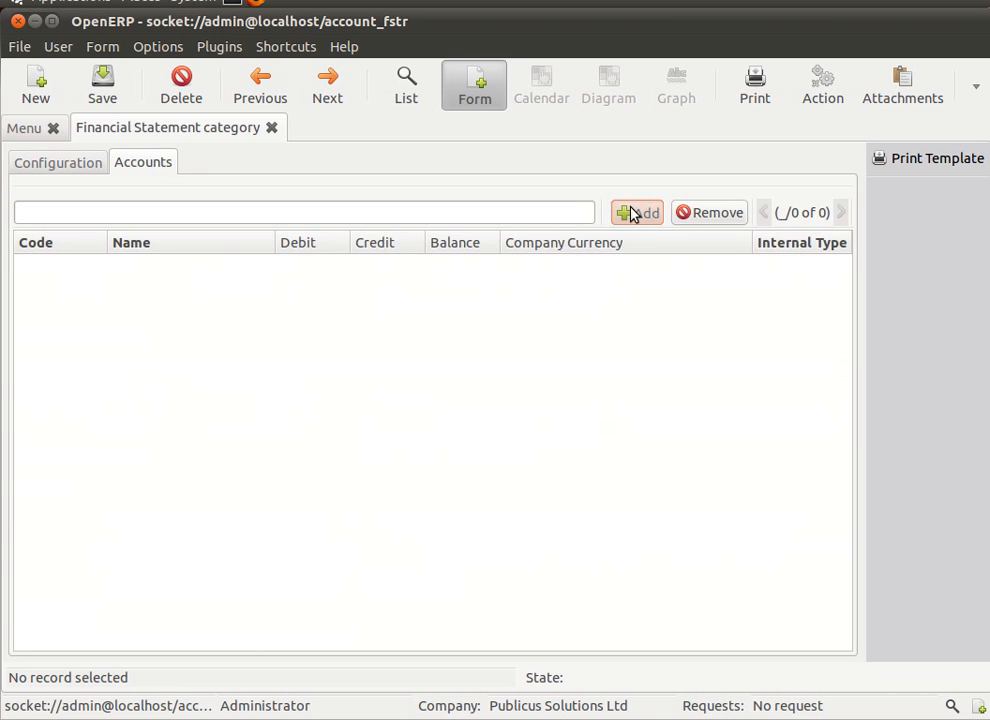
left_click(636, 212)
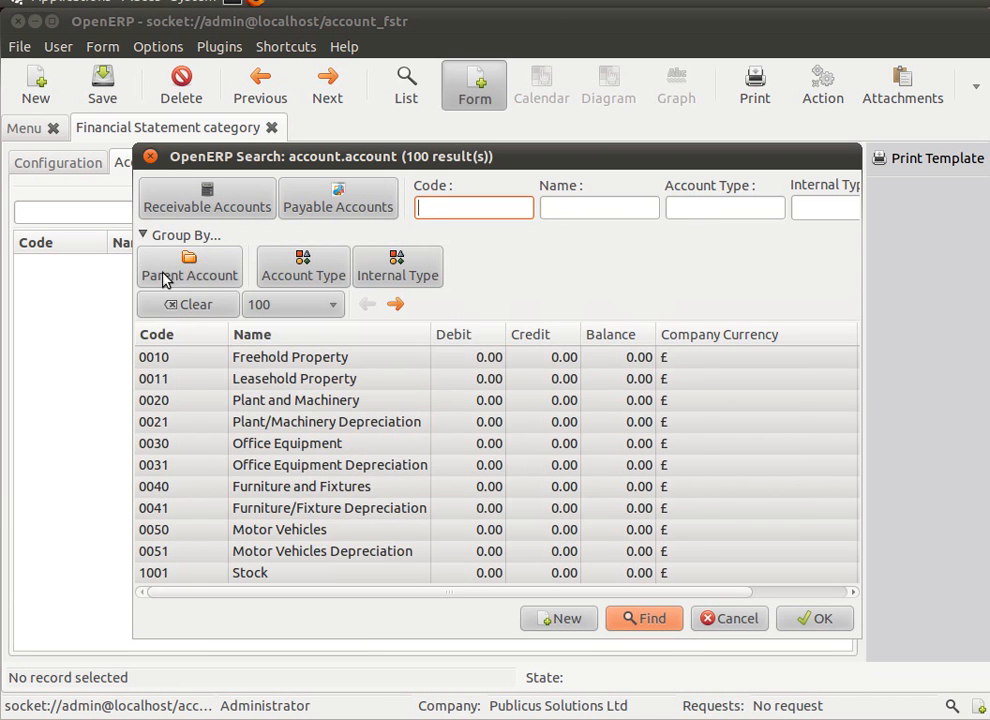
left_click(188, 268)
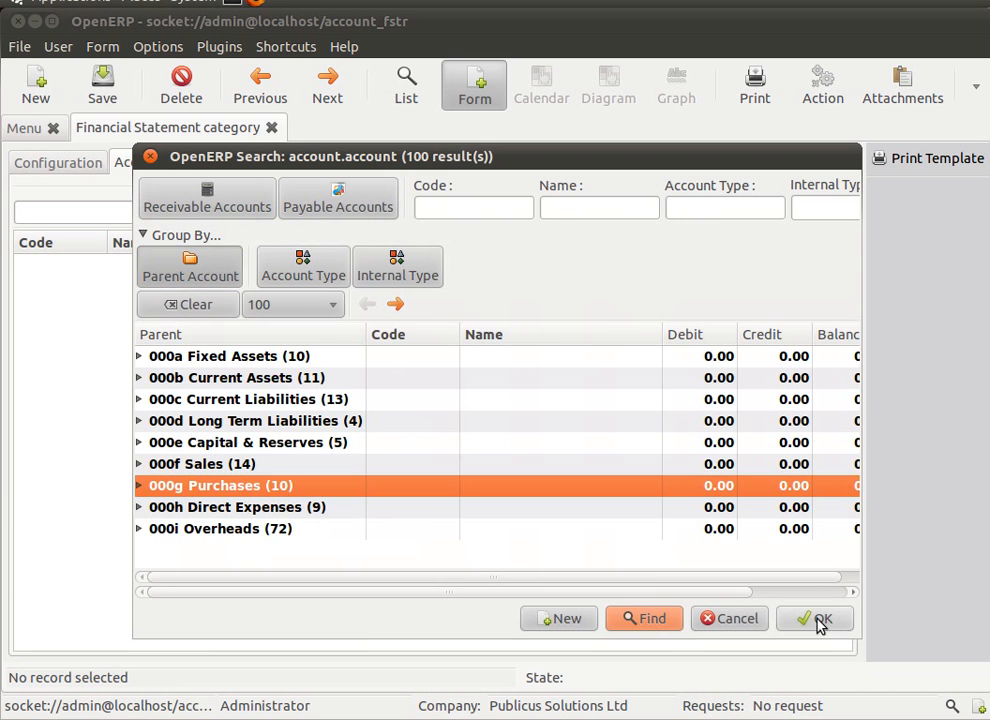
left_click(814, 618)
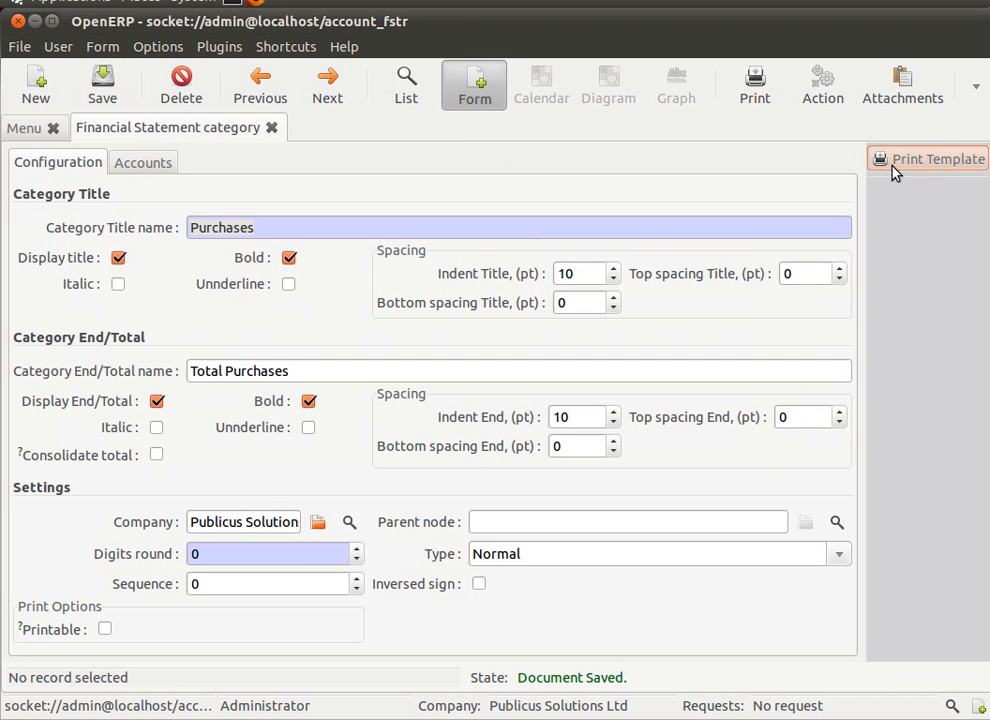
left_click(928, 158)
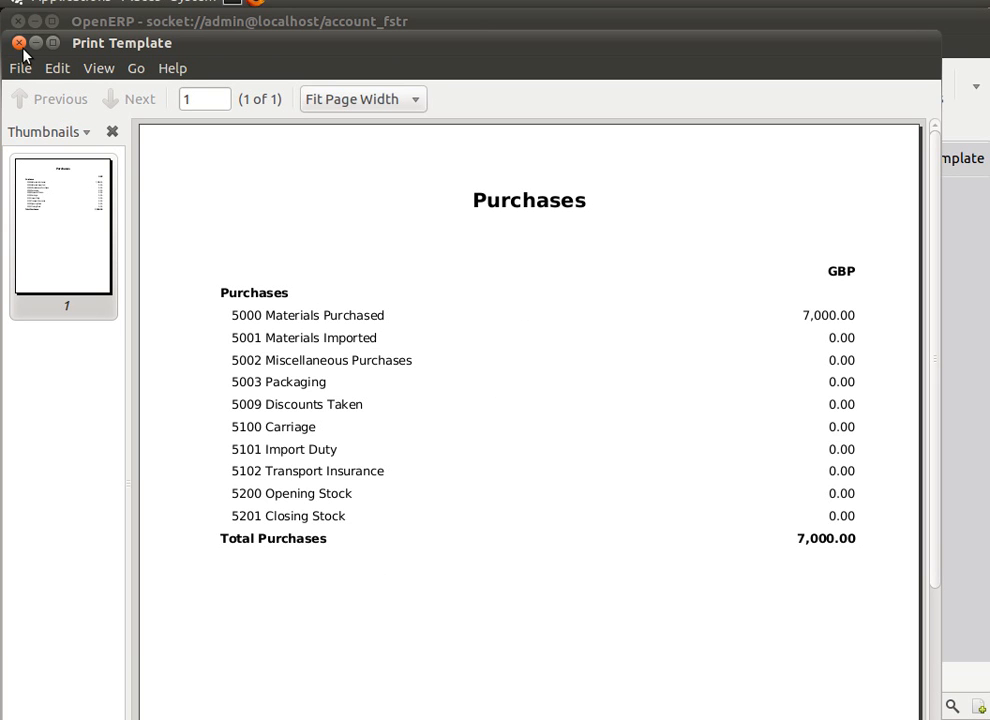
left_click(18, 44)
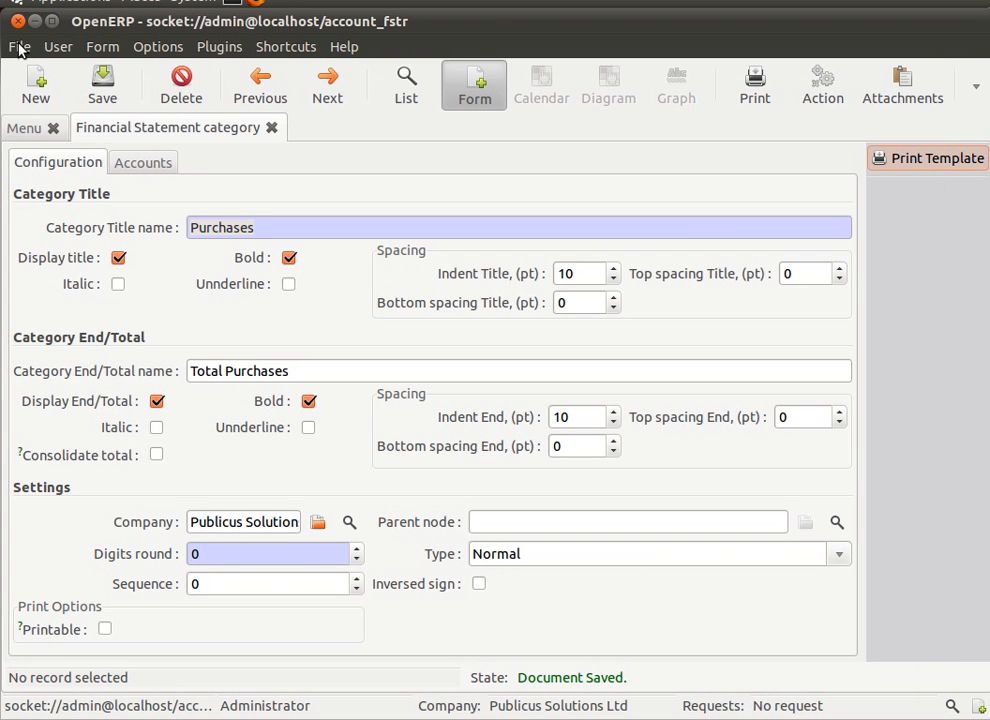
mouse_move(36, 84)
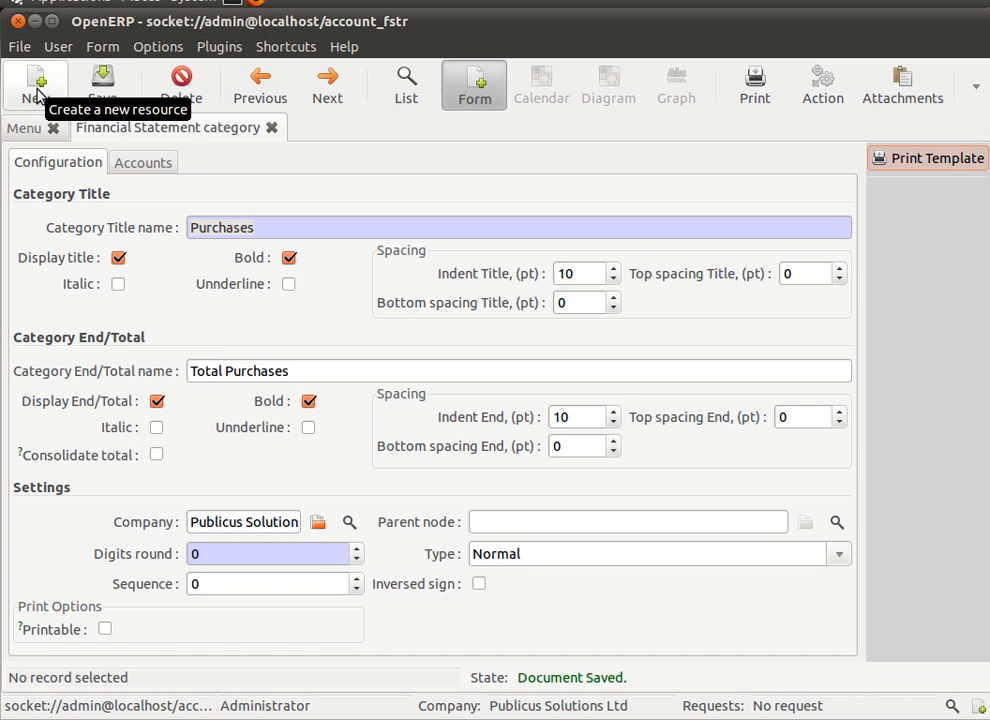
Step: Create Gross Profit Category with displayed bold title and bold end total Gross Profit
left_click(36, 84)
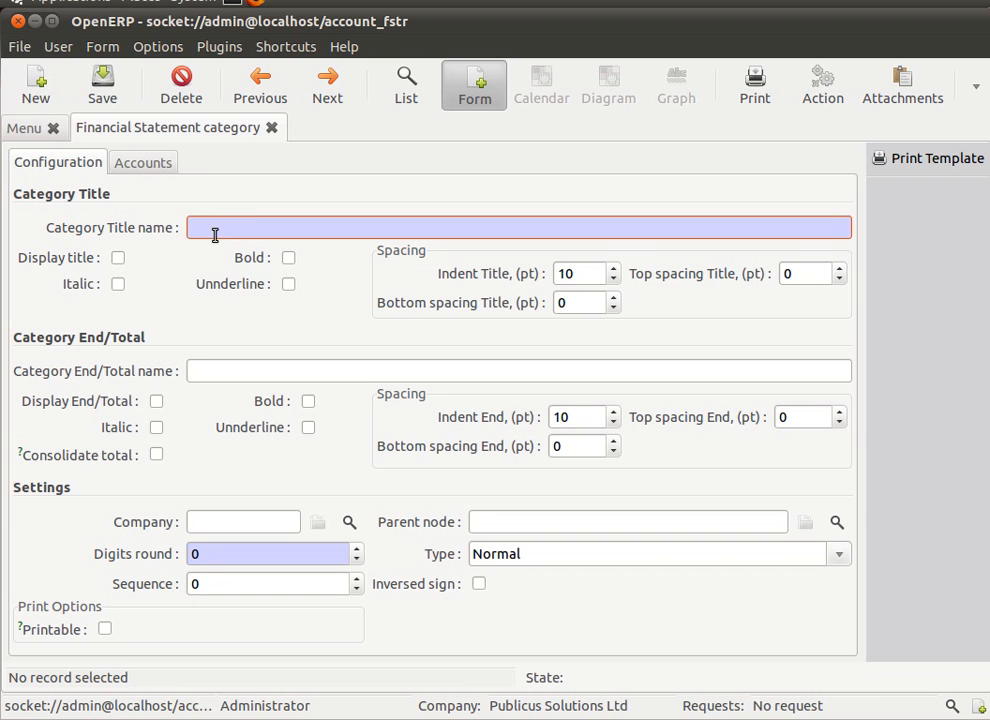
type("Gross Profit")
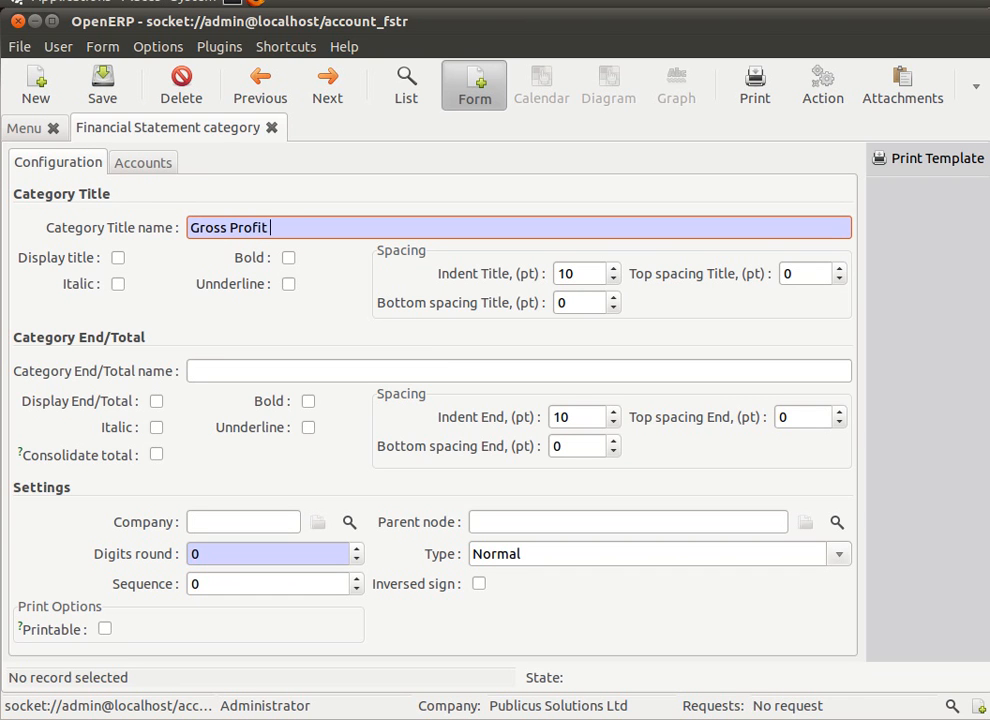
type("Categ")
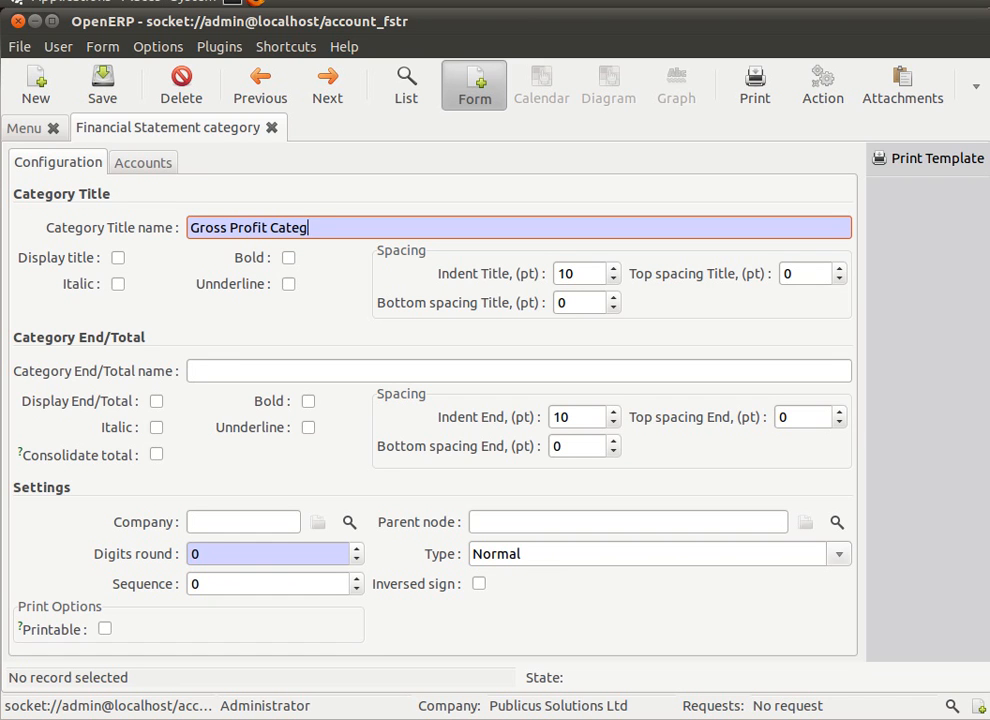
left_click(288, 258)
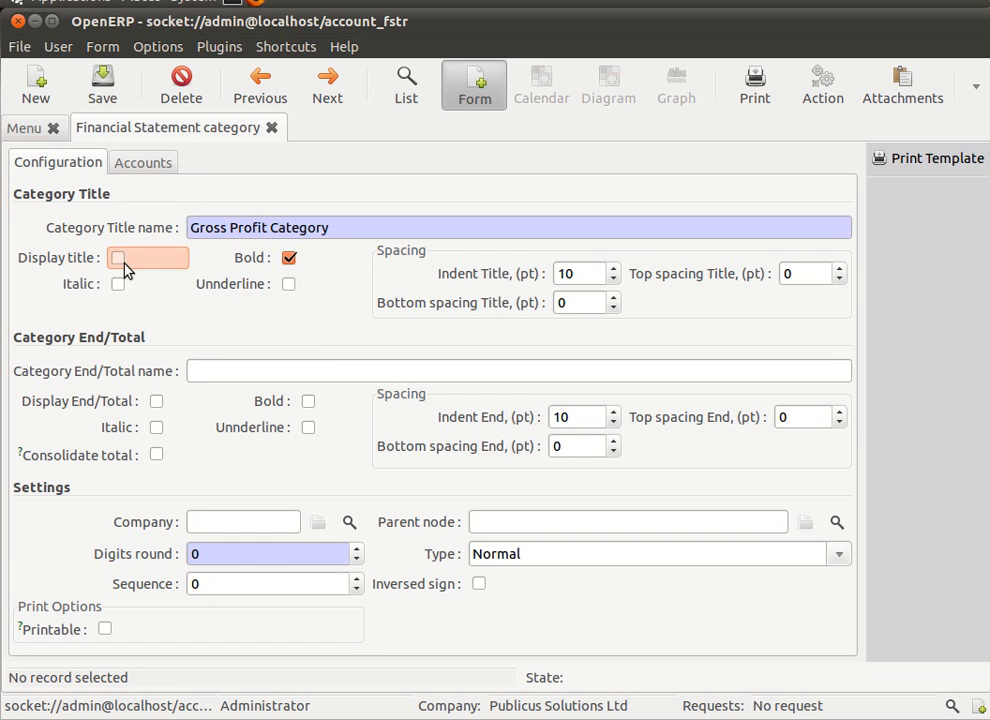
left_click(118, 256)
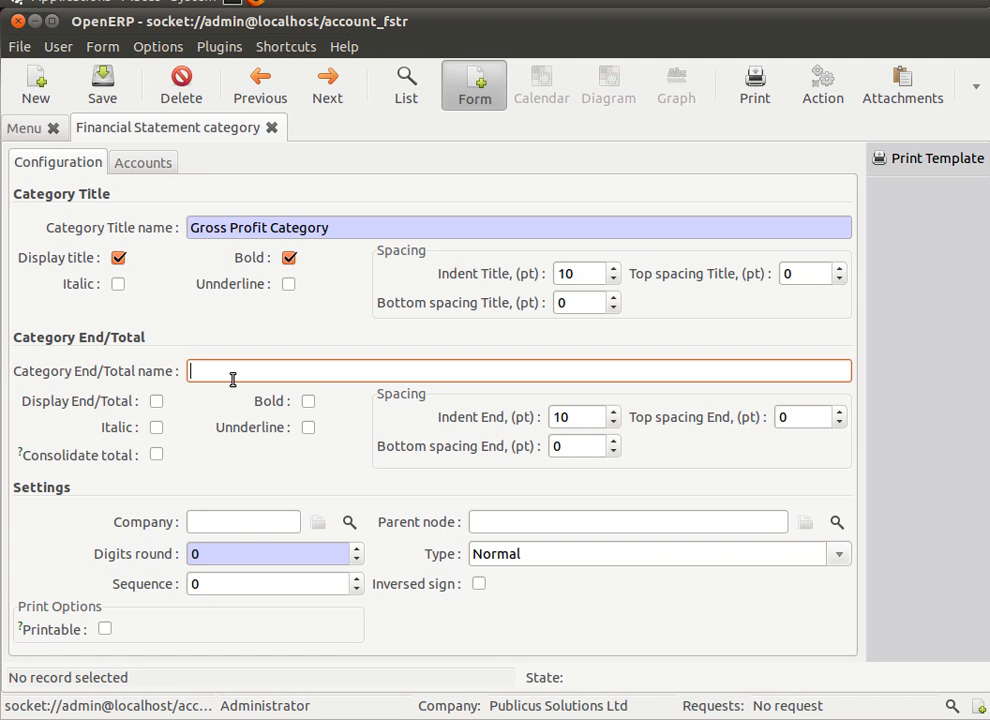
type("Gross")
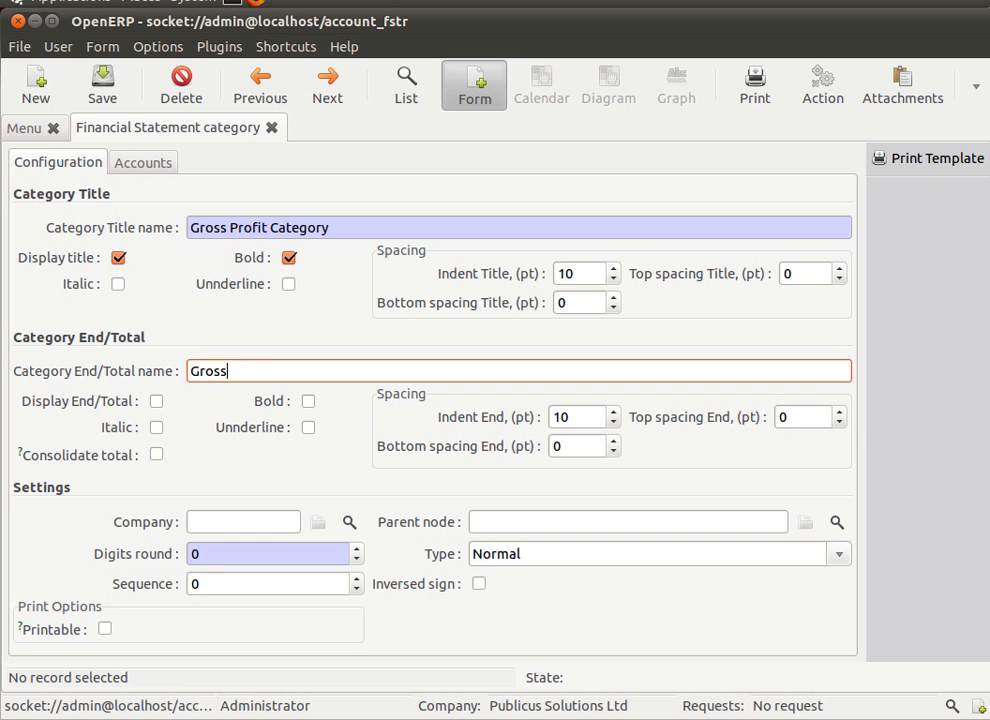
type("Profit")
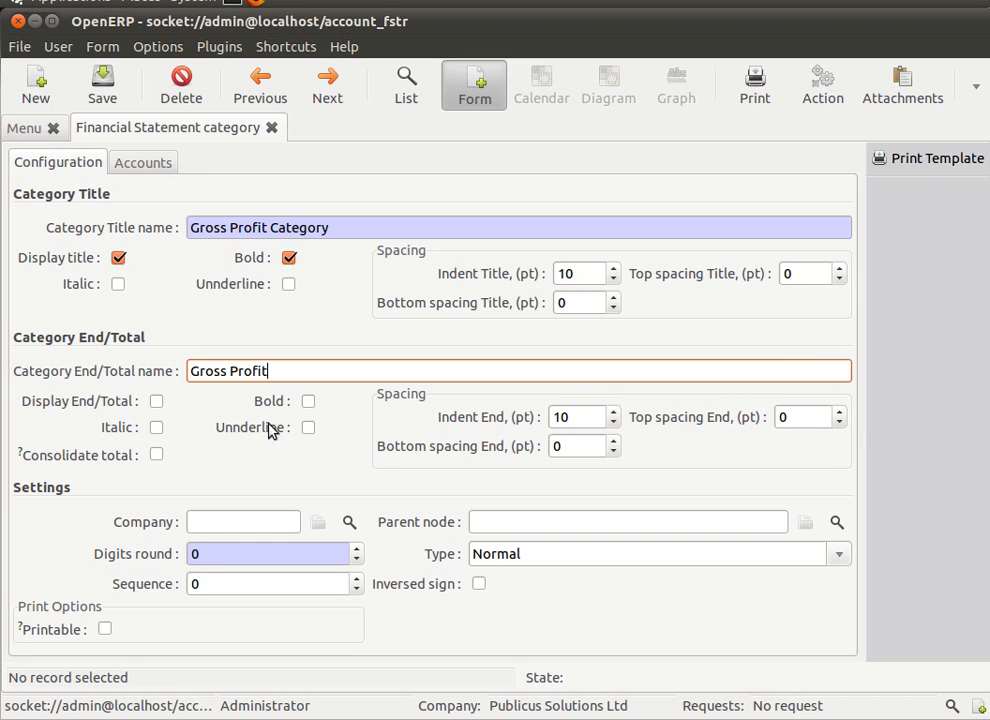
left_click(156, 400)
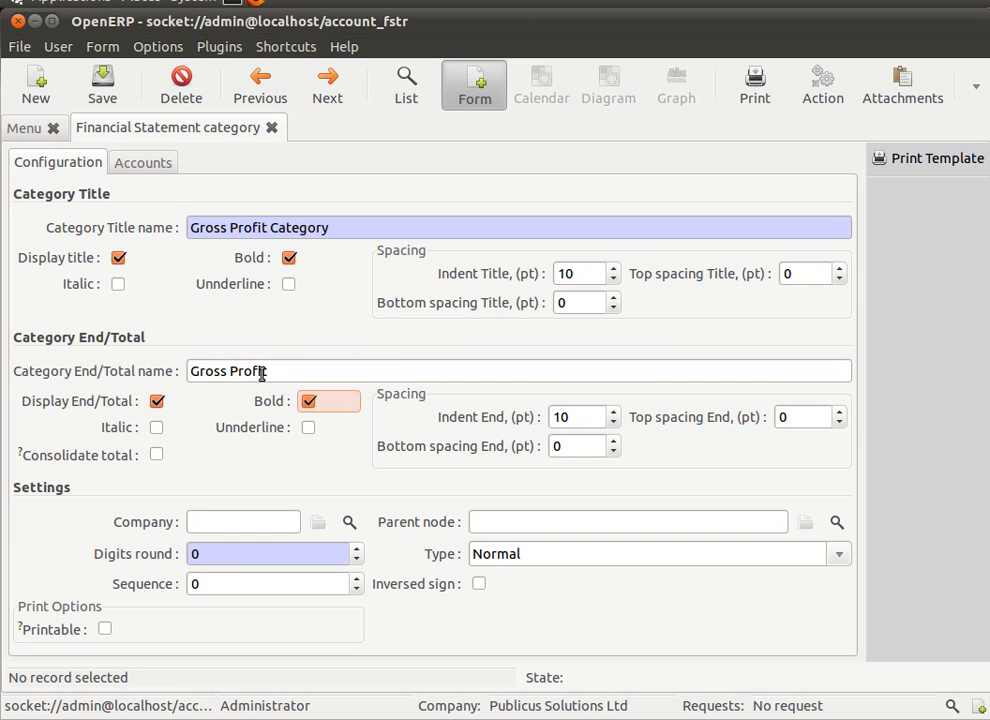
left_click(348, 520)
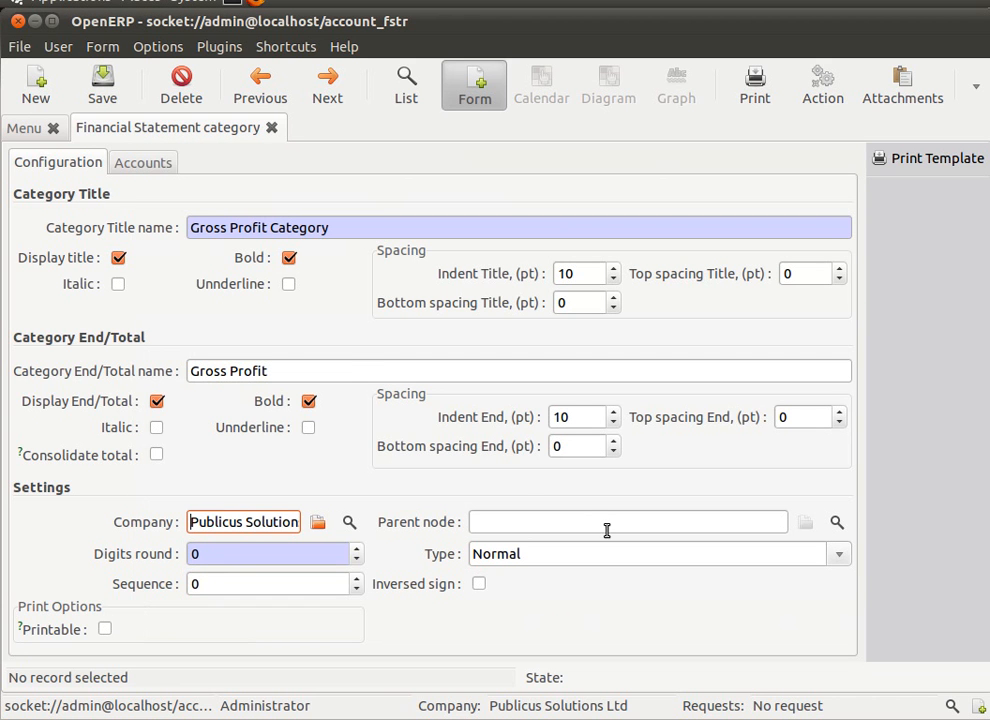
Step: Set the category Type to View, save it and check its empty Accounts list
left_click(100, 84)
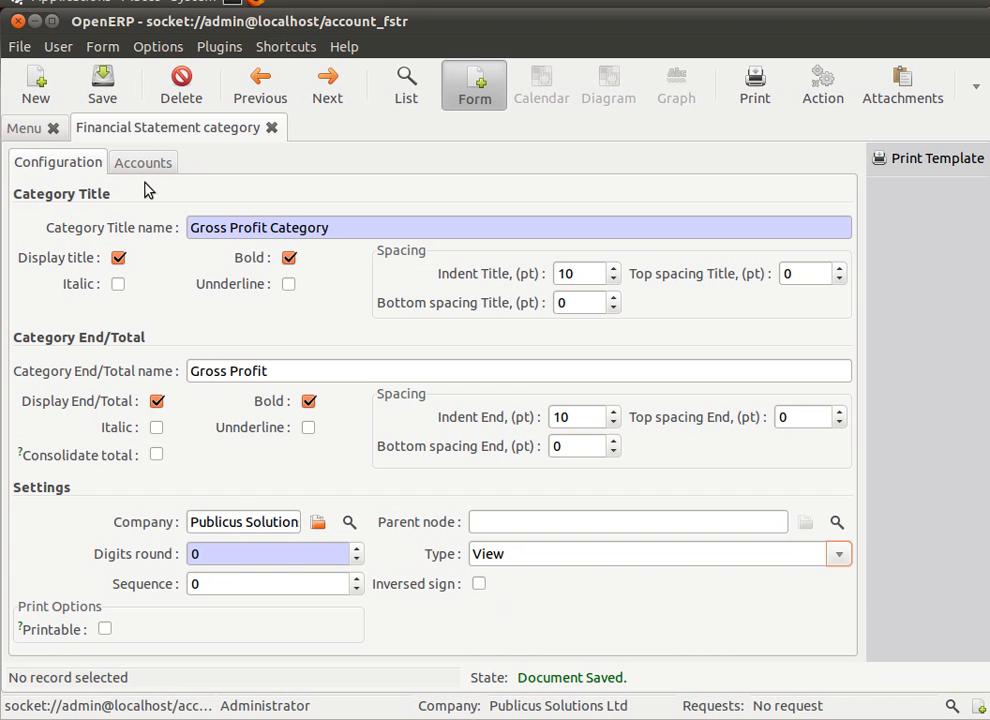
left_click(144, 160)
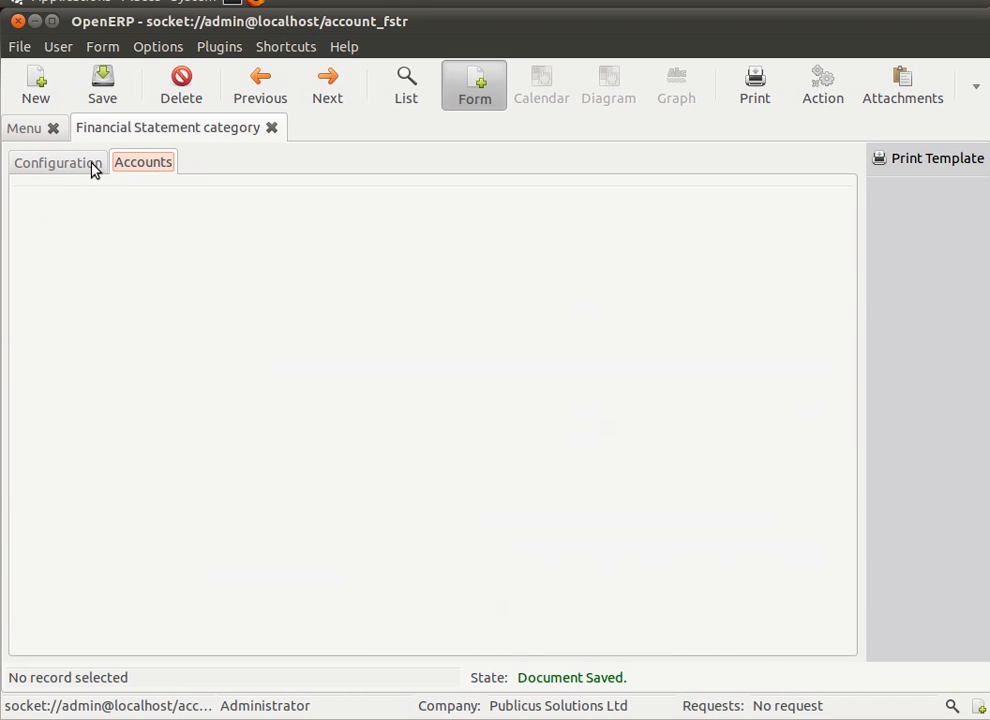
left_click(56, 162)
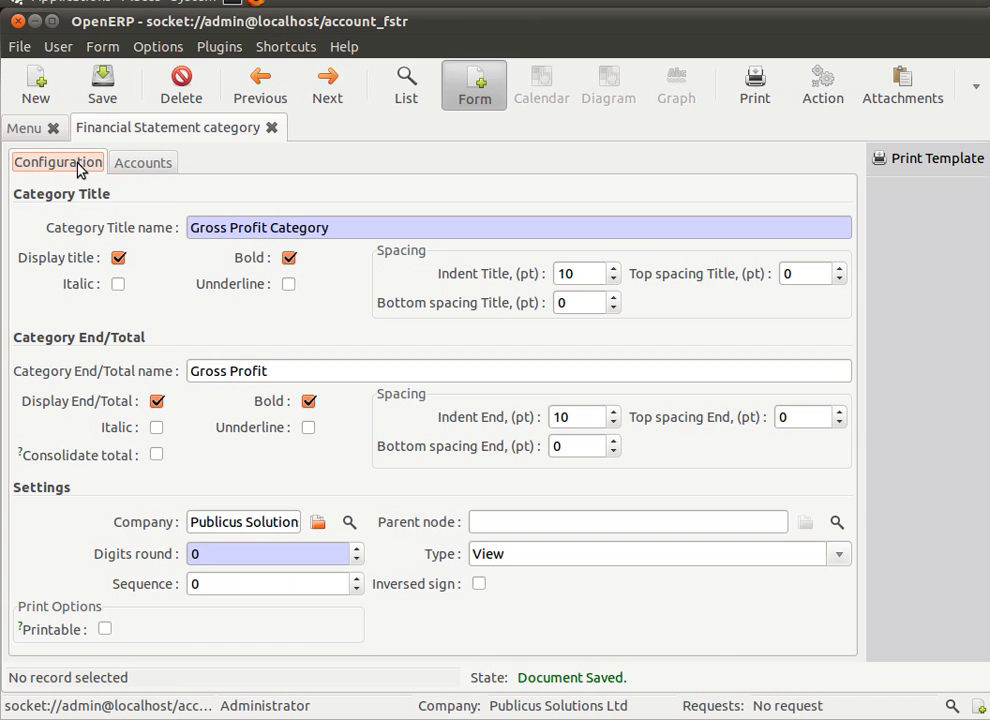
Step: Set Gross Profit Category as the parent node of the Sales category
left_click(406, 84)
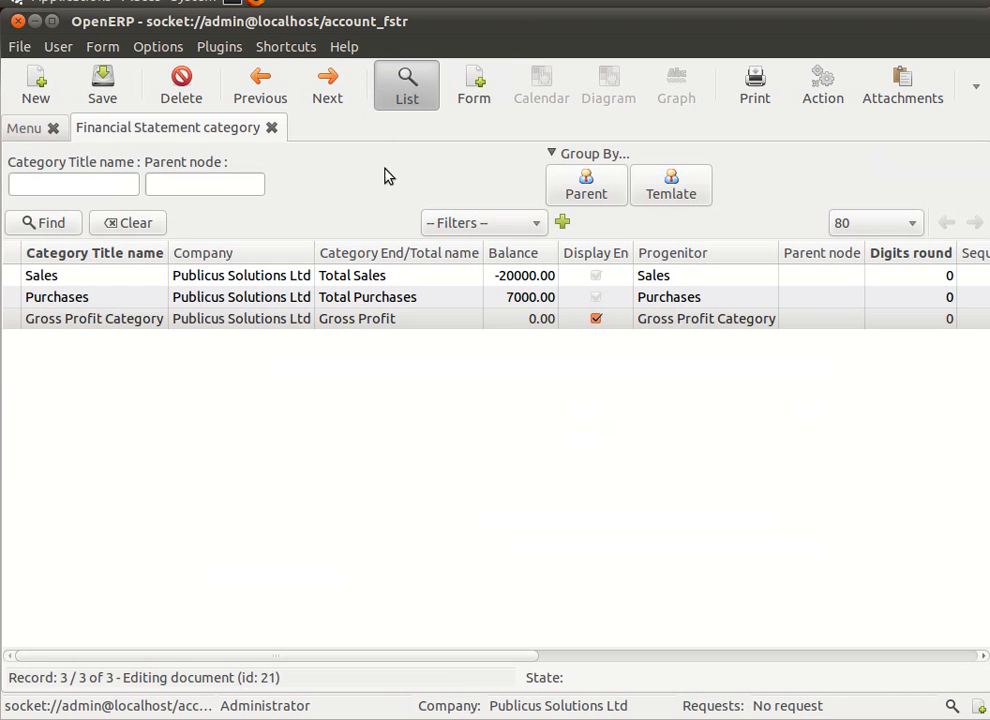
left_click(250, 318)
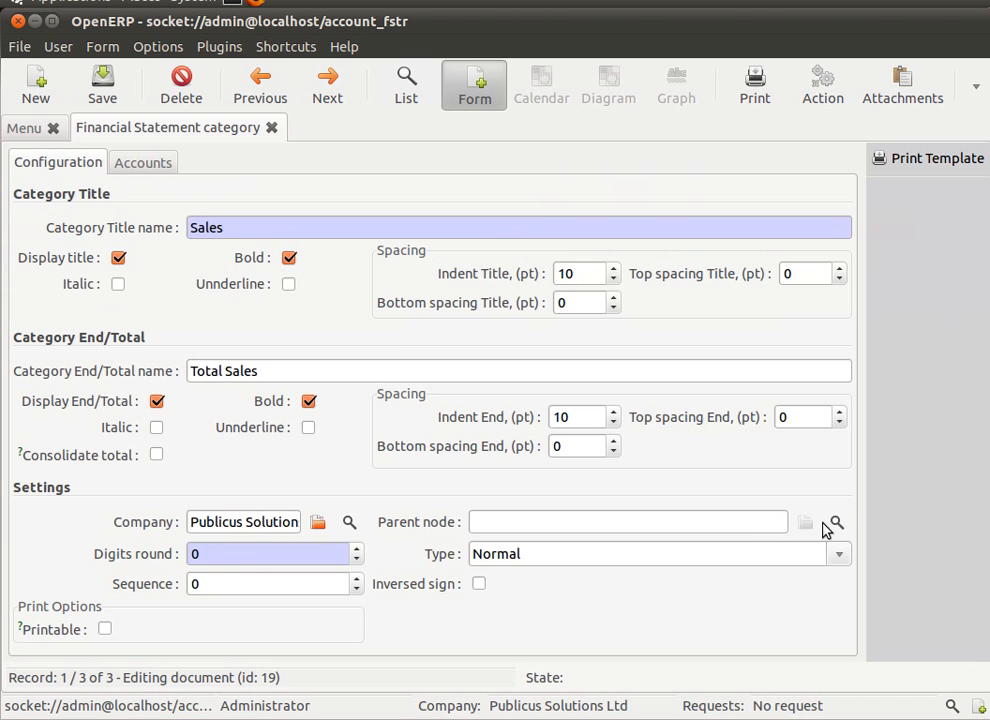
left_click(834, 520)
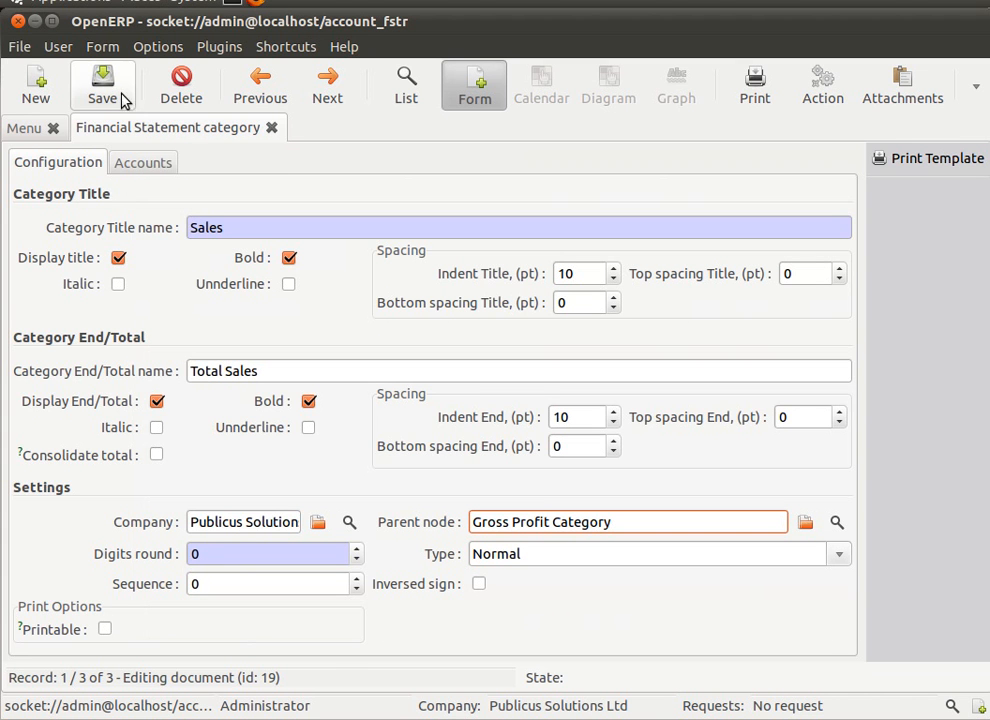
Step: Set Gross Profit Category as the parent node of Purchases and save
left_click(406, 84)
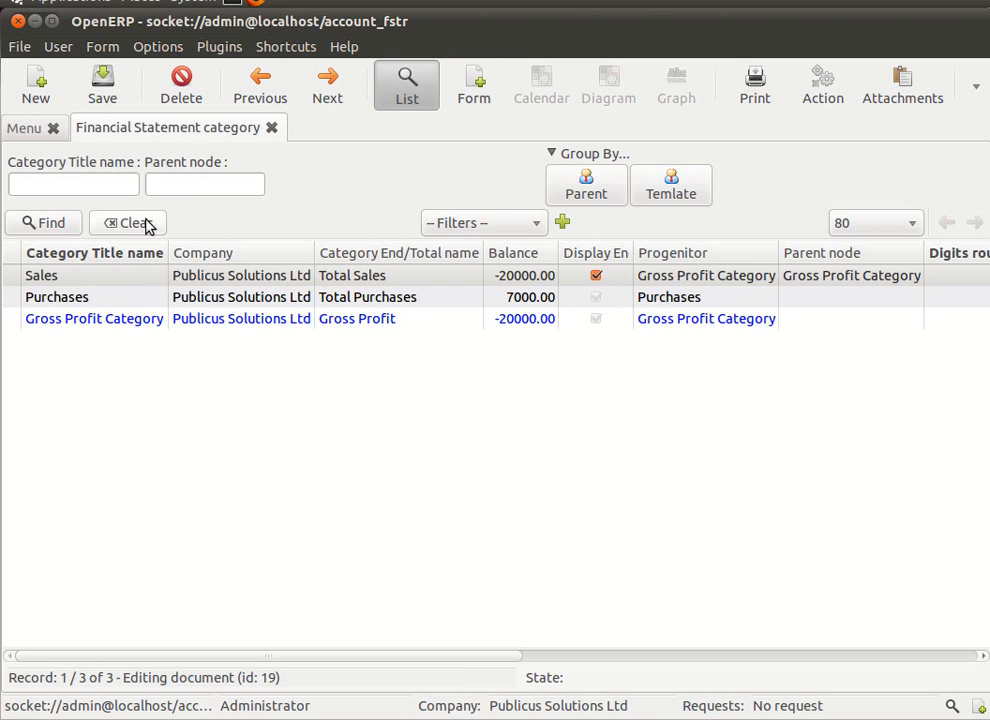
double_click(56, 296)
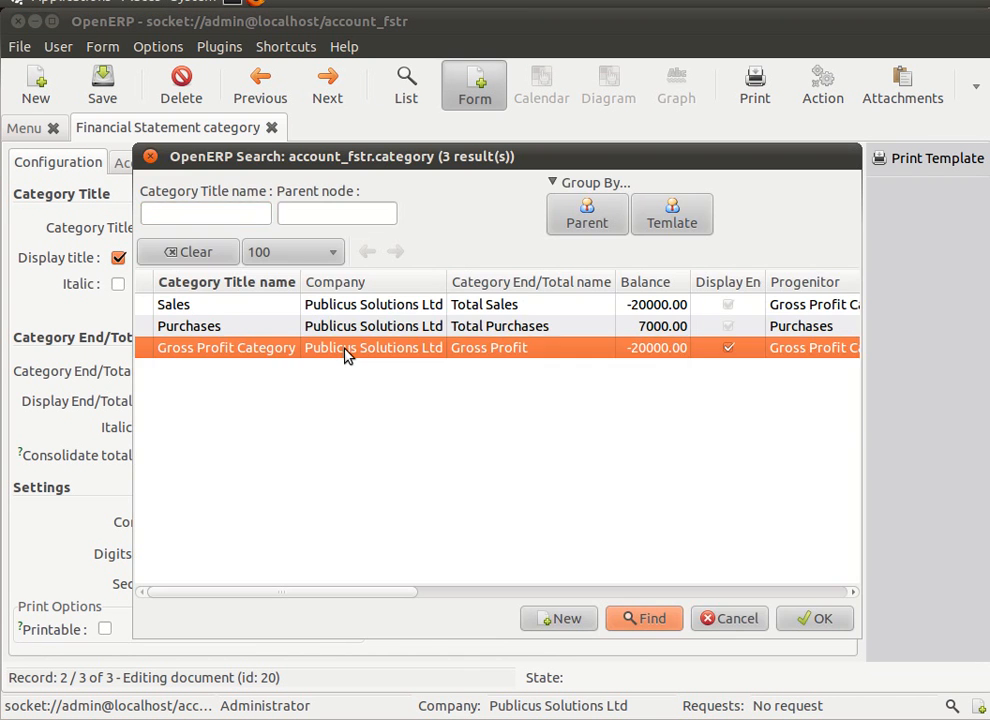
left_click(814, 618)
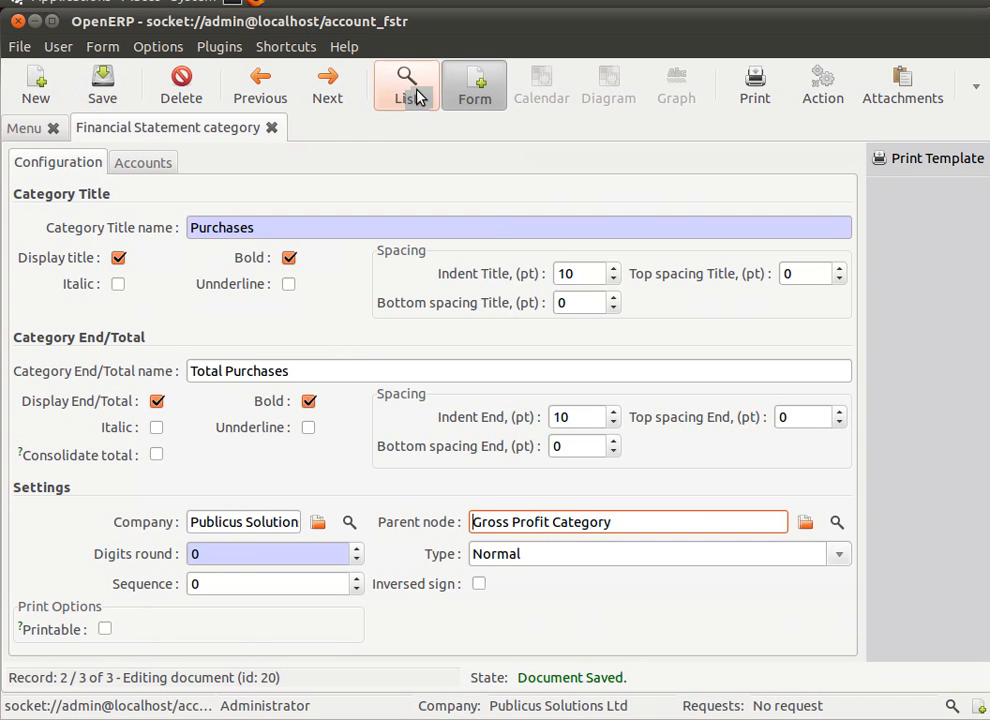
left_click(328, 84)
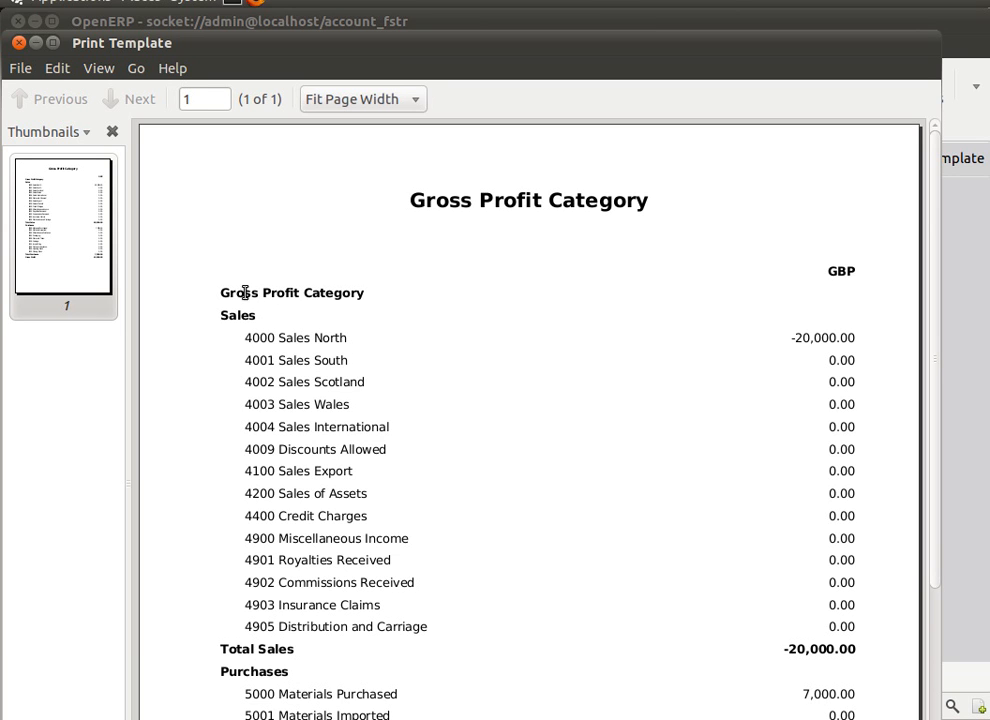
mouse_move(276, 300)
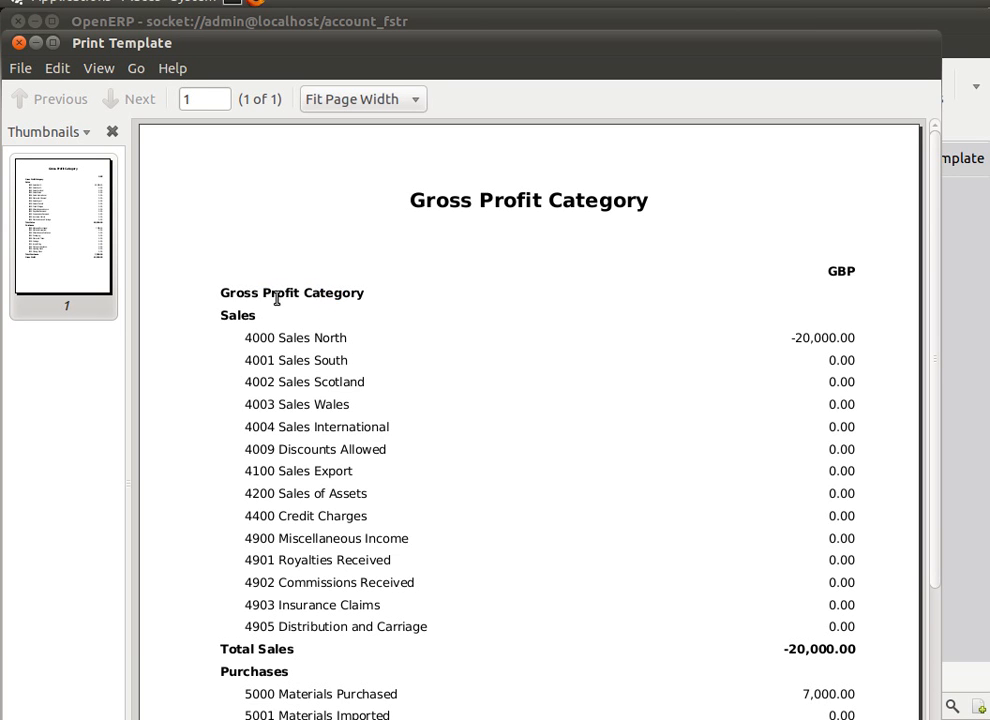
Step: Review the Gross Profit Category preview from its heading down to Gross Profit -13,000.00
double_click(292, 292)
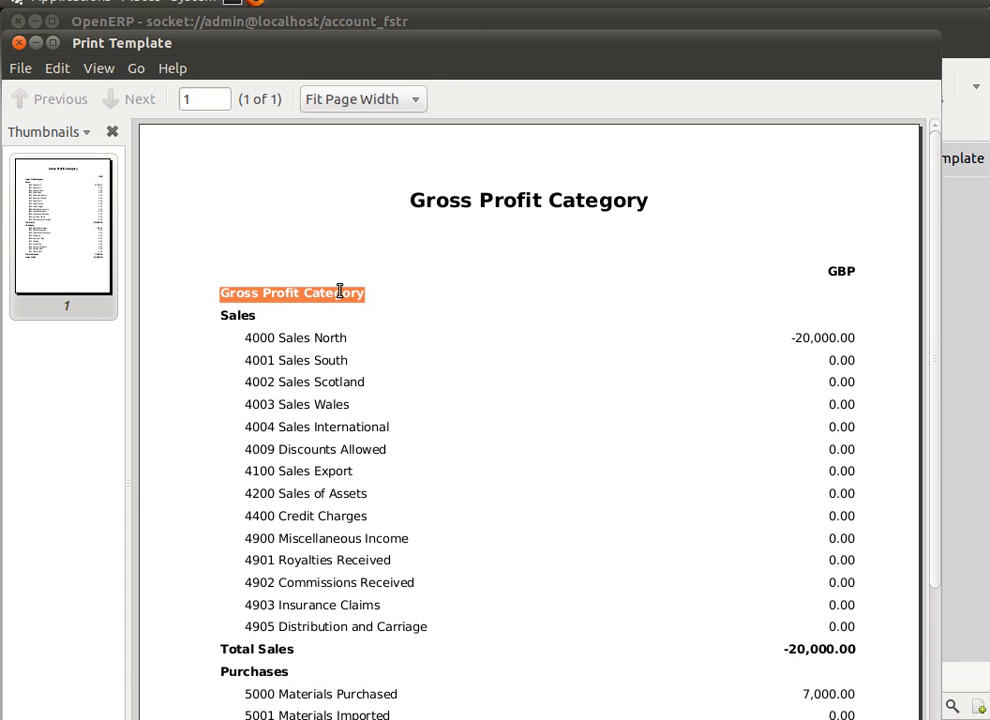
scroll("down", 3)
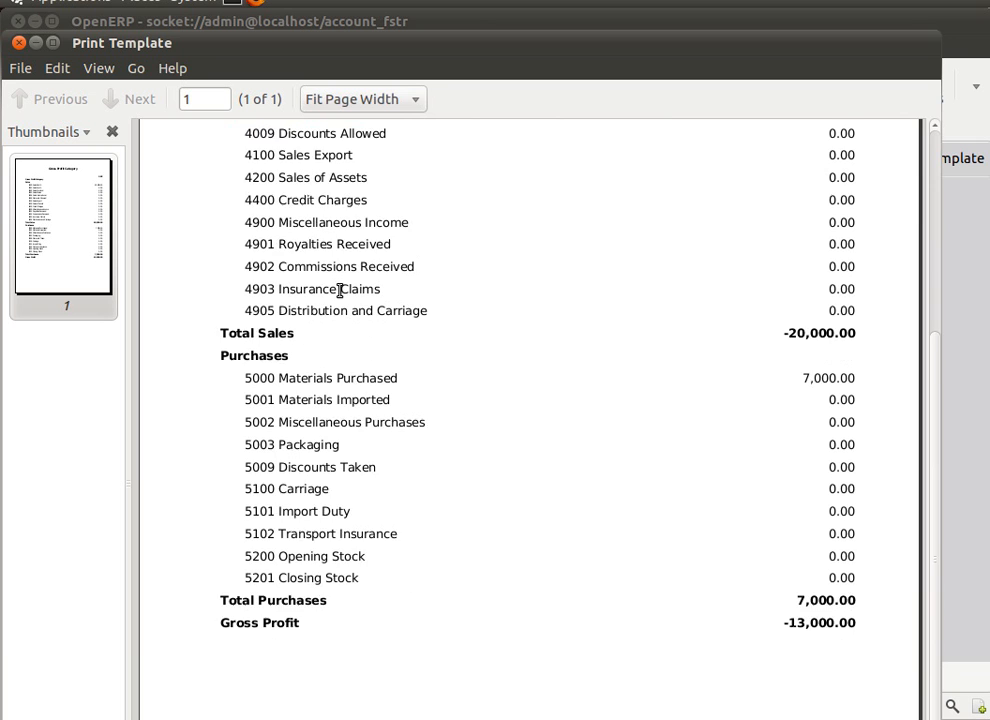
scroll("down", 3)
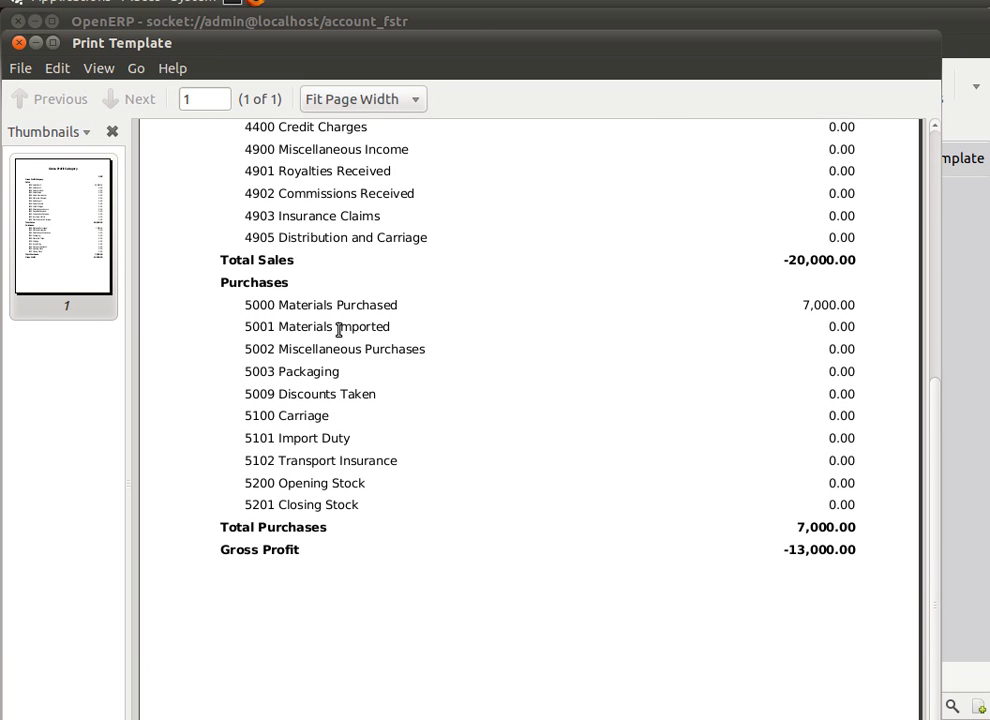
double_click(260, 550)
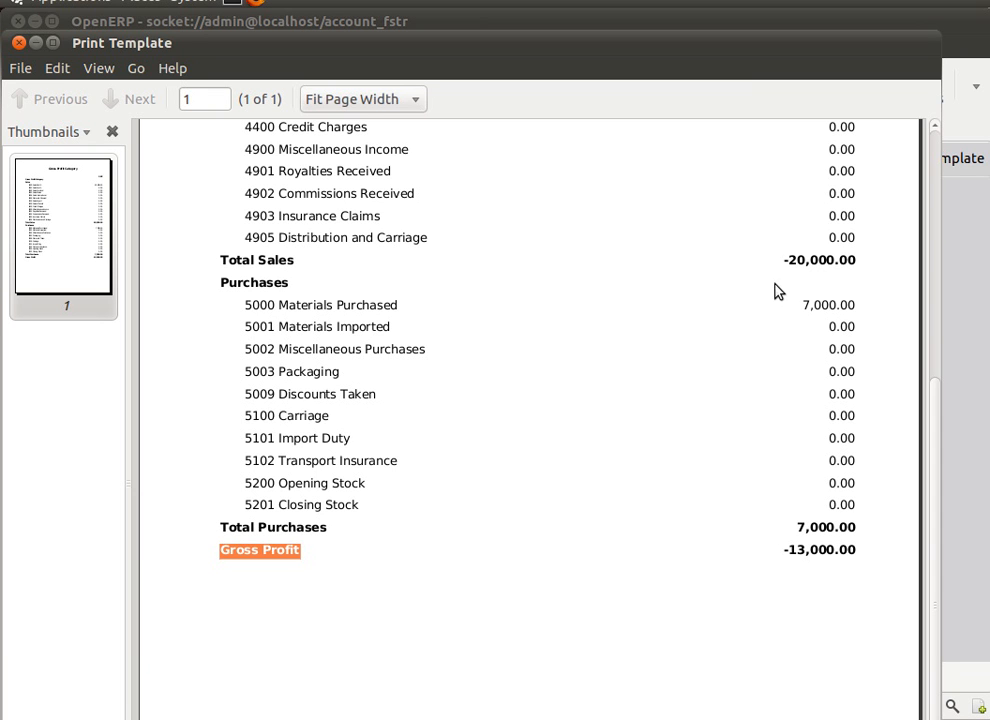
mouse_move(56, 94)
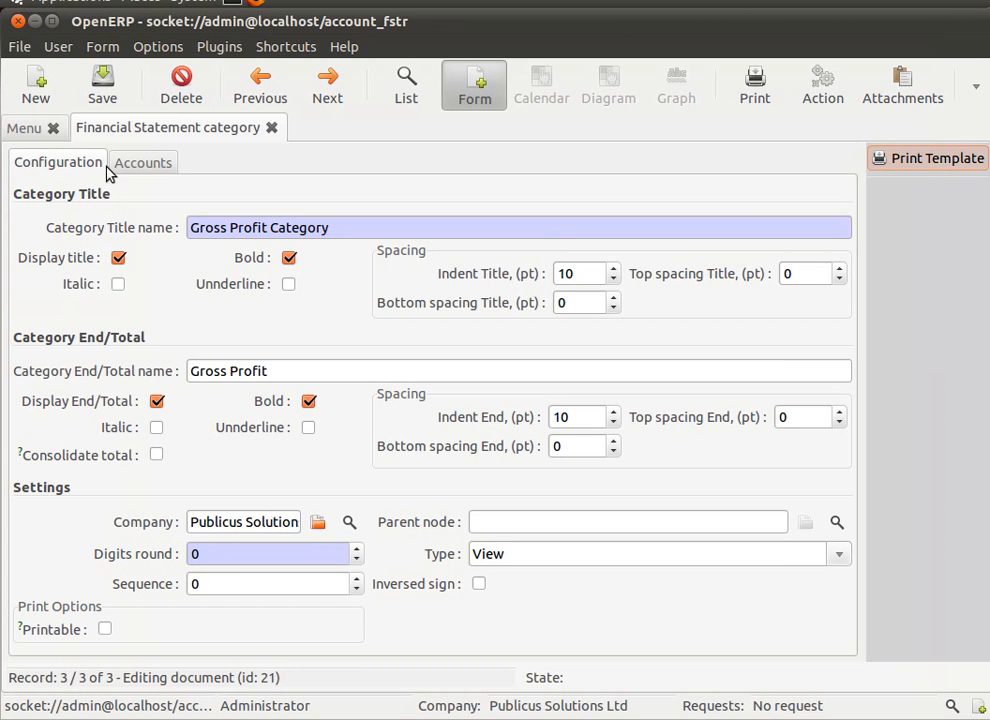
Step: Hide the Gross Profit Category title and check the preview starts directly with Sales
left_click(118, 256)
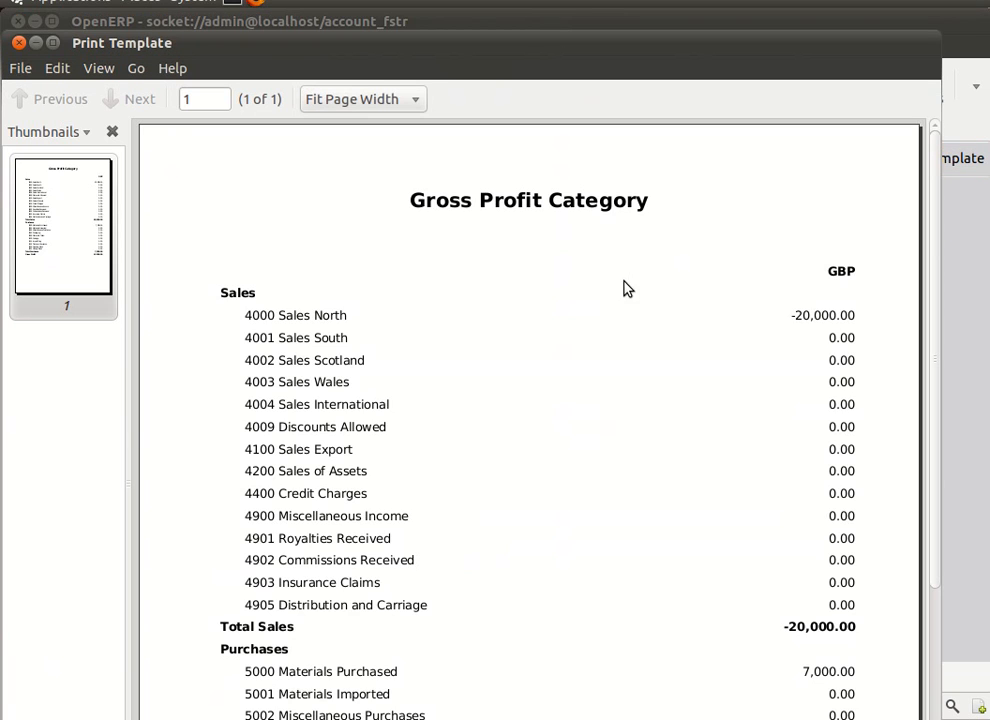
mouse_move(564, 438)
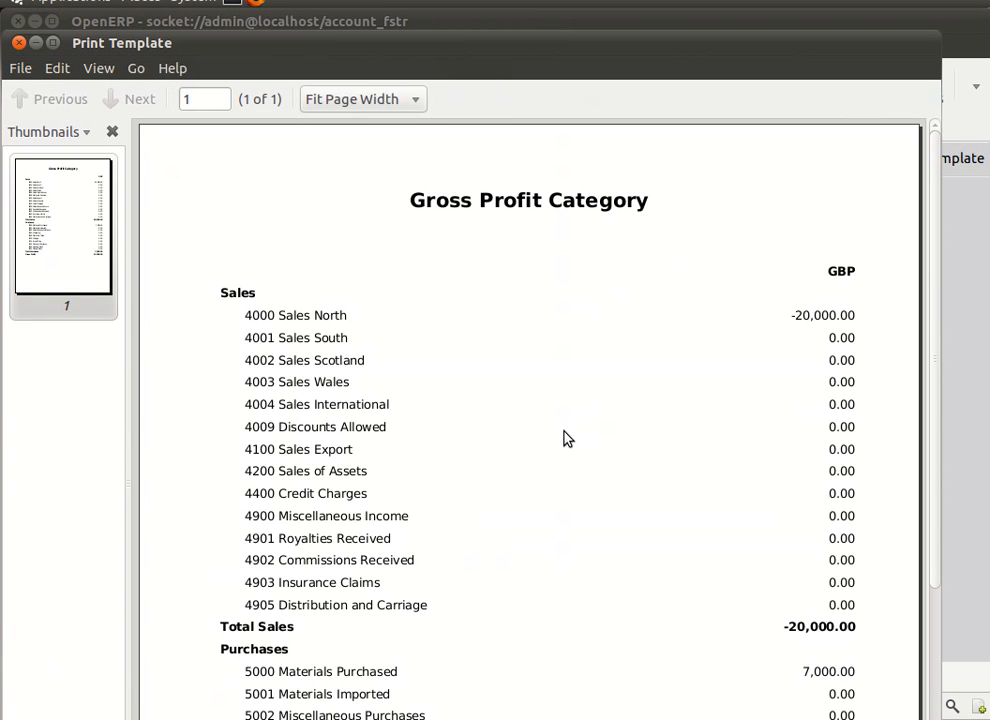
scroll("down", 3)
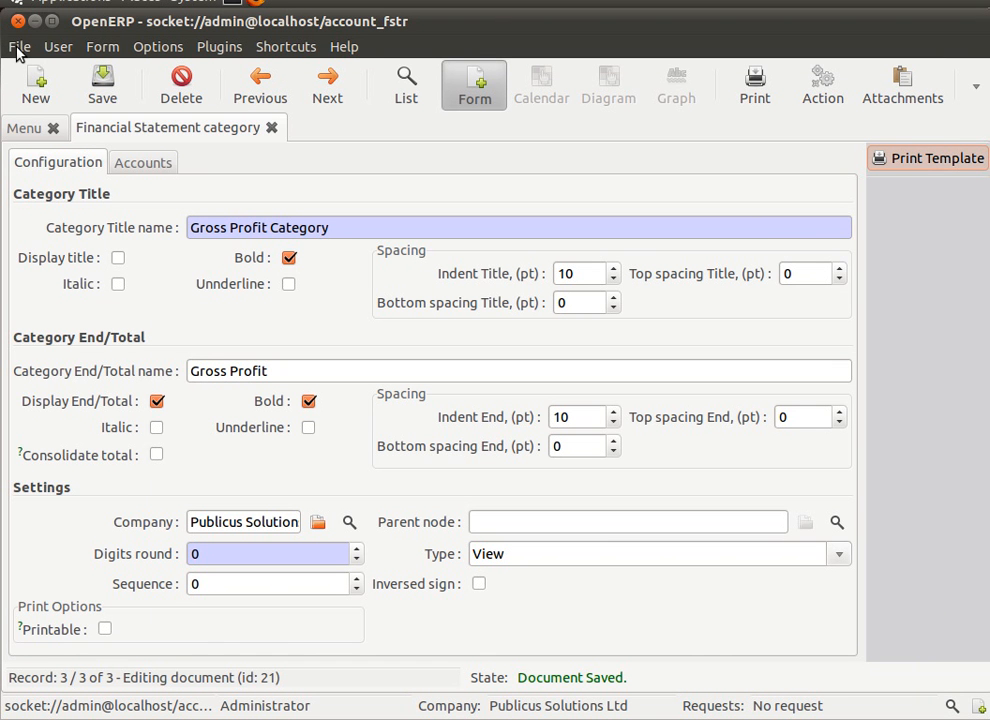
Step: Start a new category named 'Profit and Loss' with end total 'Net Profit'
left_click(36, 84)
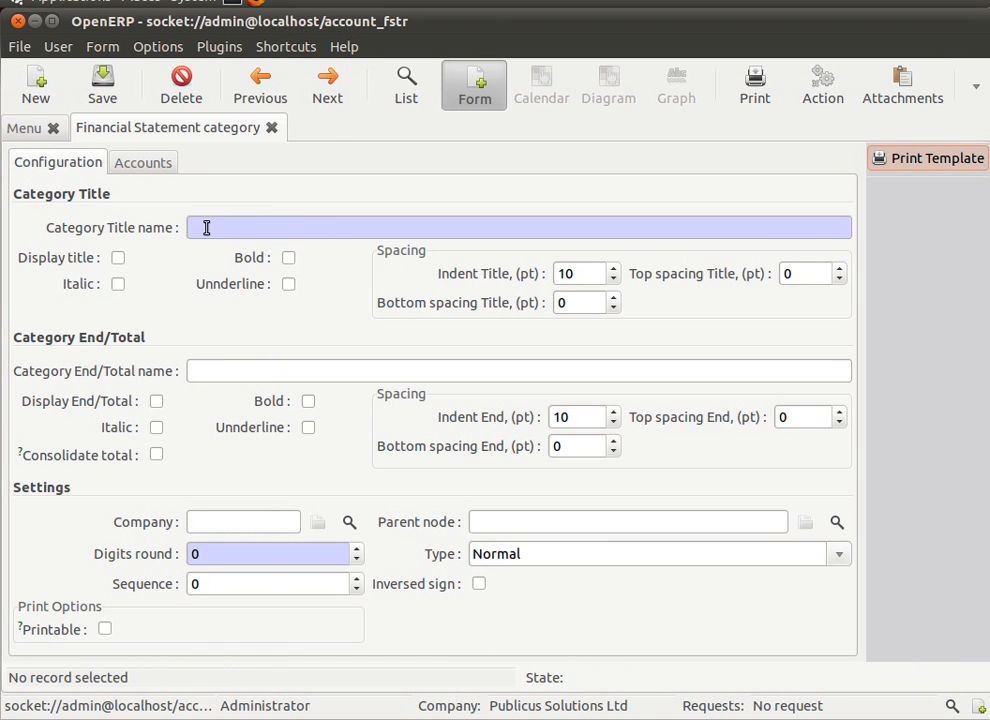
type("P")
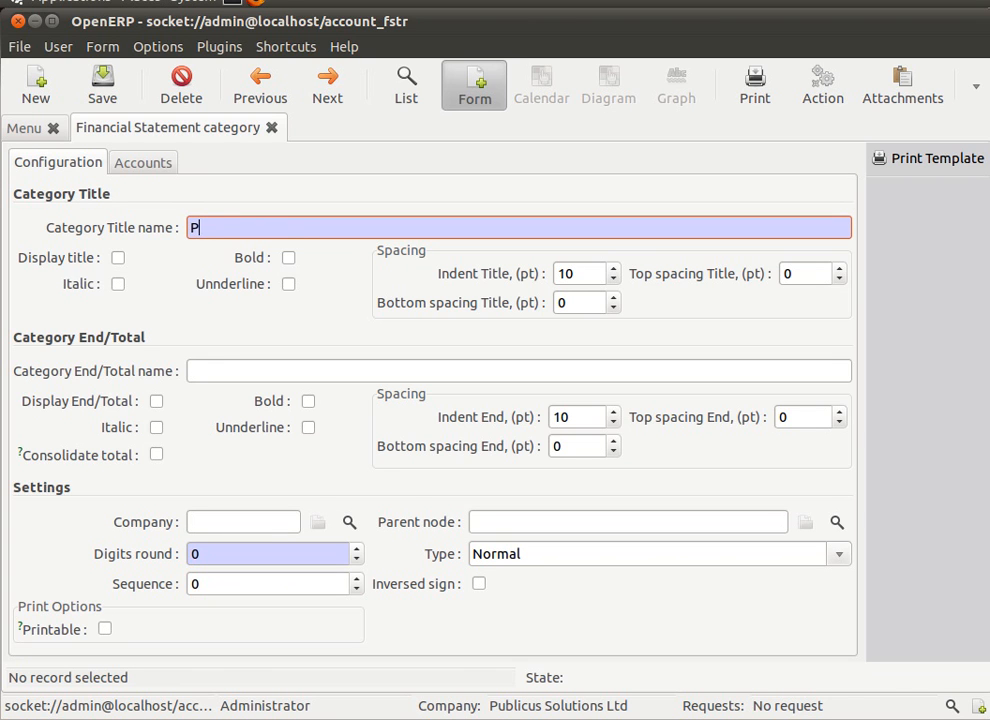
type("rofit")
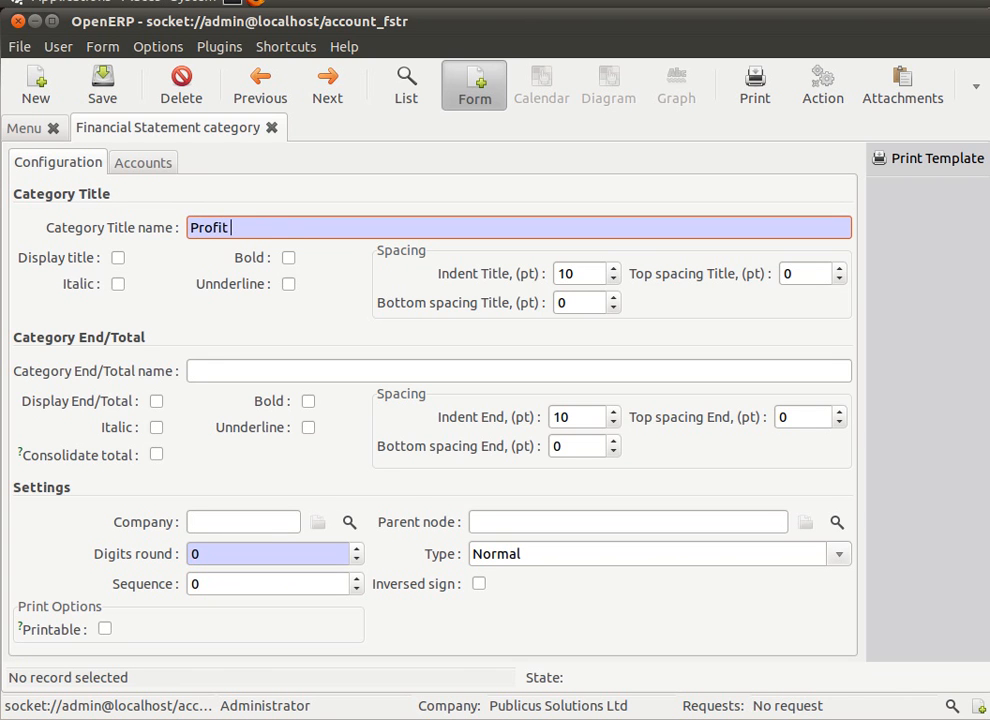
type("and Loss")
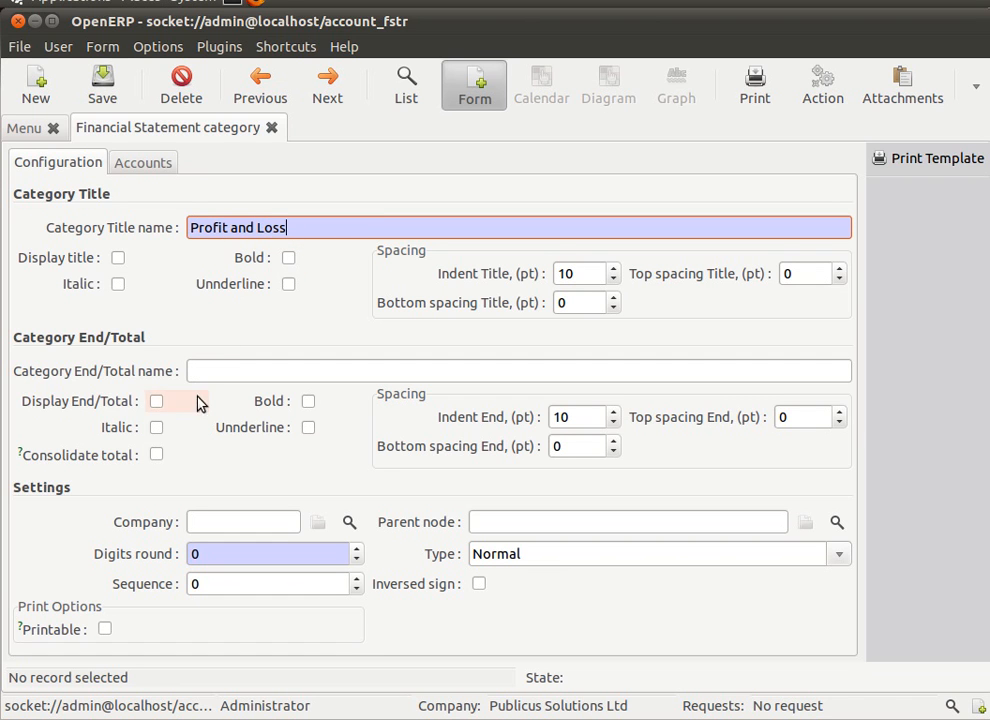
left_click(520, 370)
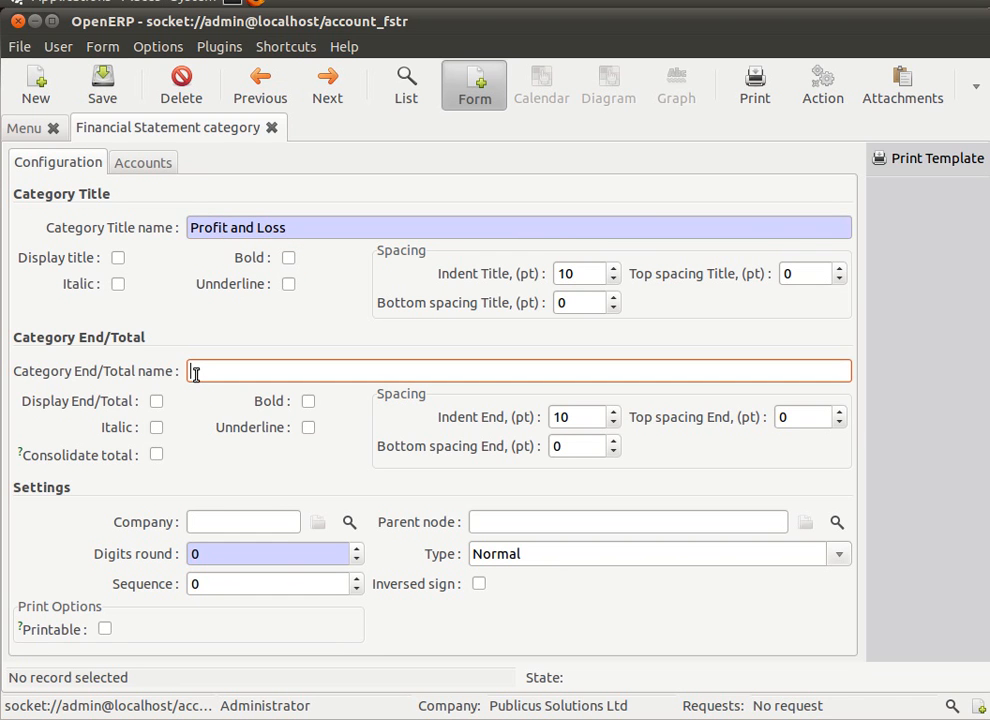
type("Net Profit")
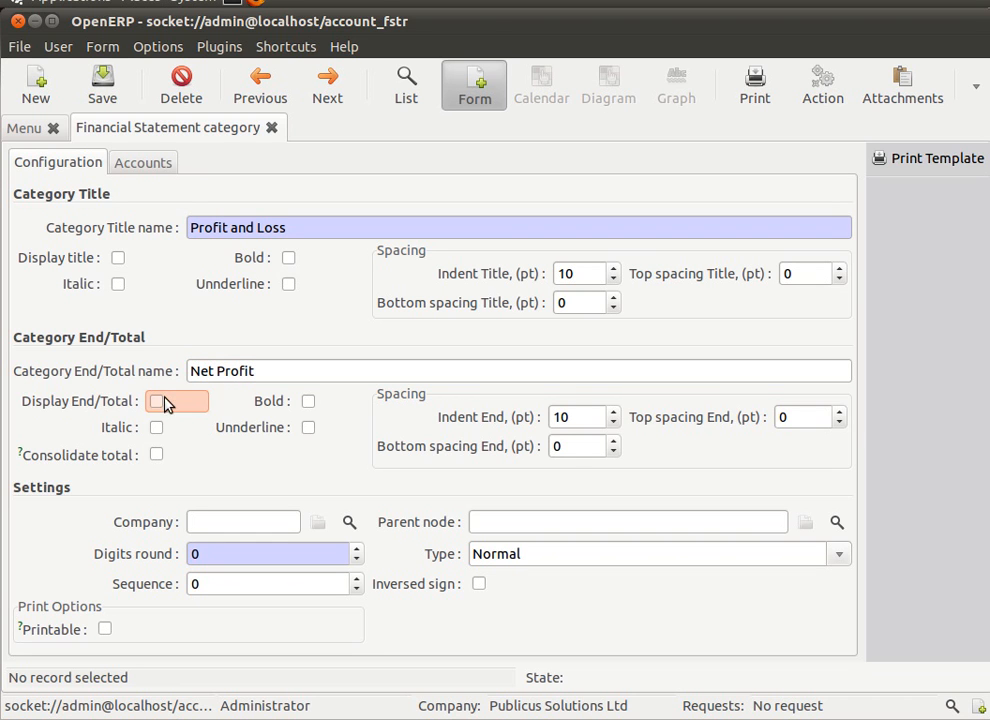
Step: Display the bold Net Profit total, set company Publicus Solutions Ltd and make it a Root type
left_click(156, 400)
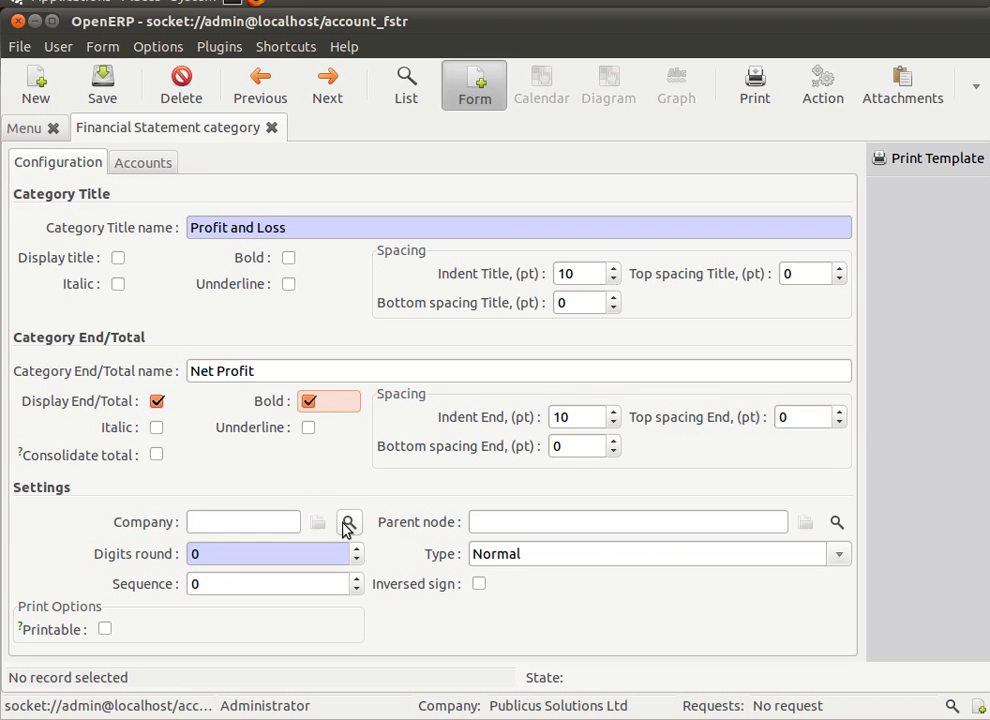
left_click(348, 522)
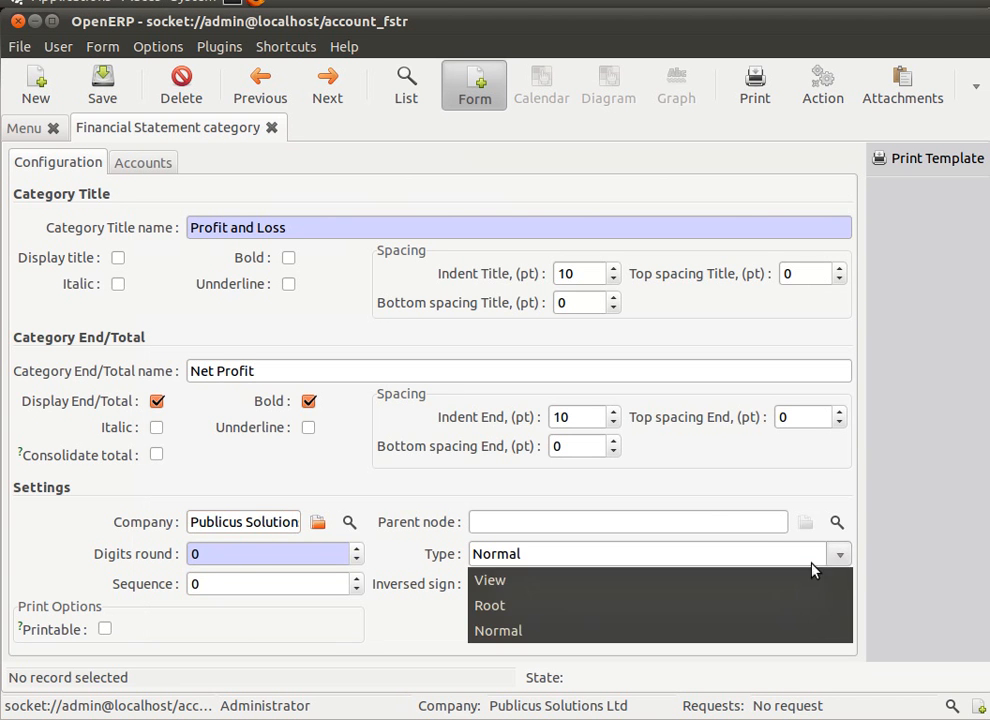
left_click(142, 162)
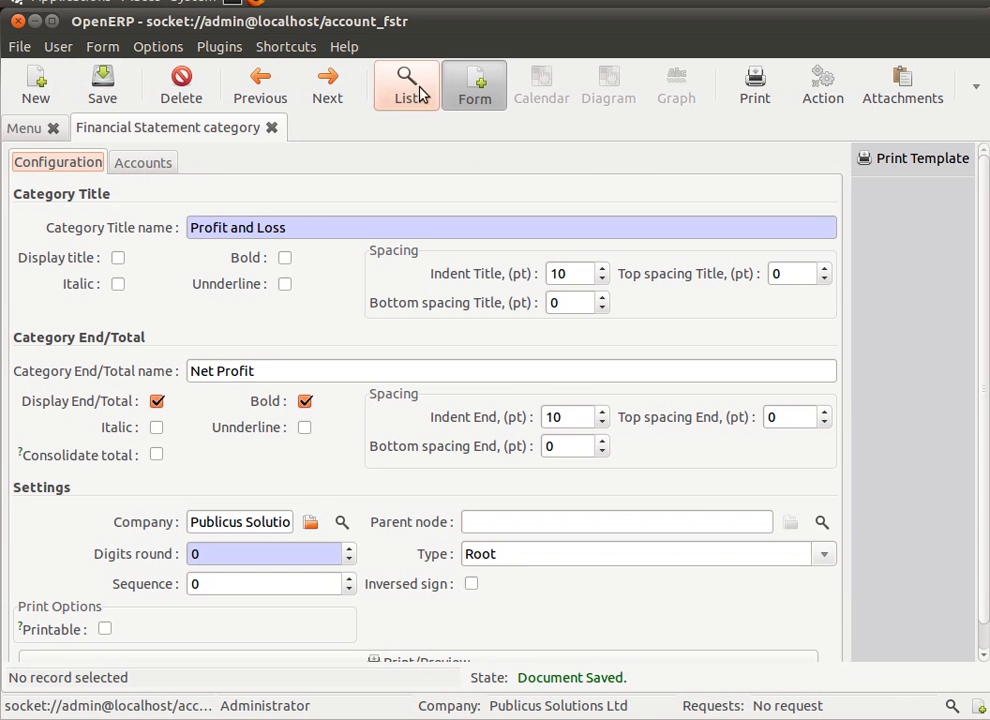
Step: Set Gross Profit Category's parent node to Profit and Loss and save it
left_click(406, 84)
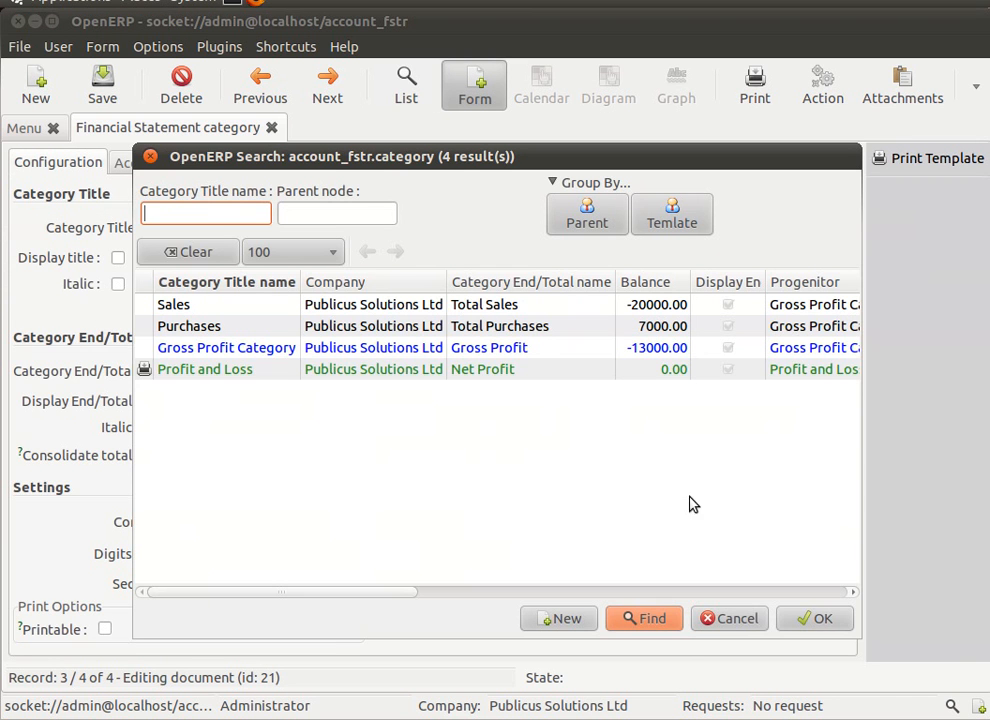
left_click(204, 368)
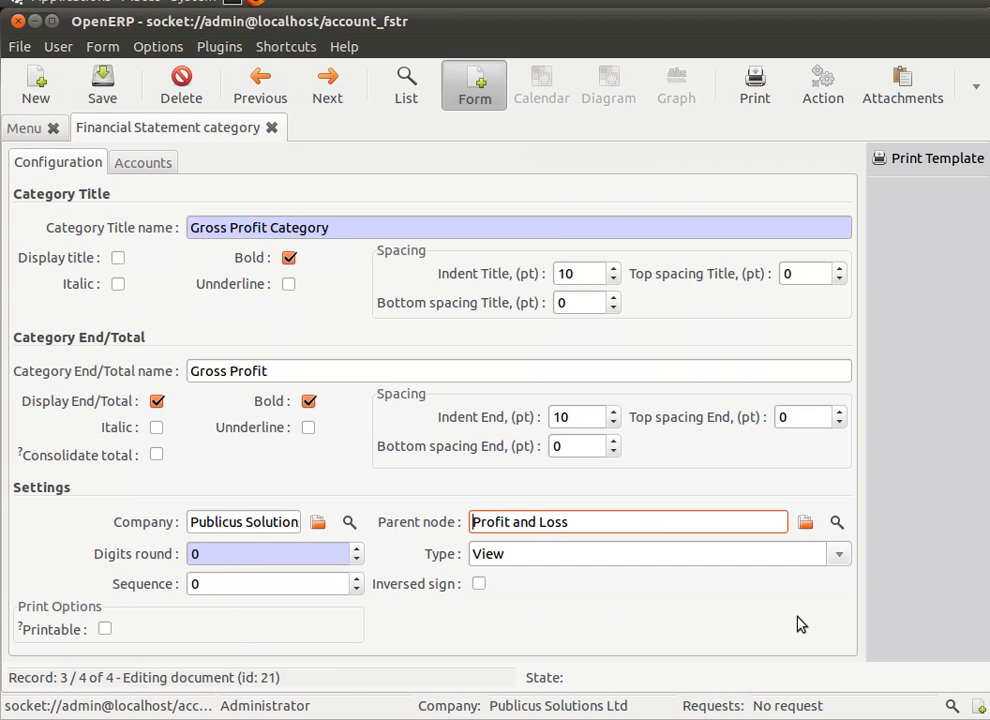
mouse_move(100, 84)
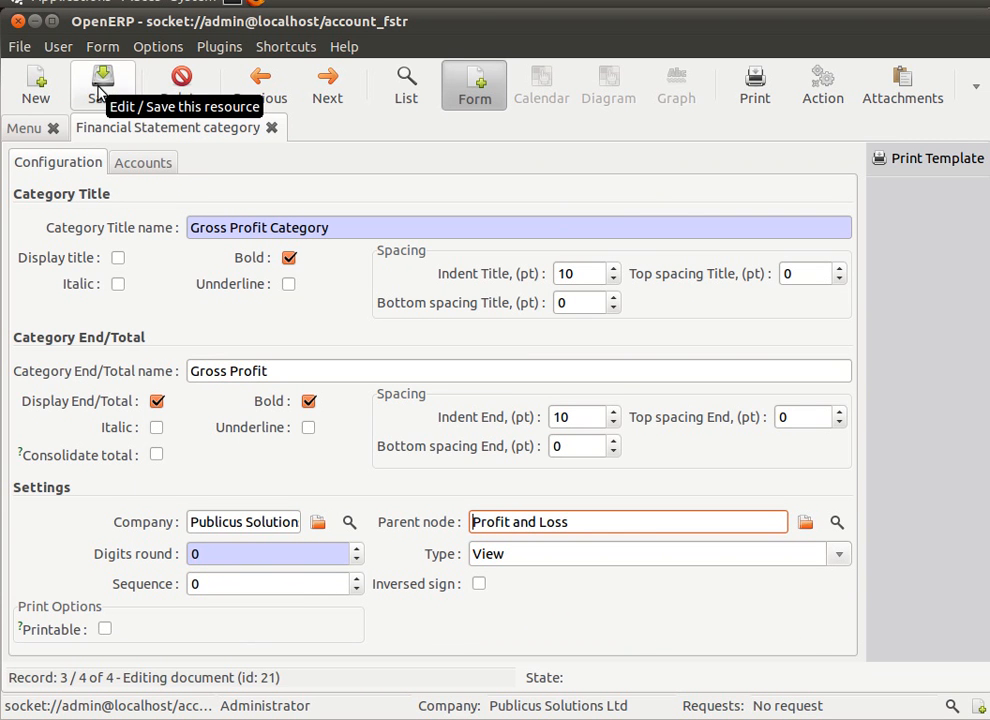
left_click(406, 84)
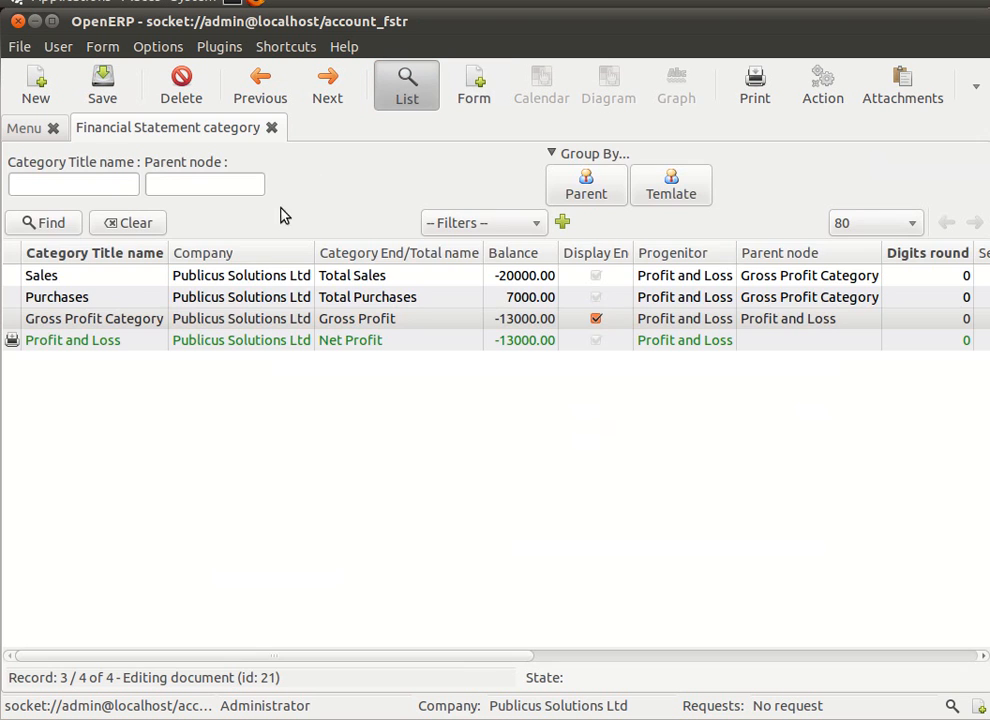
Step: Print the Profit and Loss preview for 01/2011–07/2011 from the category list, review it and close it
left_click(12, 340)
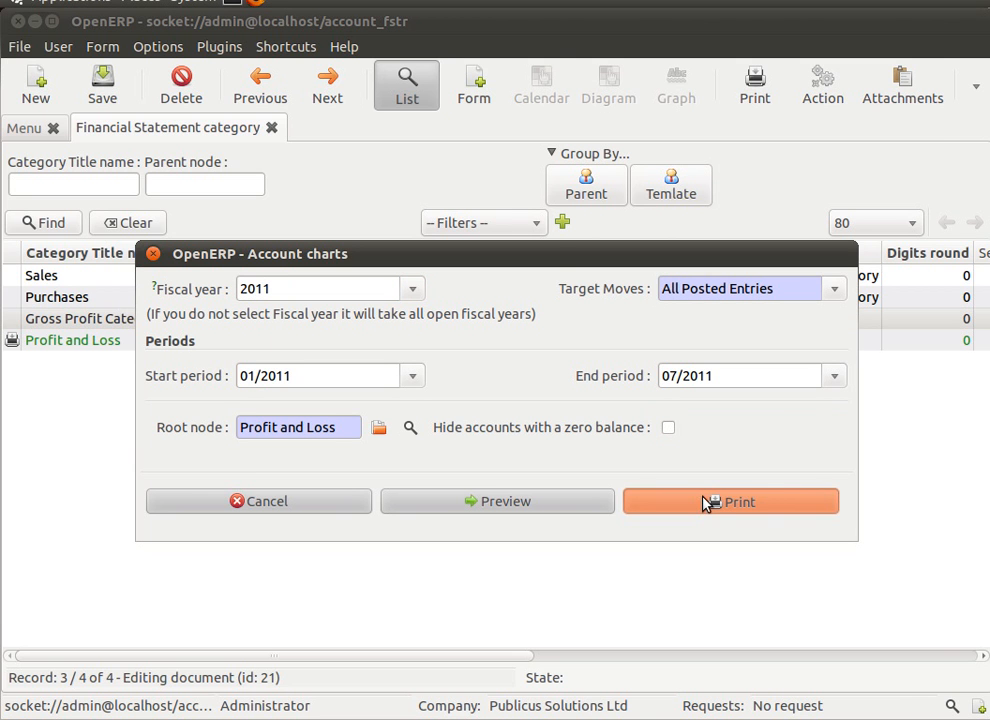
left_click(730, 500)
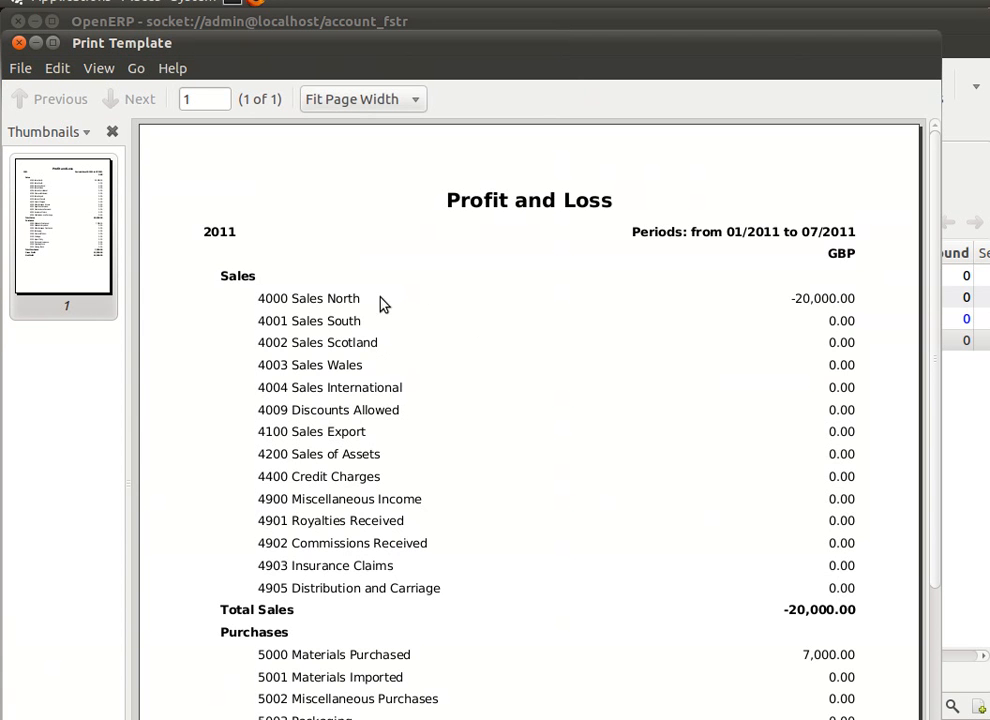
scroll("down", 3)
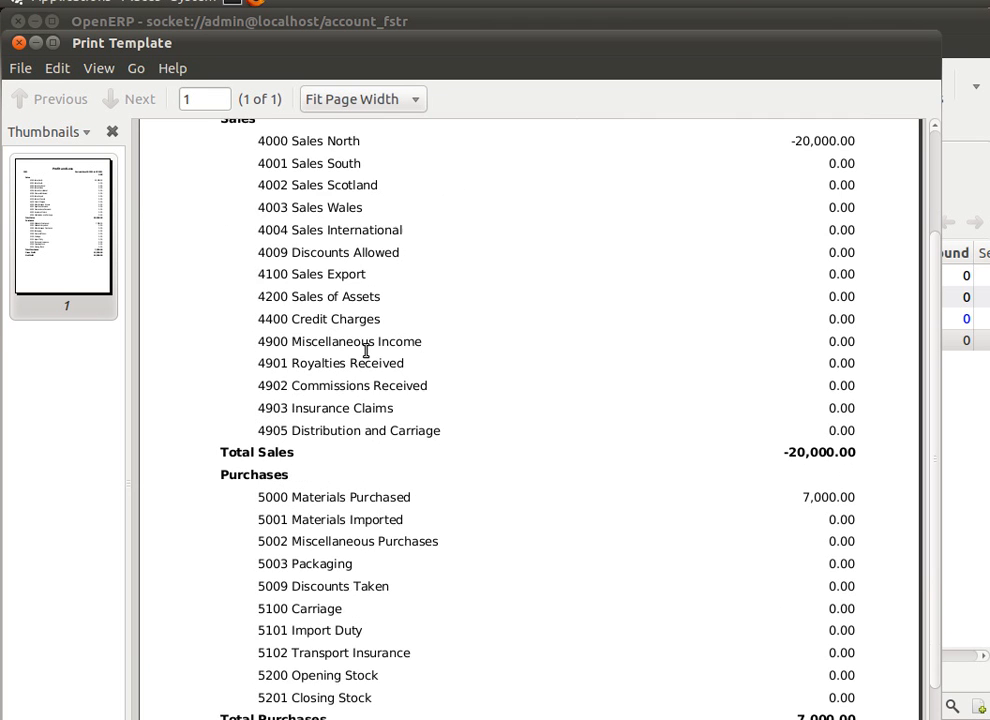
scroll("down", 3)
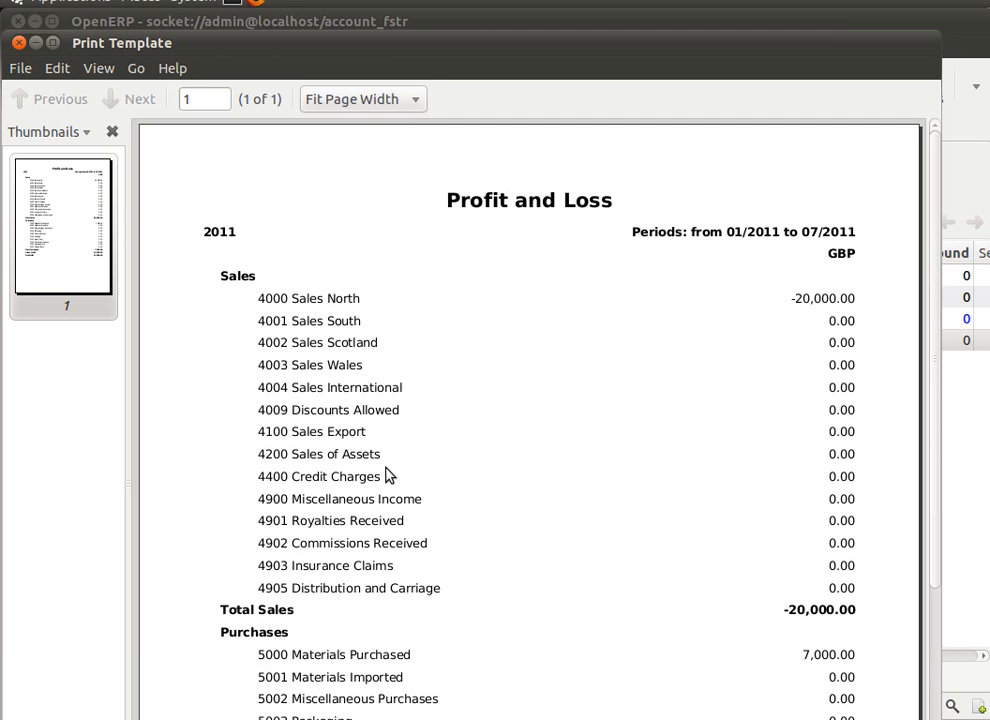
double_click(528, 200)
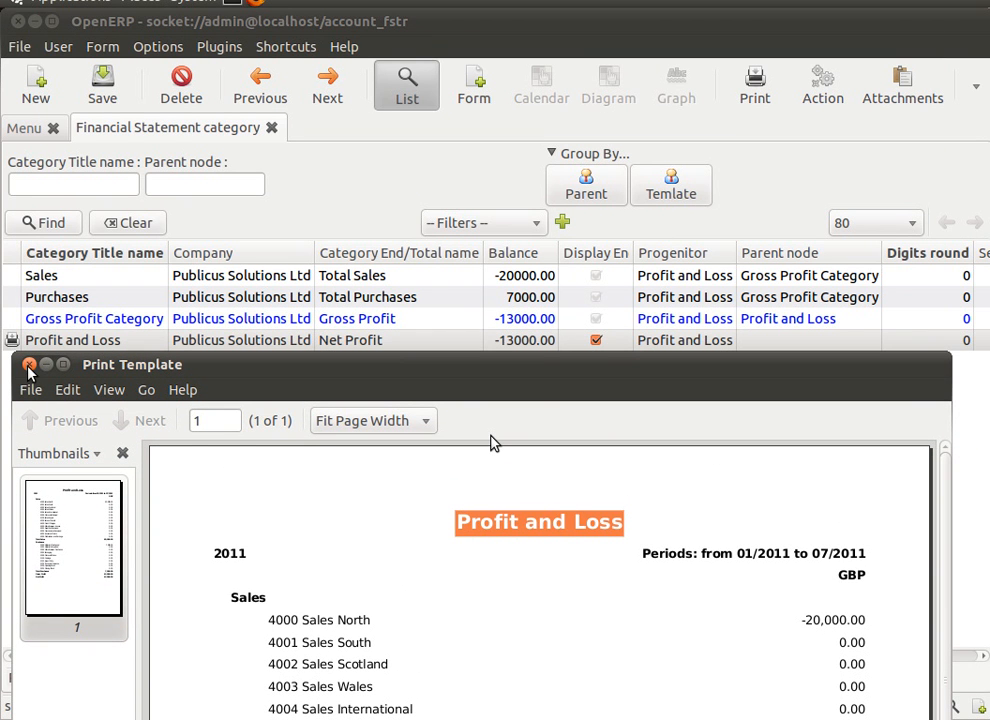
left_click(30, 364)
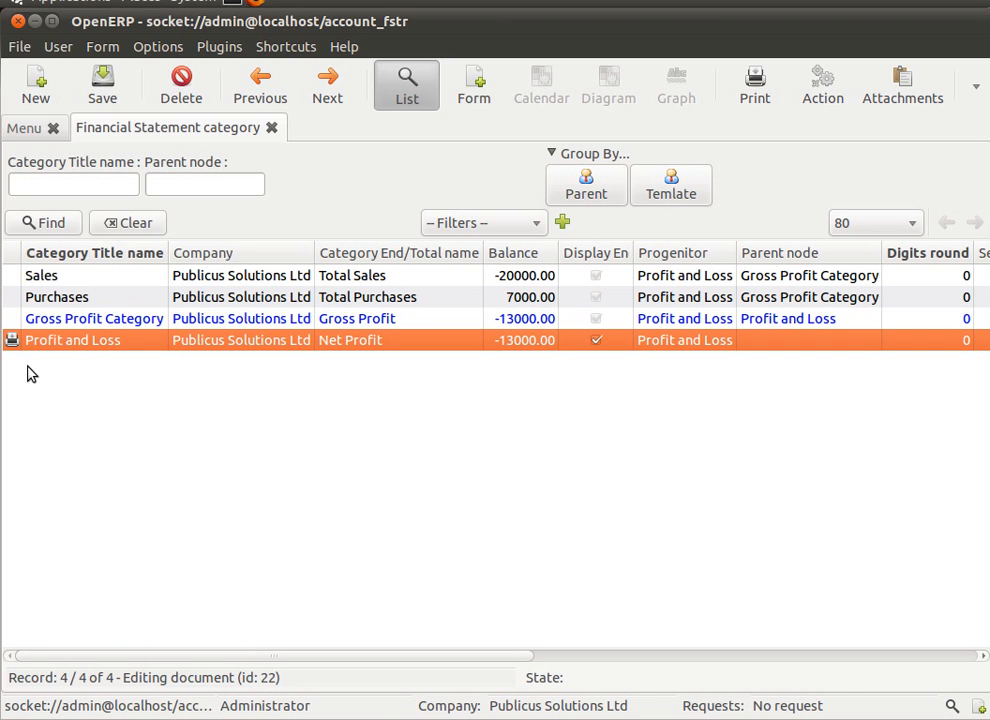
Step: Start a new 'Direct Expenses' category with a bold 'Total Direct Expenses' total line
left_click(36, 84)
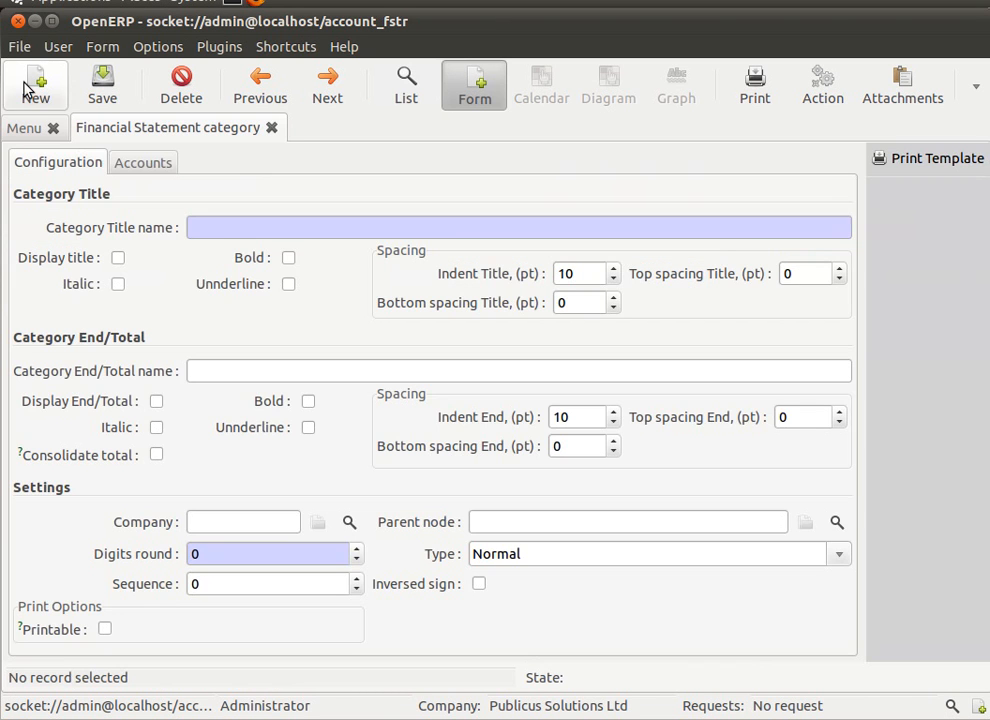
left_click(518, 228)
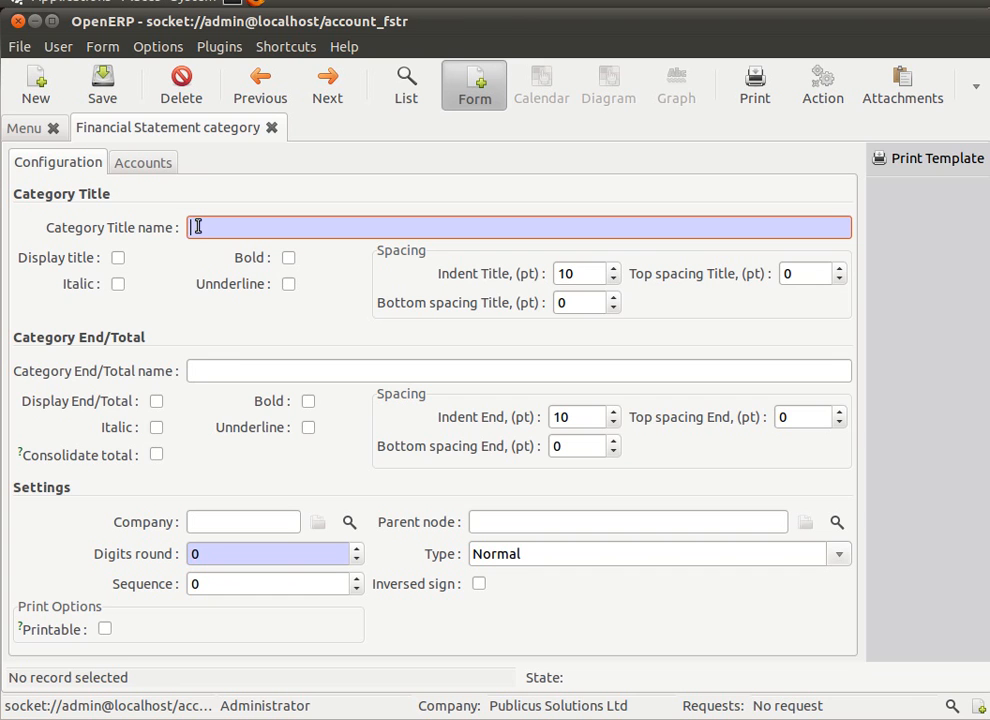
type("Direct Expenses")
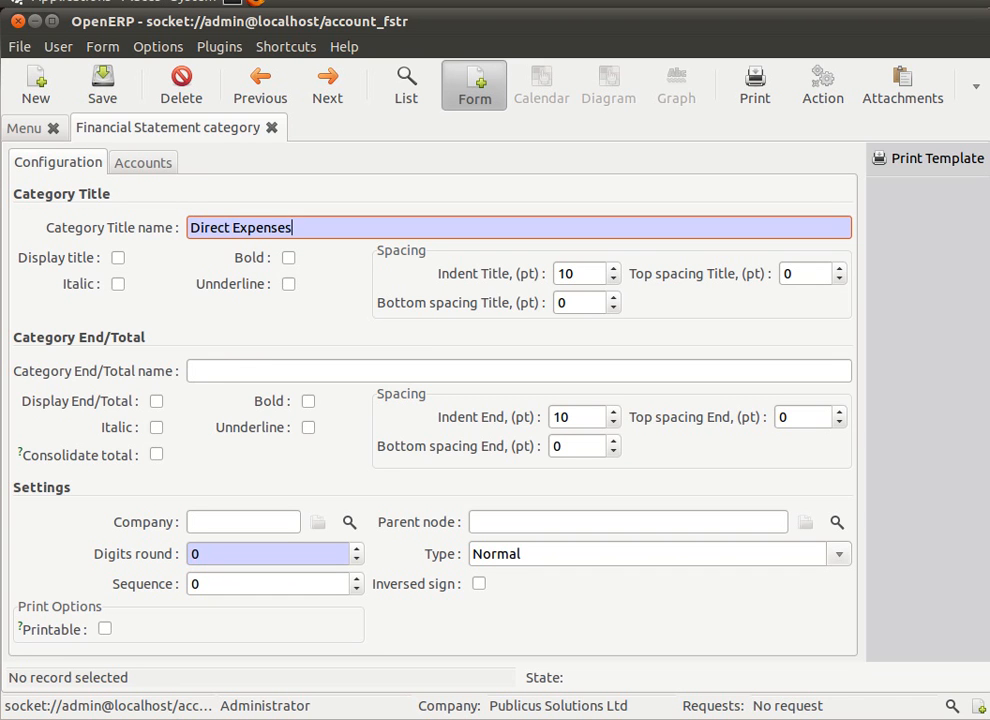
type("Total Direct Expenses")
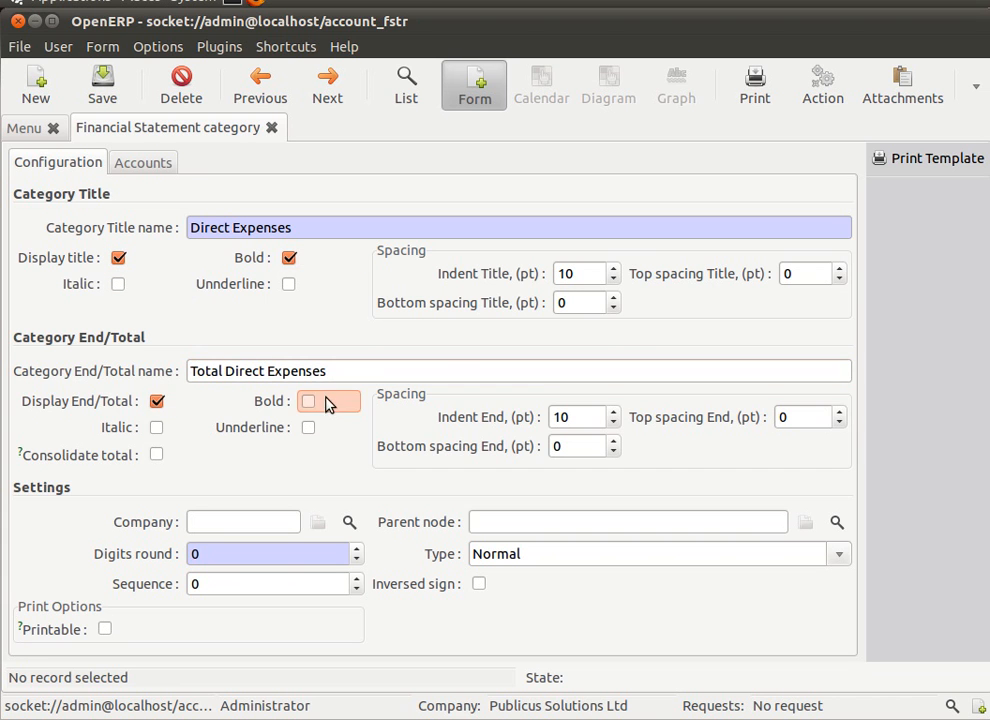
left_click(308, 400)
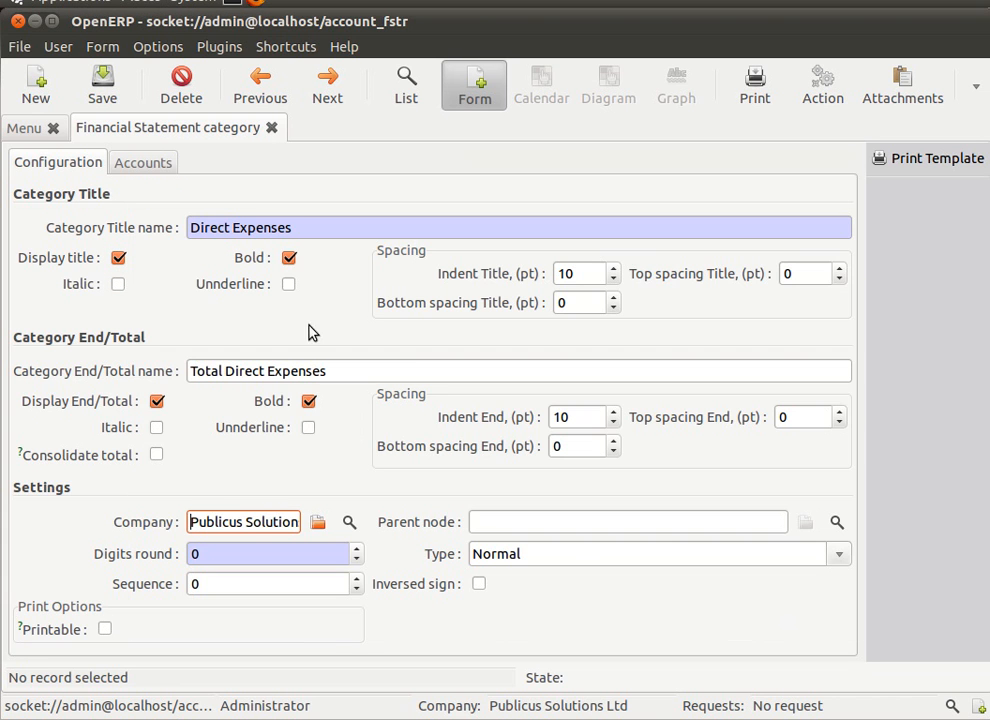
Step: Set its parent node to Profit and Loss and show its Accounts list
left_click(836, 520)
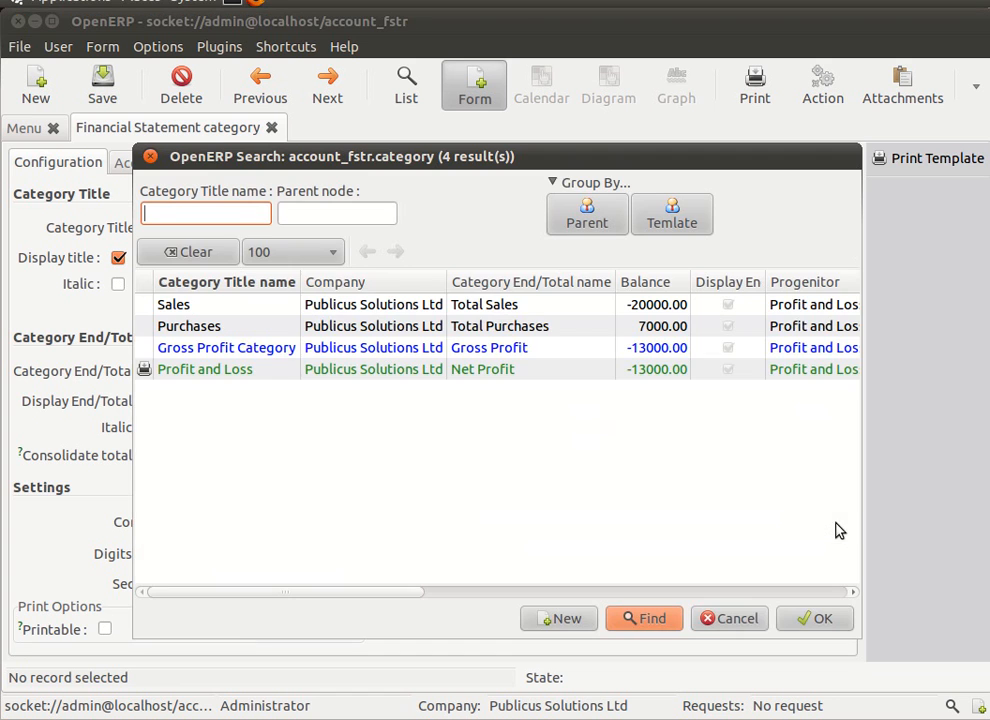
left_click(204, 368)
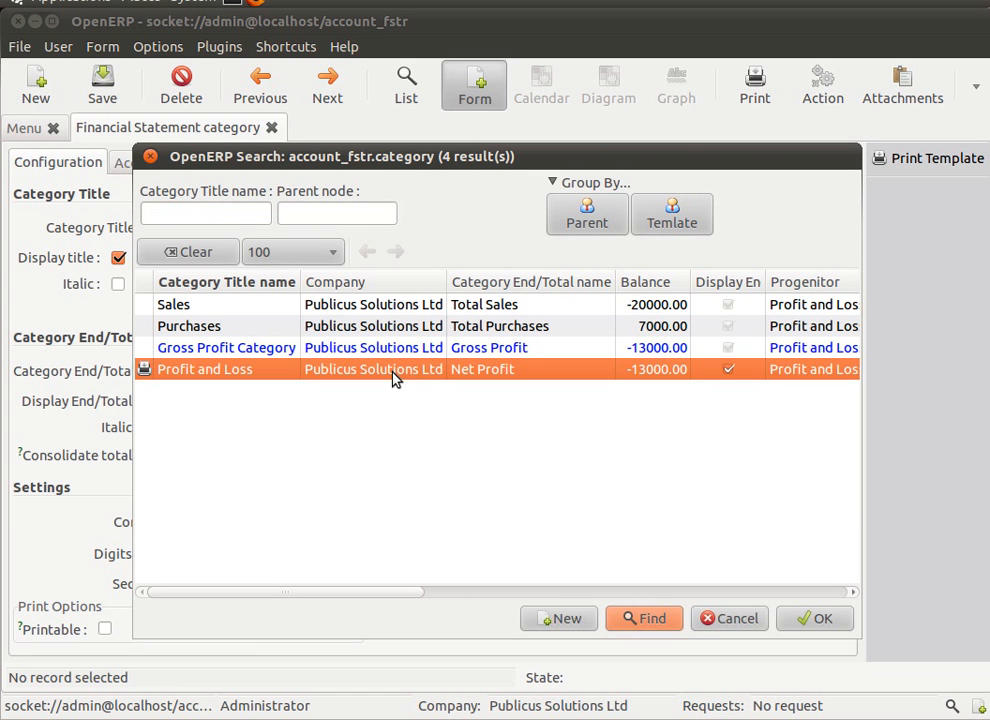
mouse_move(204, 356)
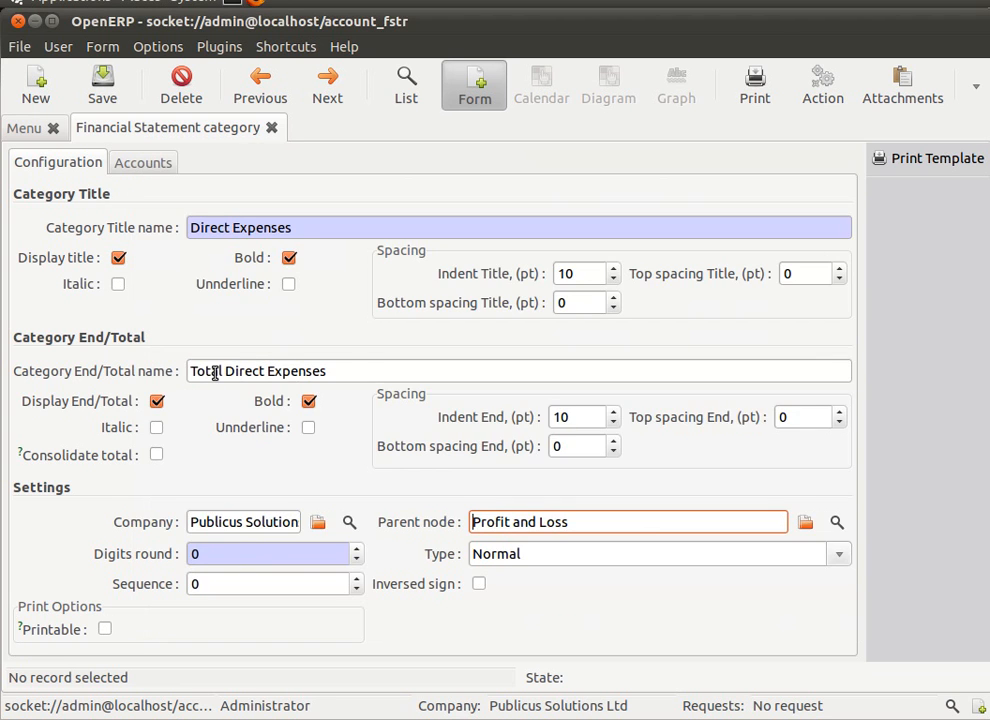
left_click(144, 162)
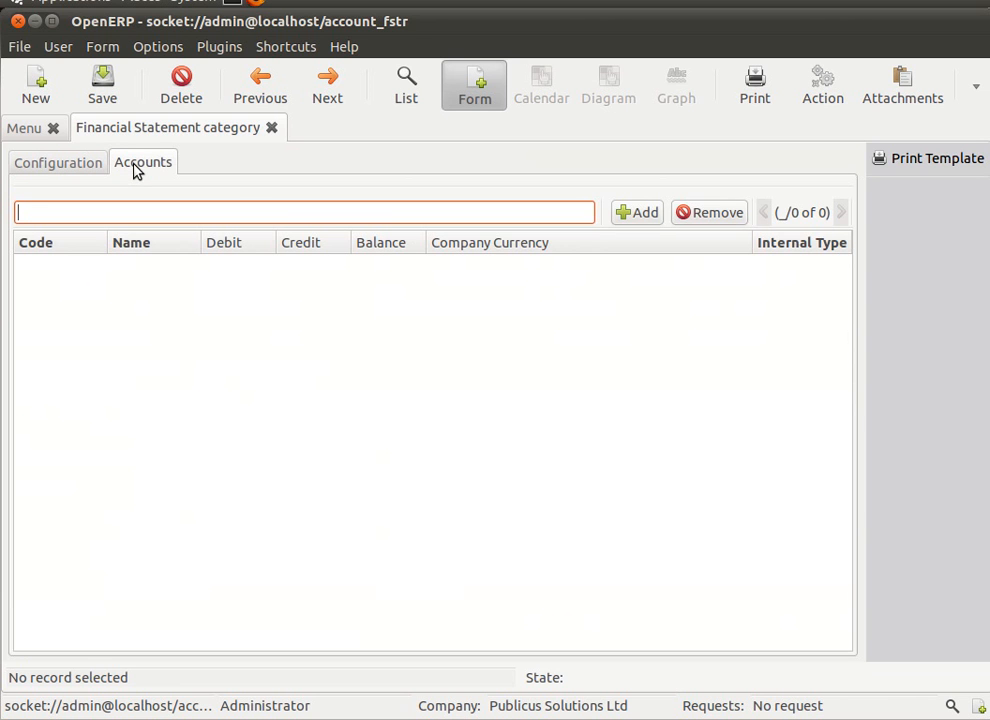
Step: Attach the nine Direct Expenses accounts 6000–6900, grouped by parent account, and save
left_click(636, 212)
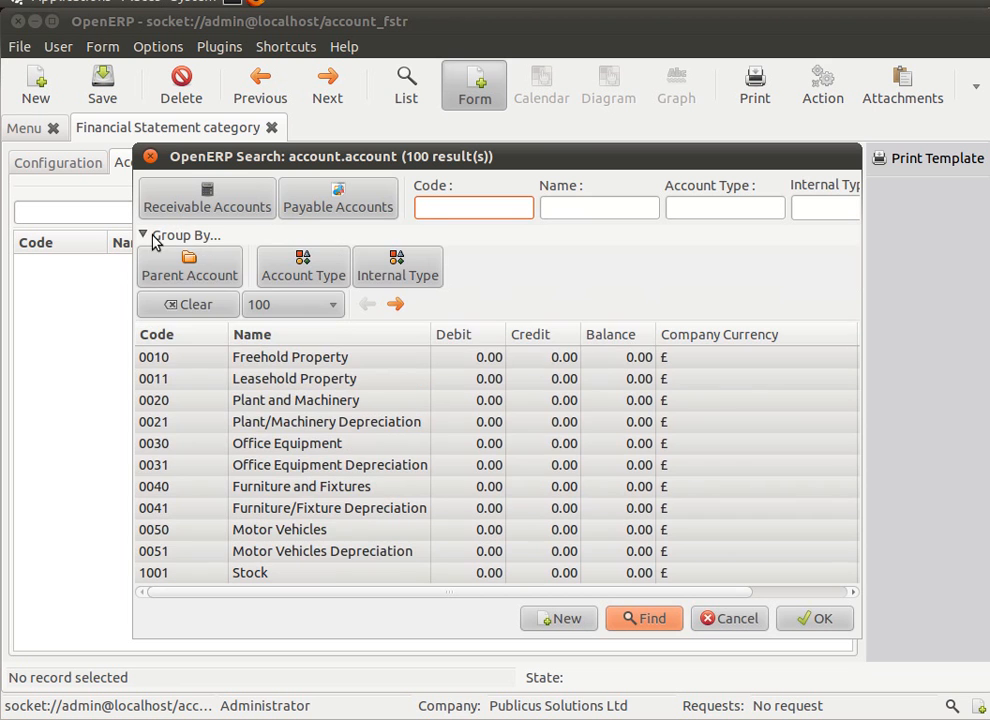
left_click(190, 270)
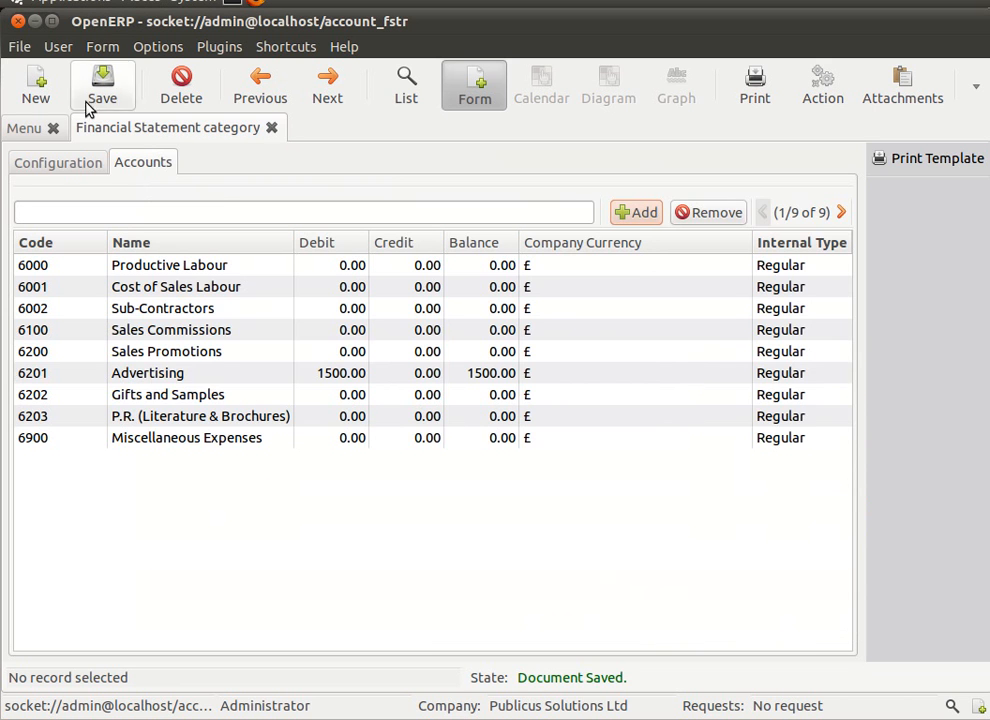
left_click(56, 162)
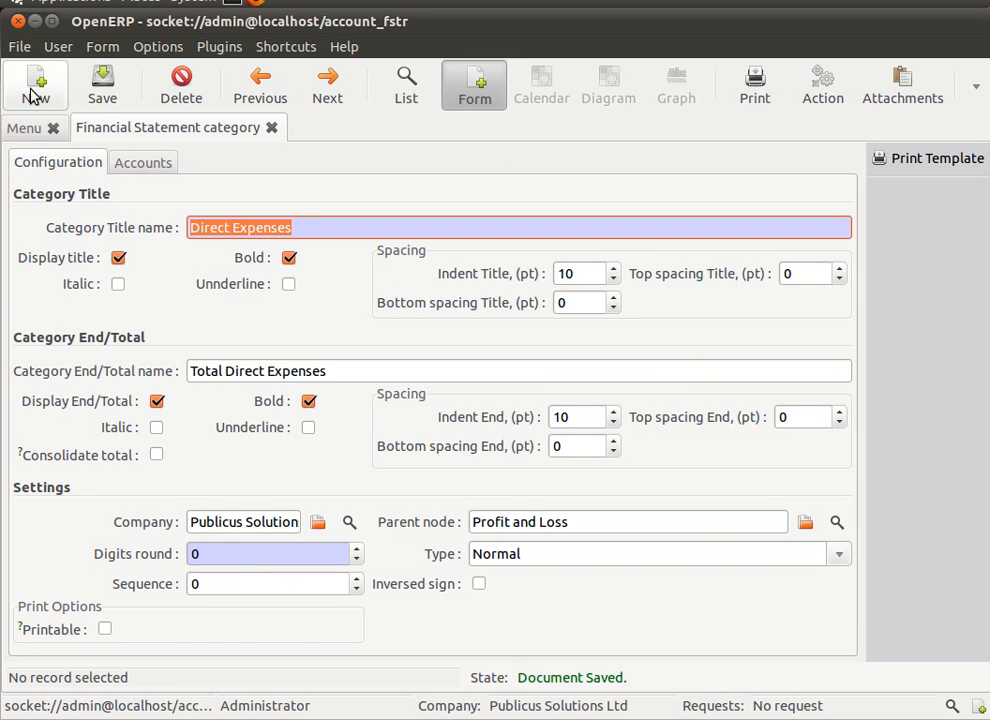
Step: Start a new 'Overheads' category with a bold 'Total Overheads' total line
left_click(36, 84)
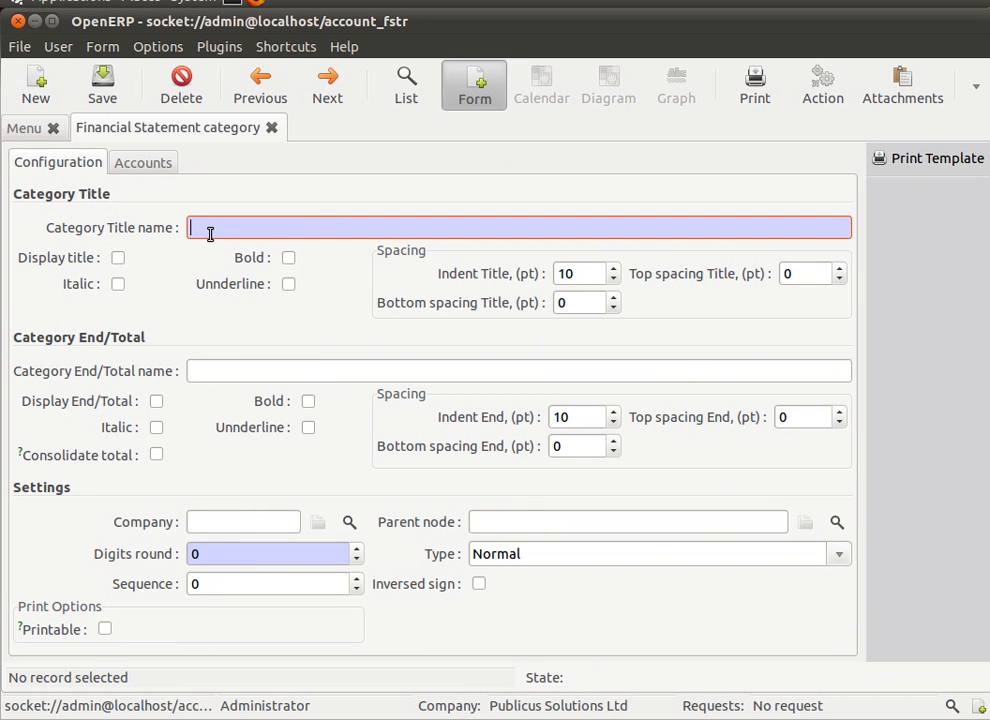
type("Overheads")
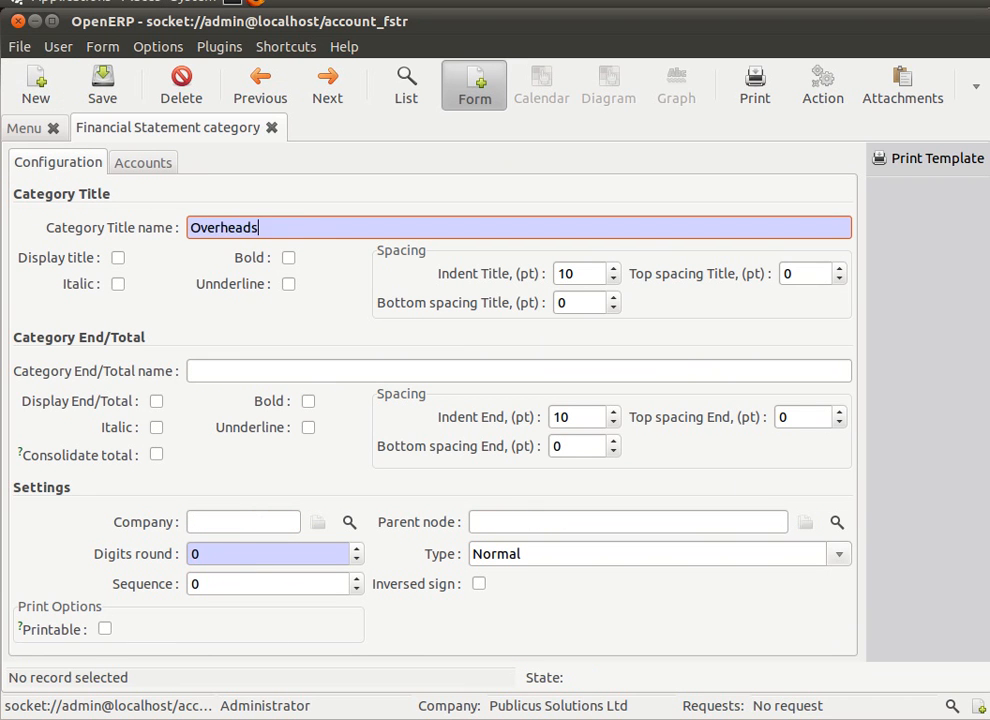
type("Total Overheads")
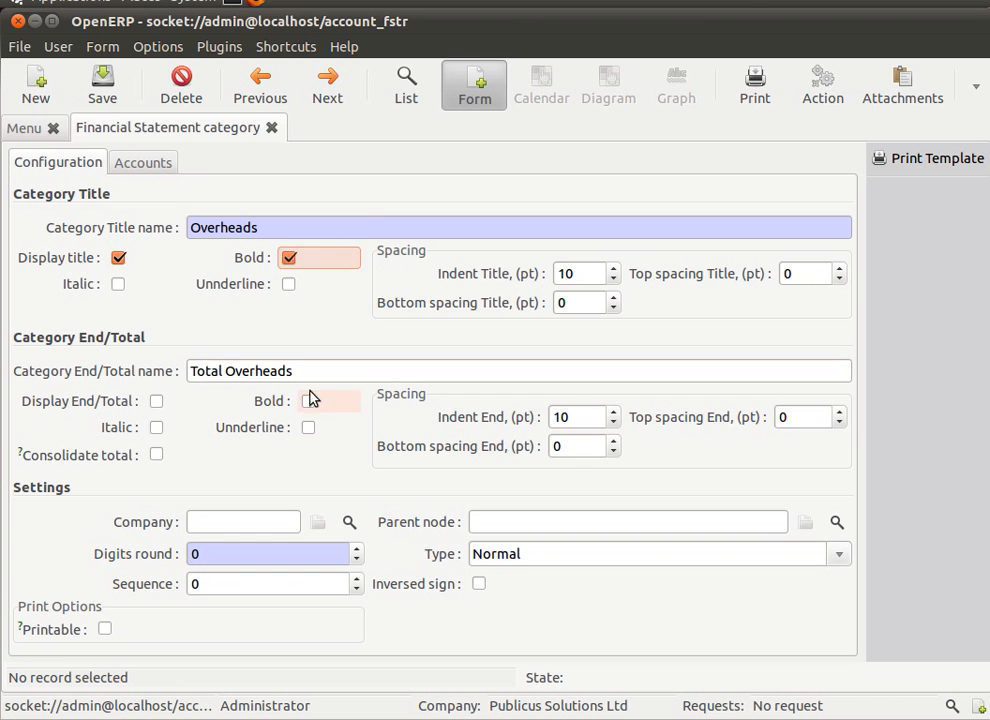
left_click(348, 520)
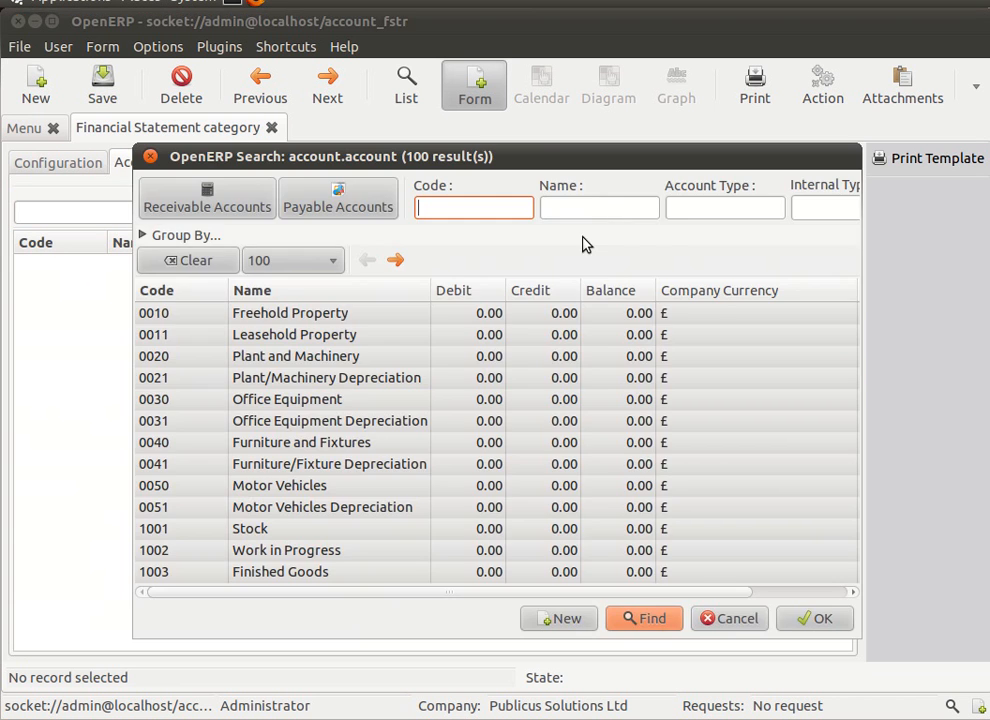
Step: Attach the Overheads account group by parent account and save the category
left_click(184, 234)
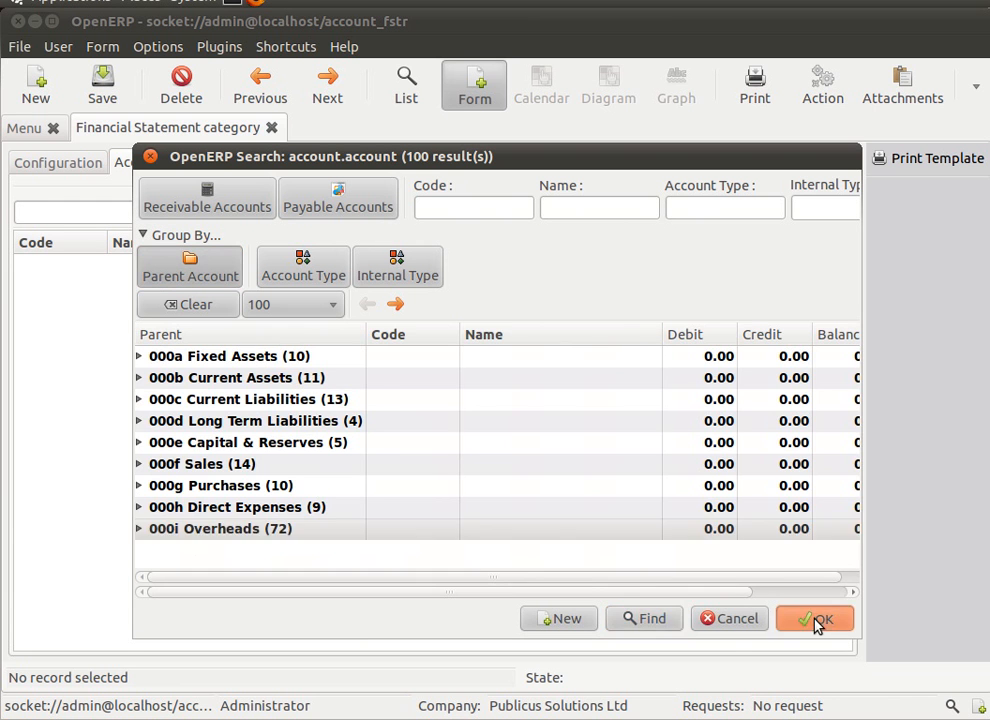
left_click(814, 618)
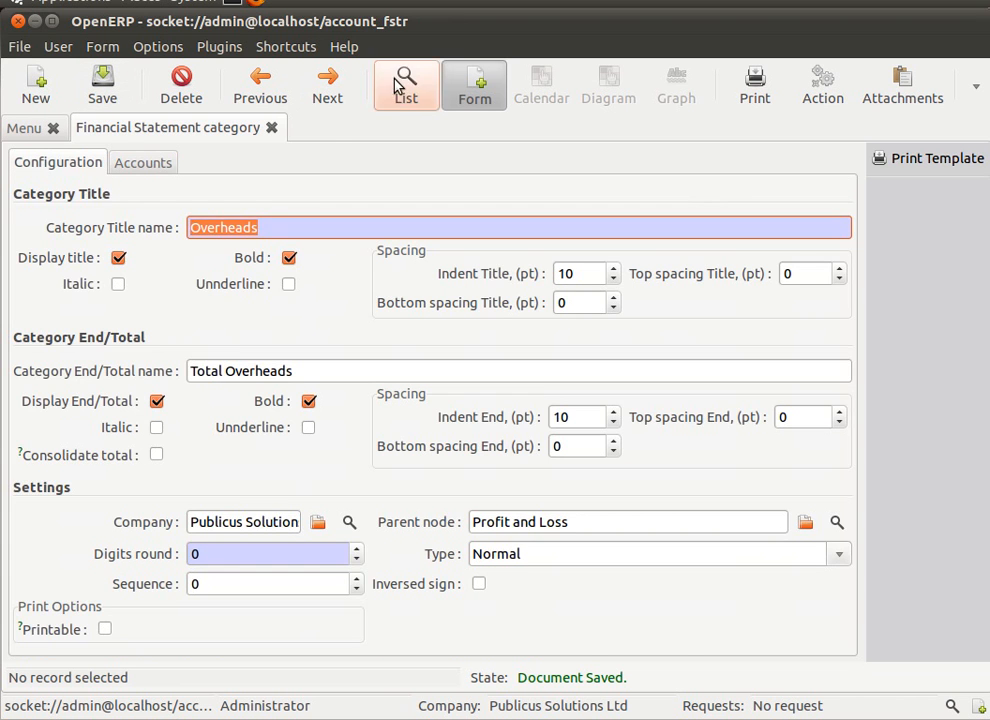
Step: Set the account chart print to fiscal year 2011, periods 01/2011–07/2011, root Profit and Loss
left_click(404, 84)
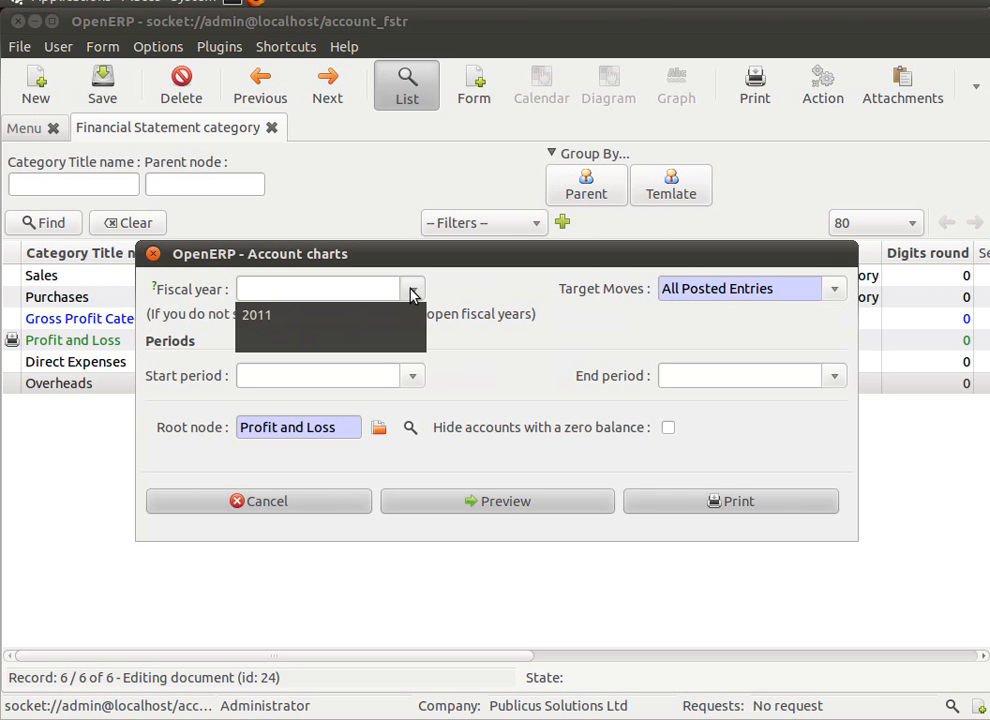
left_click(256, 314)
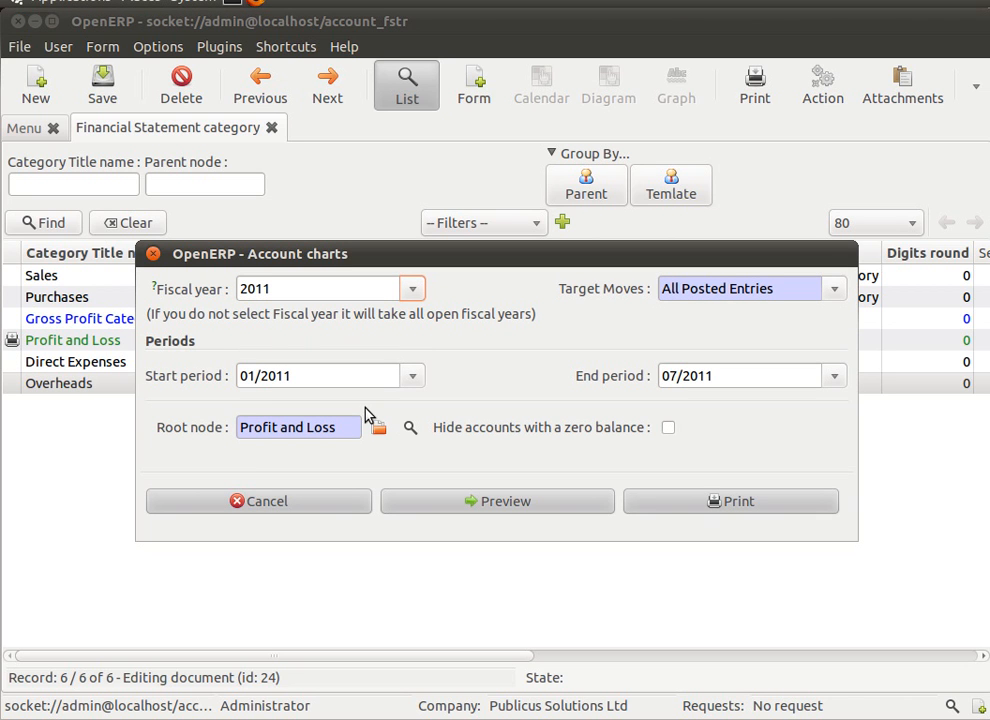
mouse_move(620, 314)
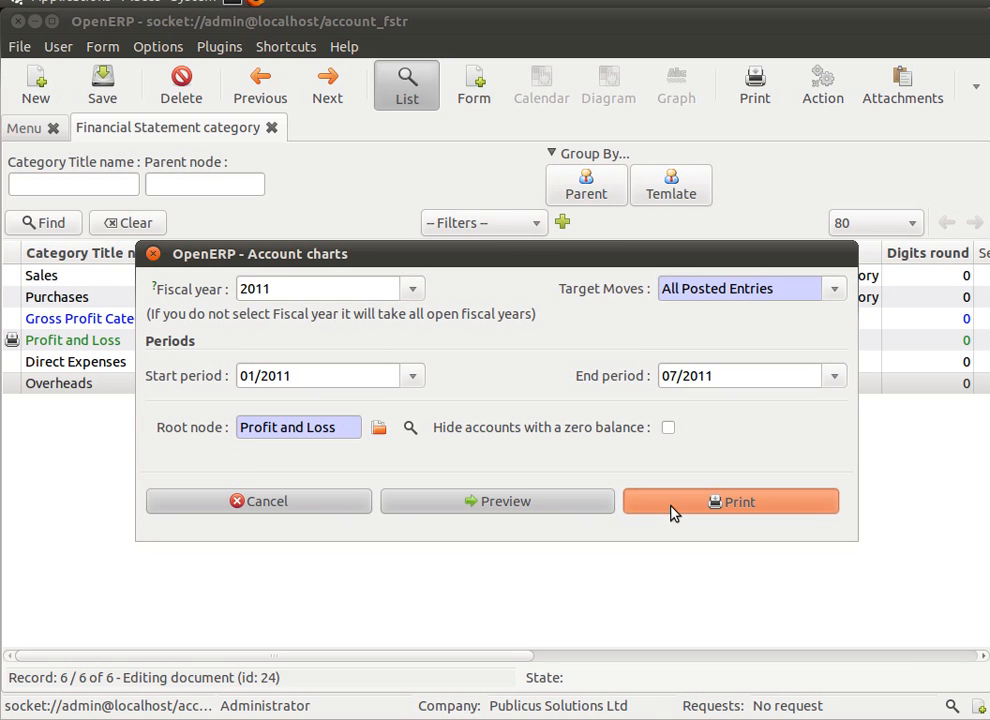
Step: Print the three-page Profit and Loss report, page through it and close the preview
left_click(730, 500)
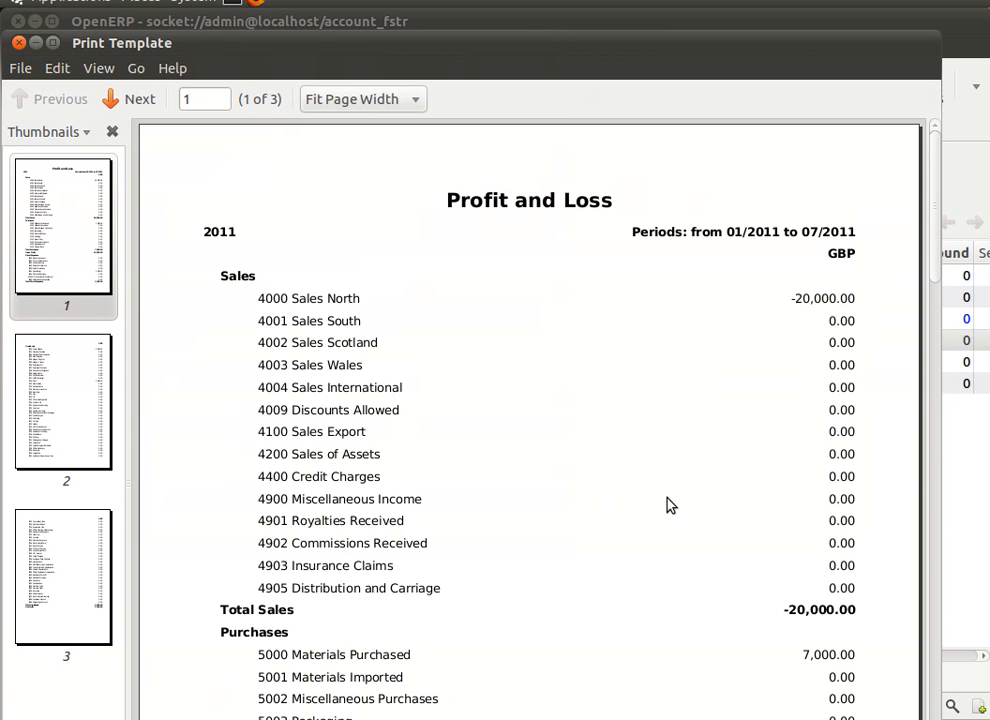
mouse_move(264, 290)
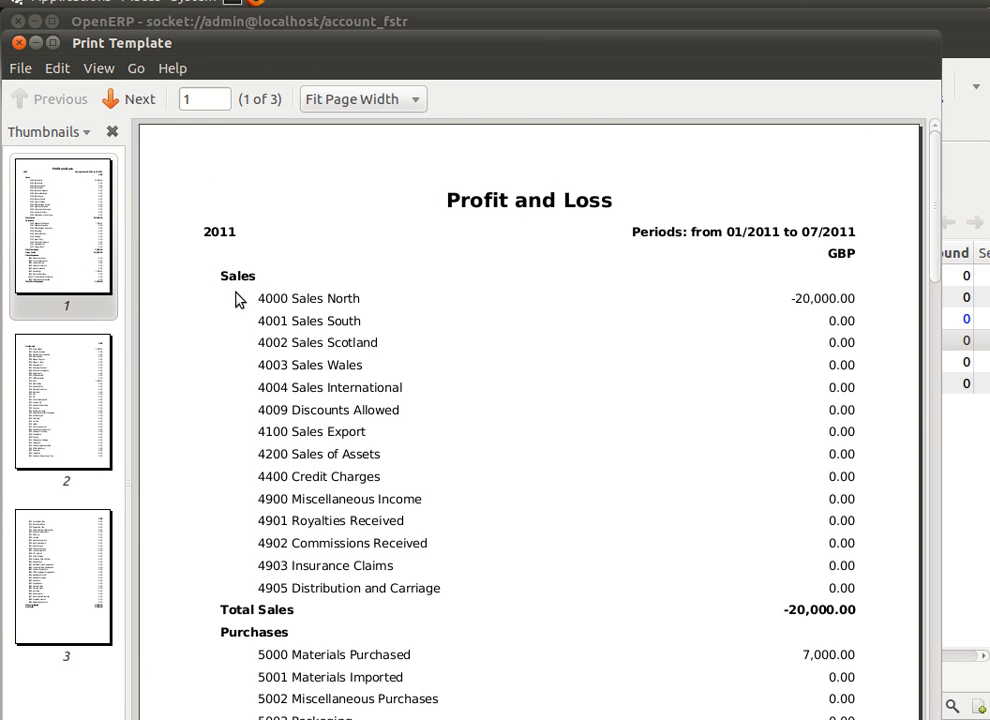
scroll("down", 3)
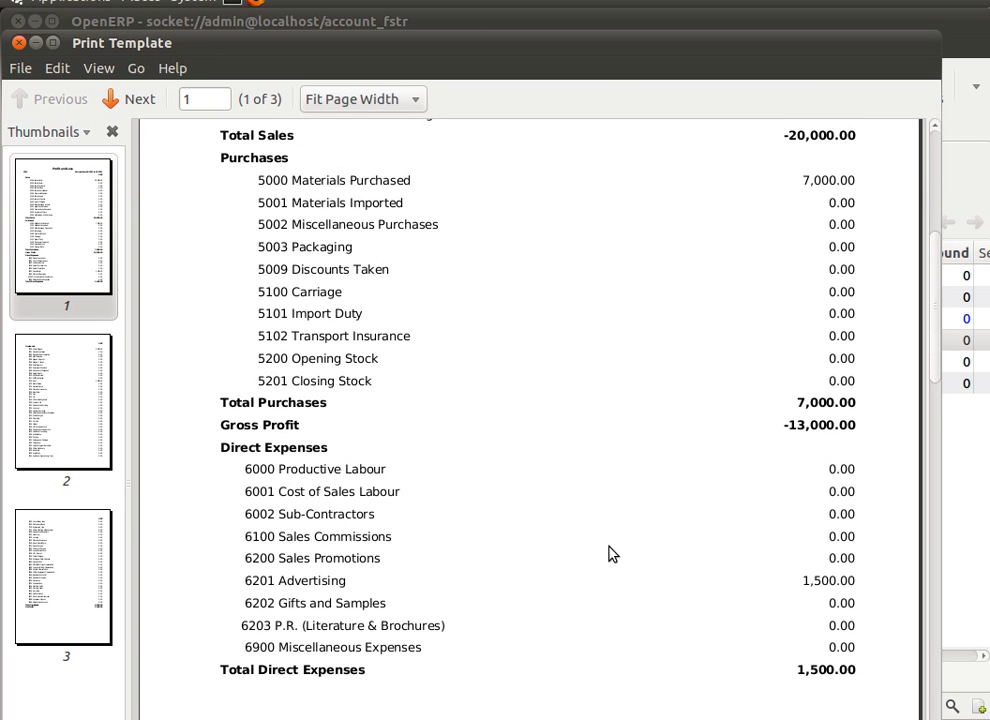
left_click(128, 98)
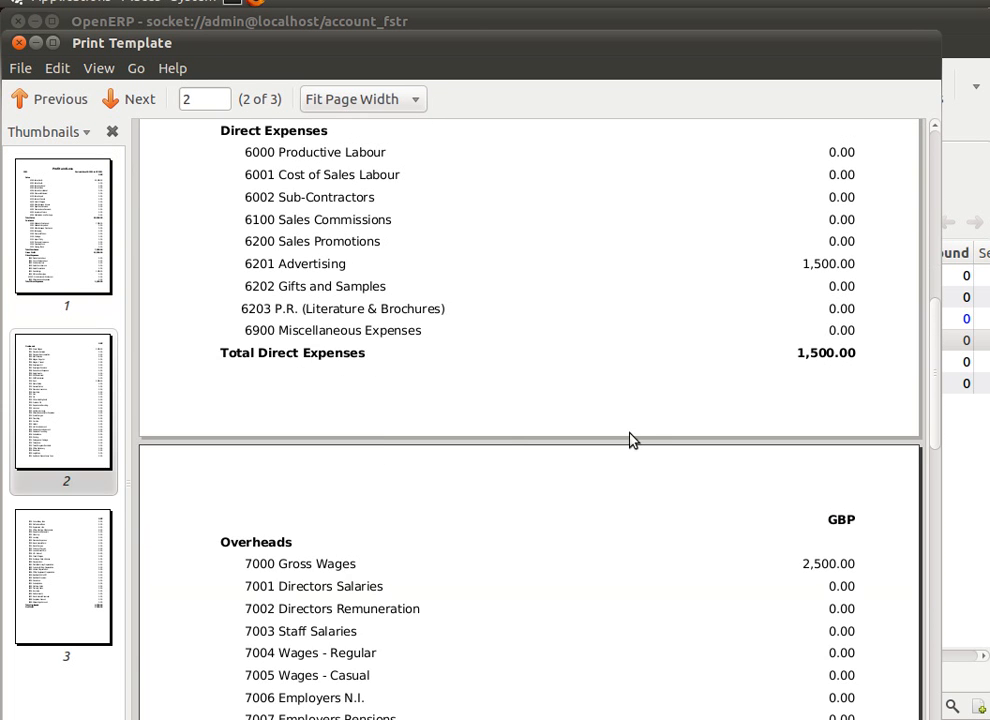
scroll("down", 3)
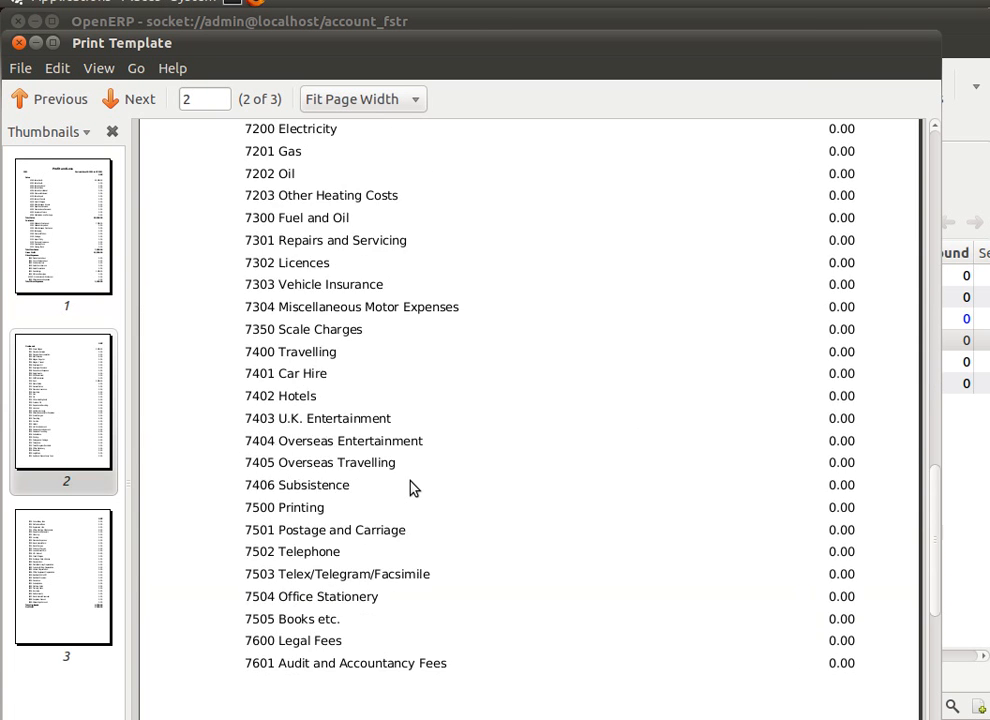
left_click(128, 98)
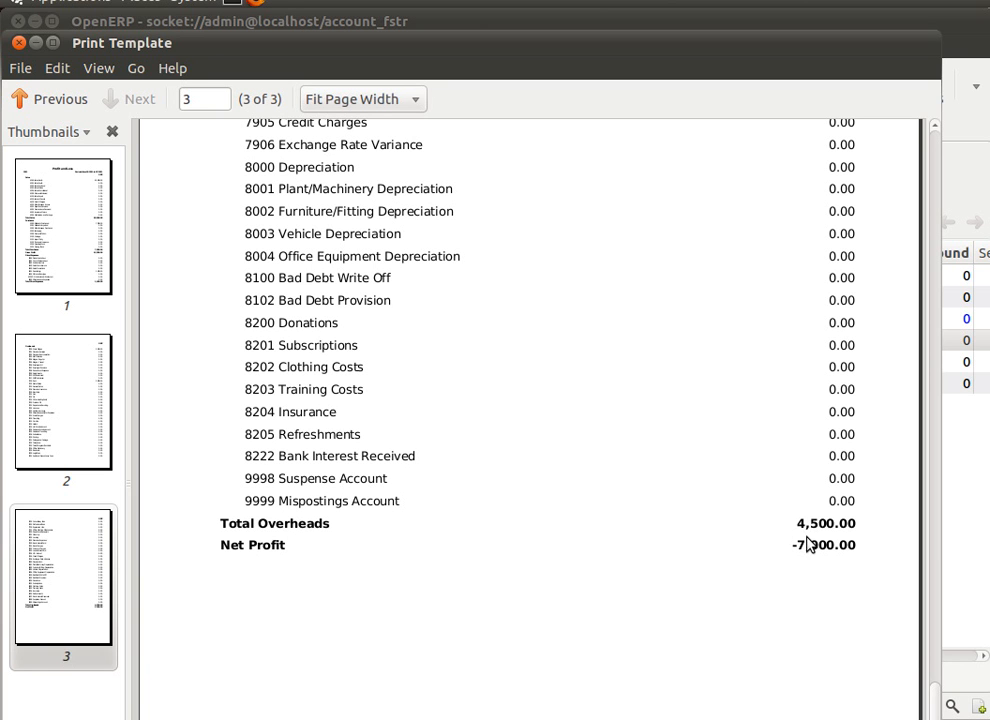
mouse_move(348, 510)
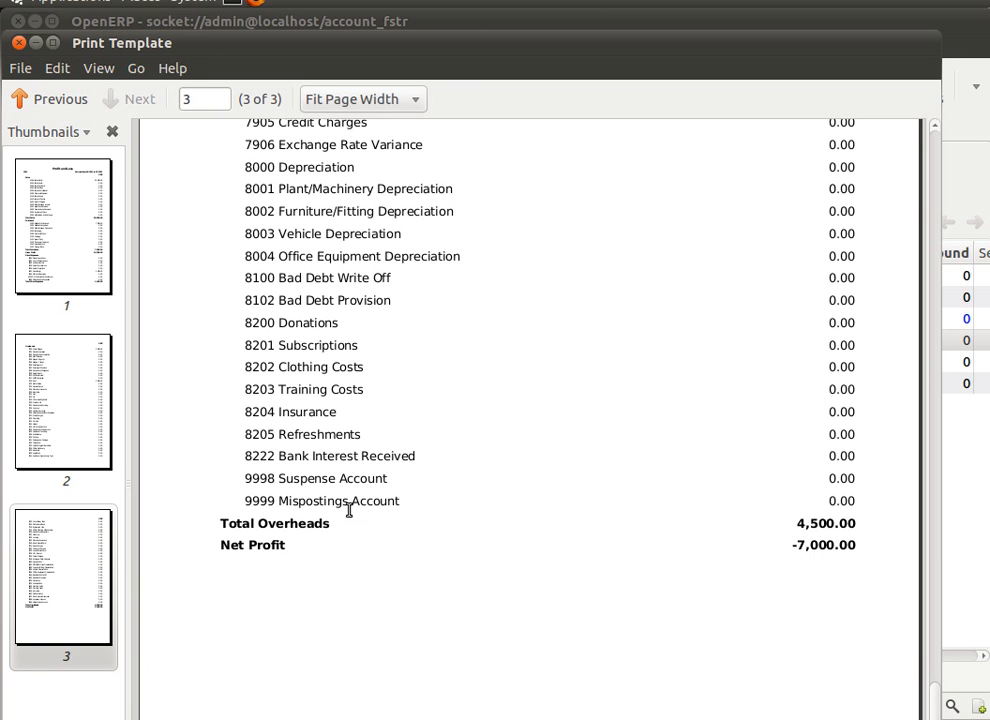
left_click(48, 98)
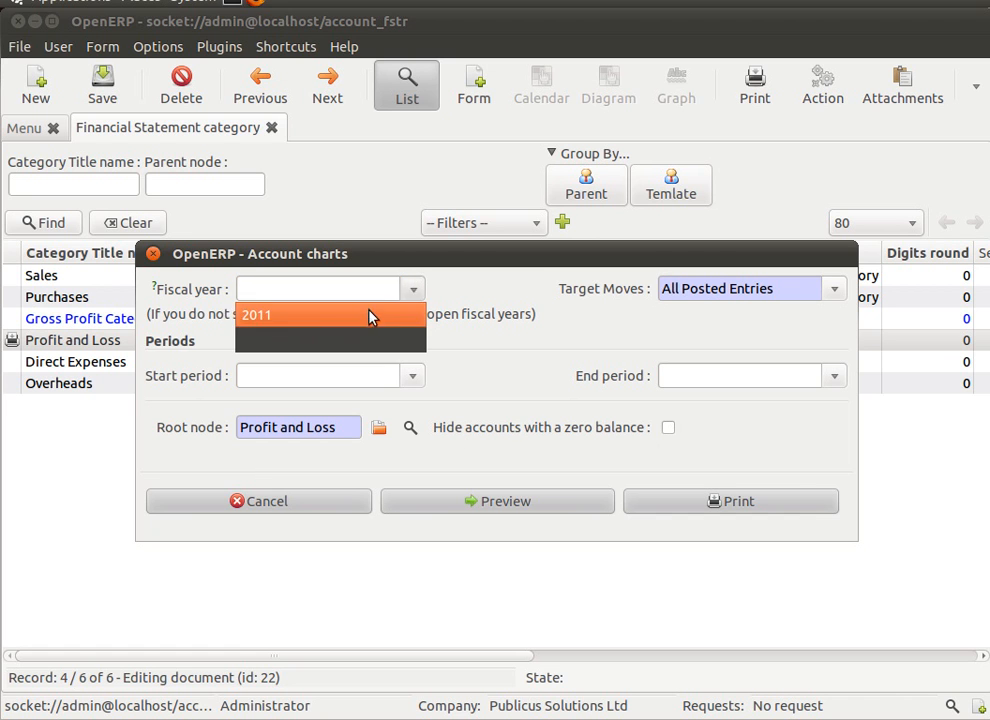
Step: Reprint Profit and Loss for fiscal year 2011 with zero-balance accounts hidden
left_click(668, 428)
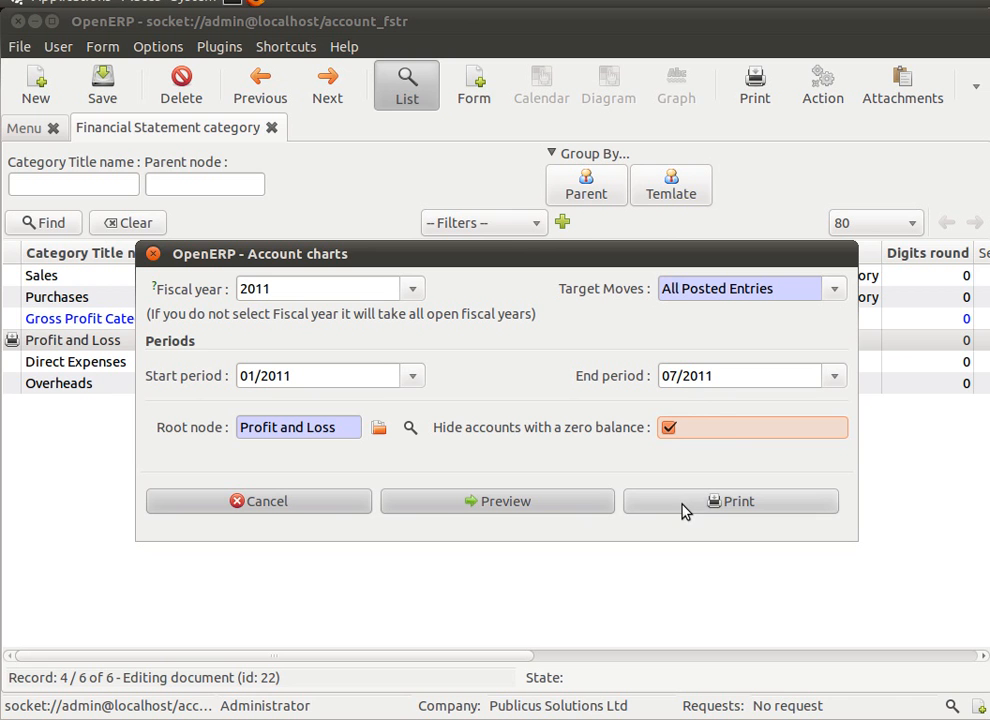
left_click(732, 500)
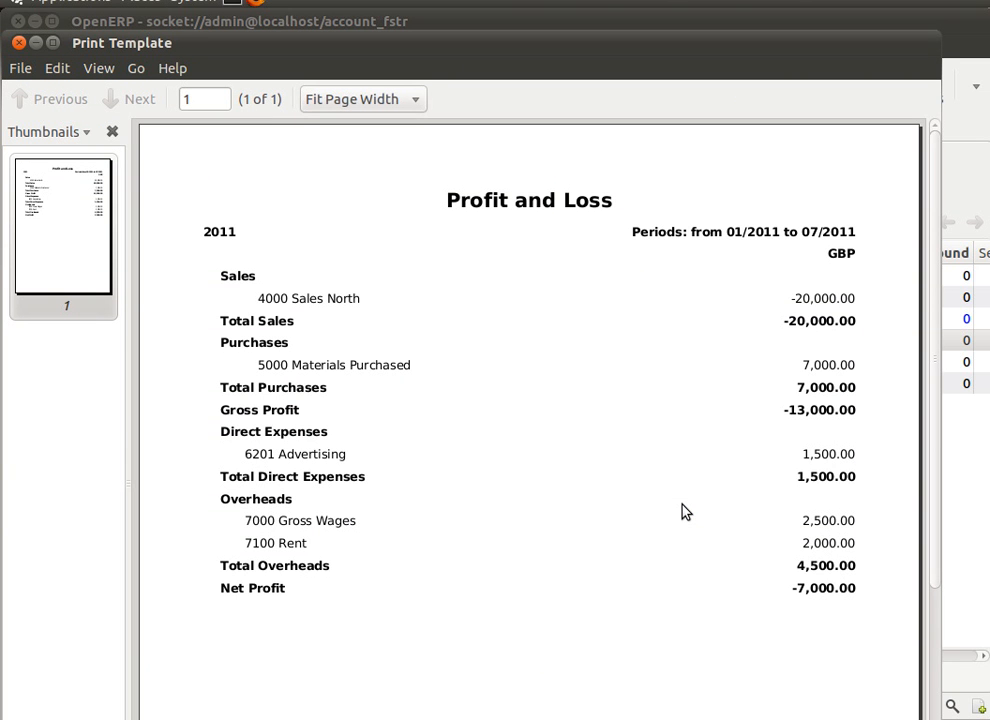
mouse_move(458, 386)
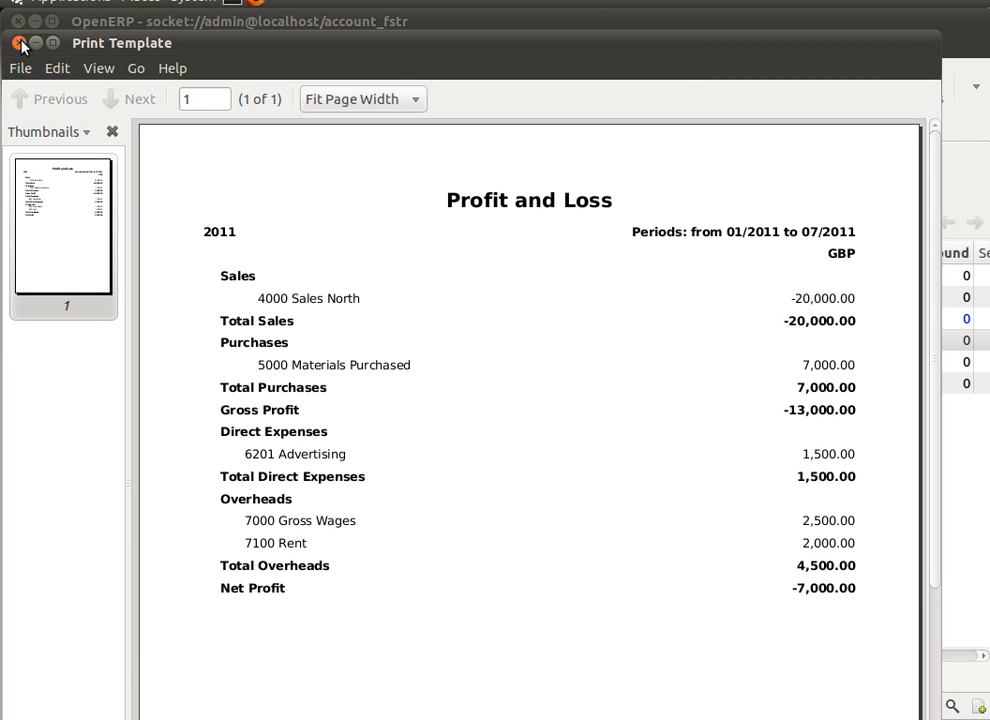
Step: Close the one-page Profit and Loss preview ending at Net Profit -7,000.00
left_click(22, 44)
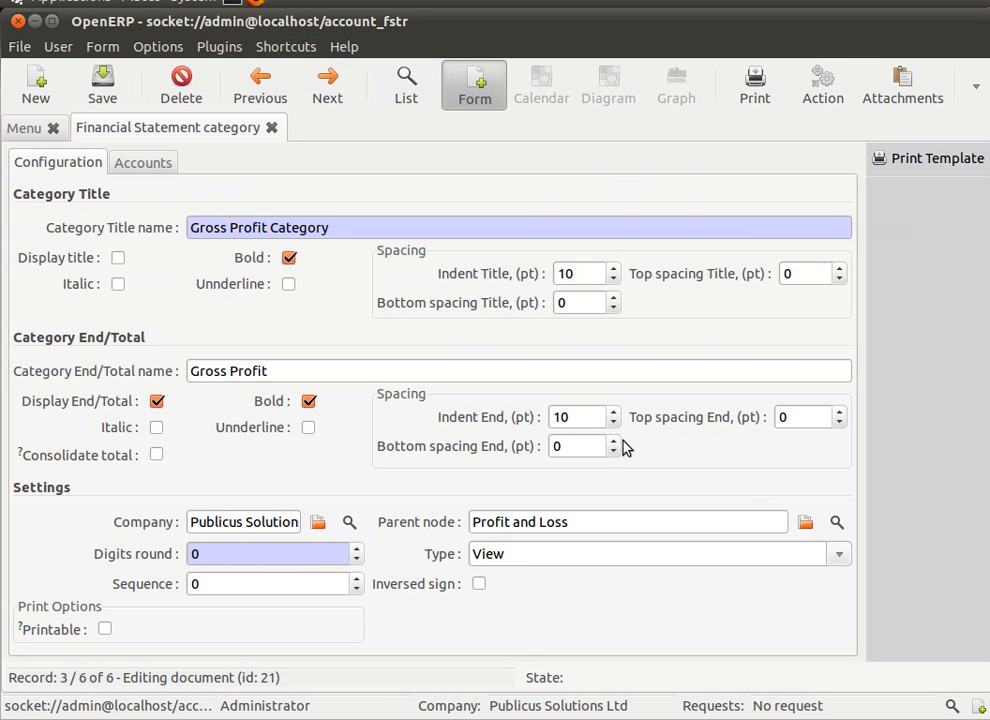
Step: Set the total's spacing to 5 and rename it GROSS PROFIT, then save the category
type("5")
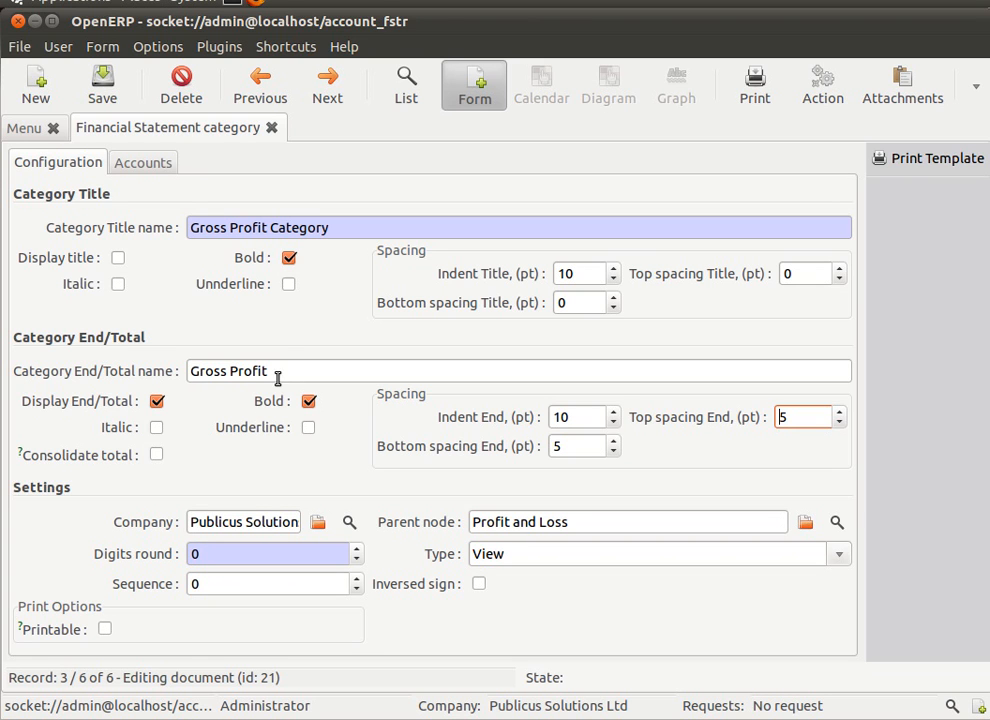
type("GRO")
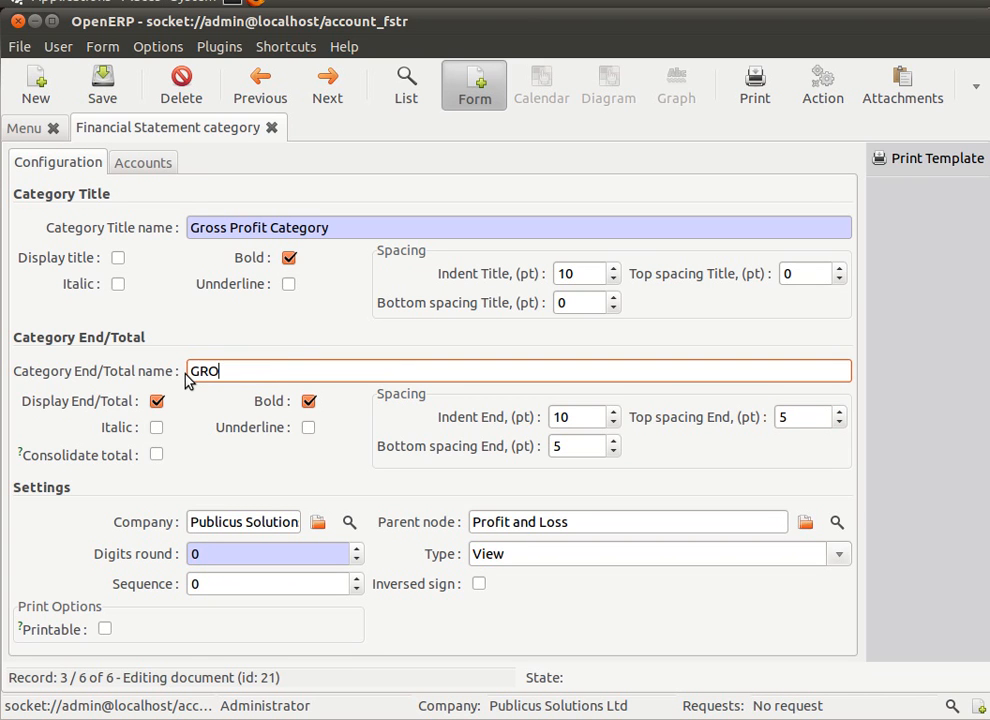
type("SS PROFIT")
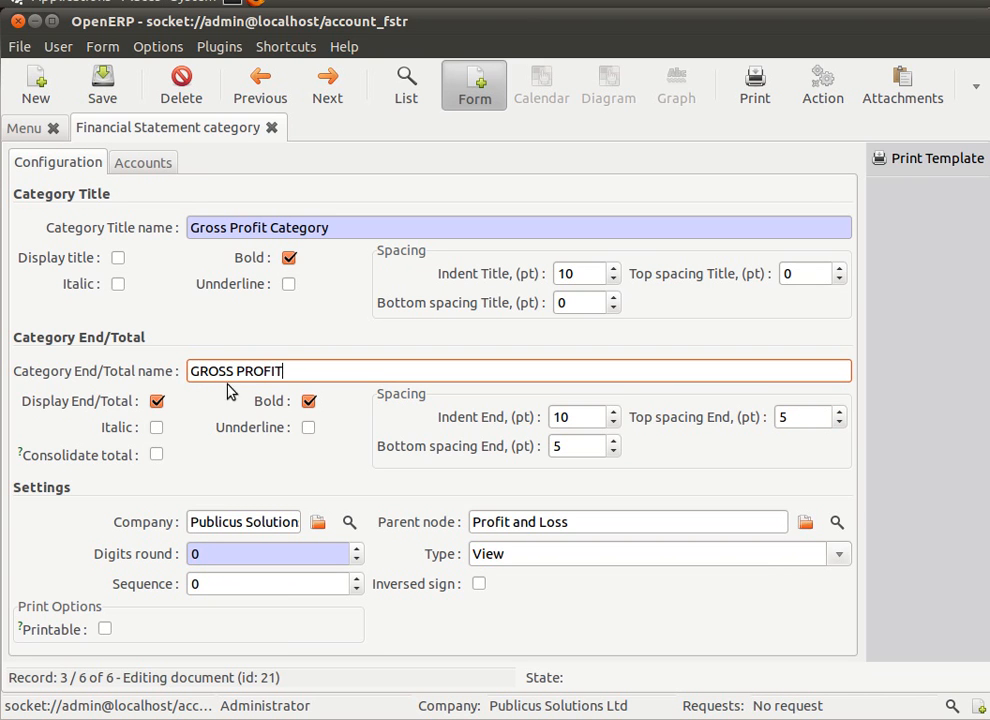
left_click(100, 84)
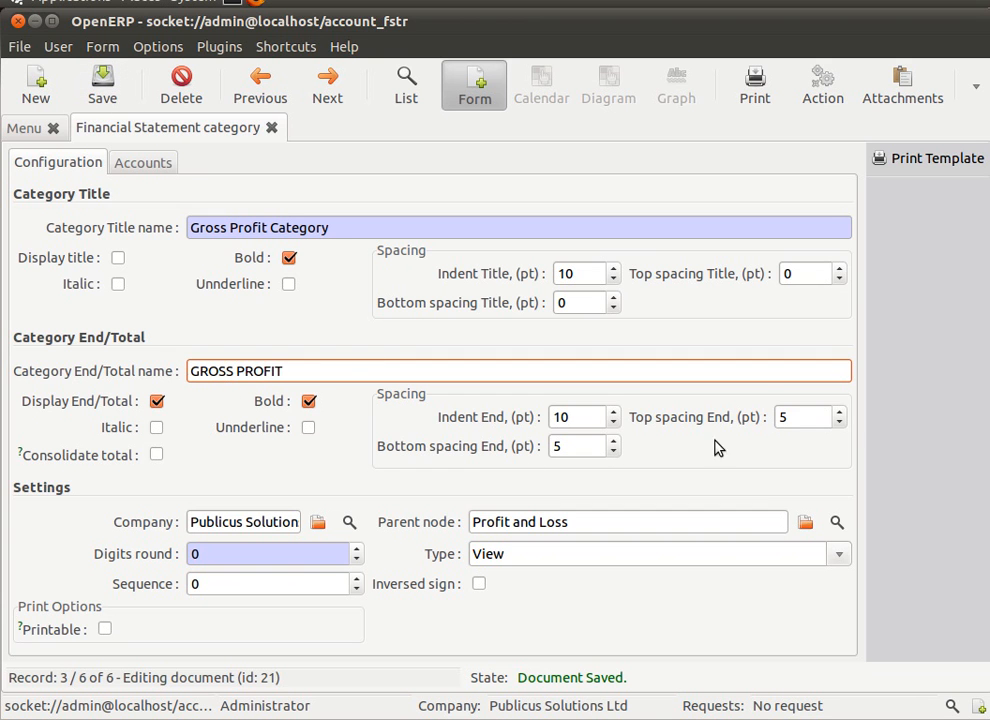
Step: Reprint the account charts for 2011 with zero-balance accounts hidden
left_click(404, 84)
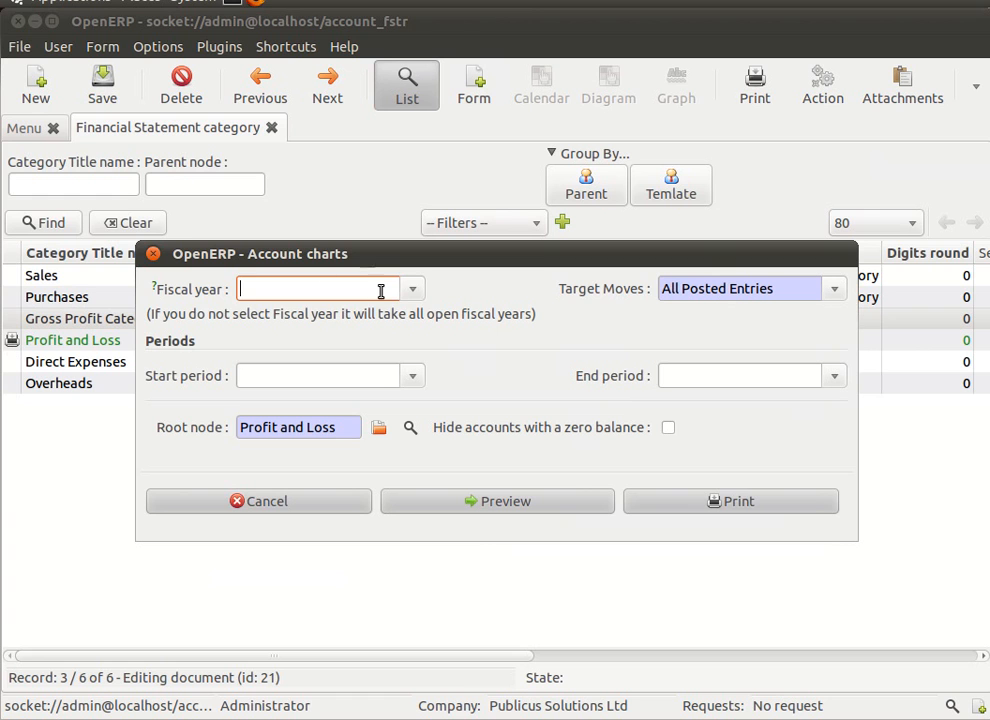
type("2011")
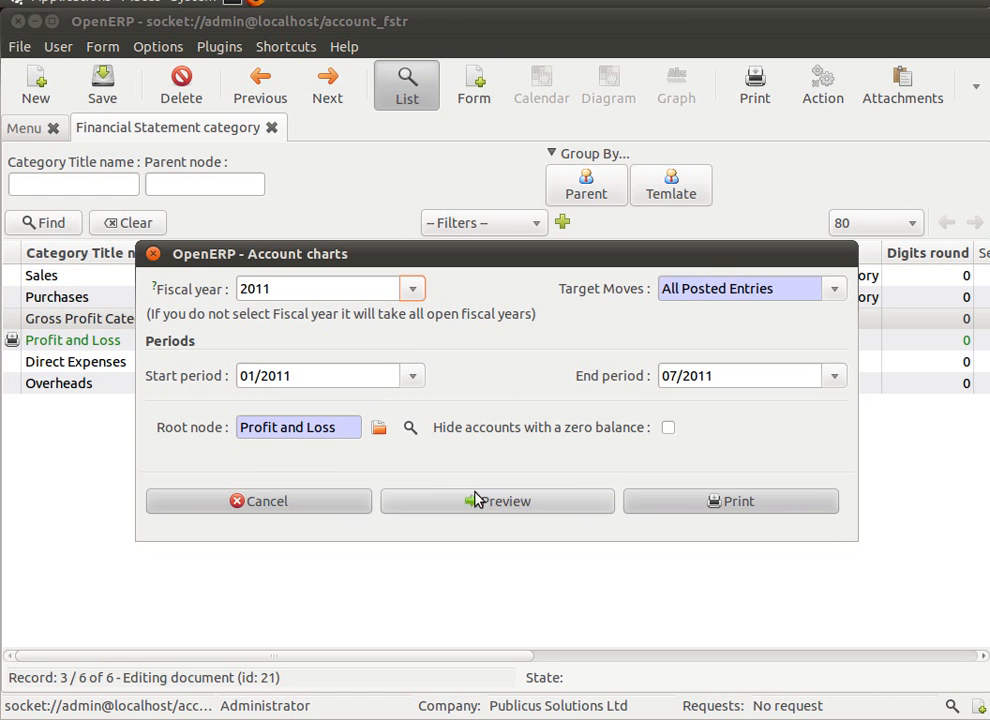
left_click(668, 428)
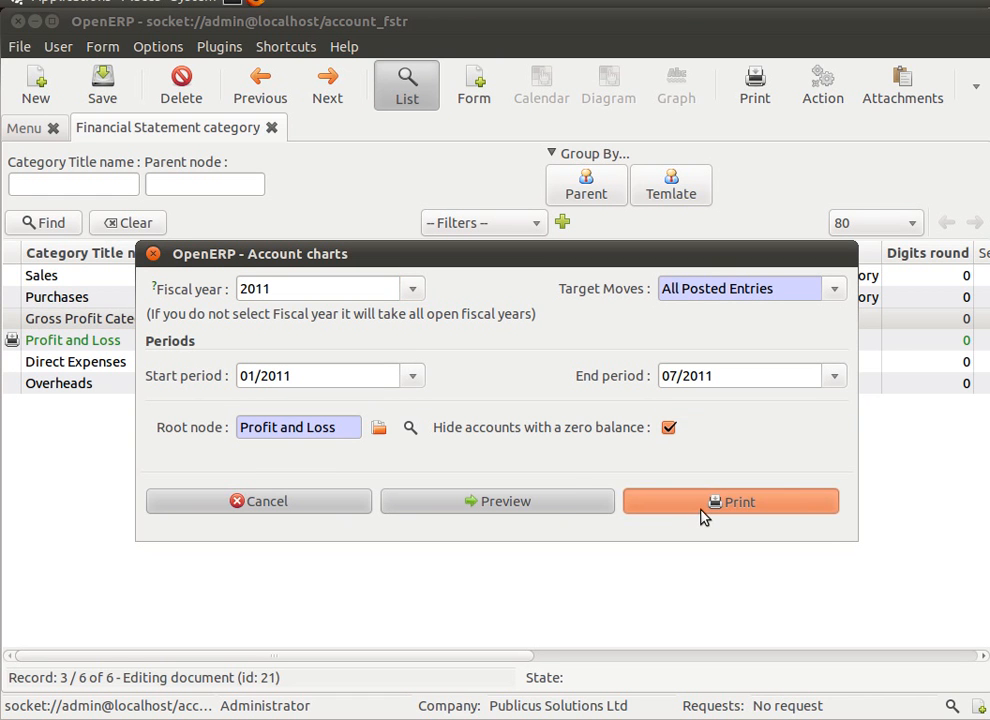
left_click(730, 500)
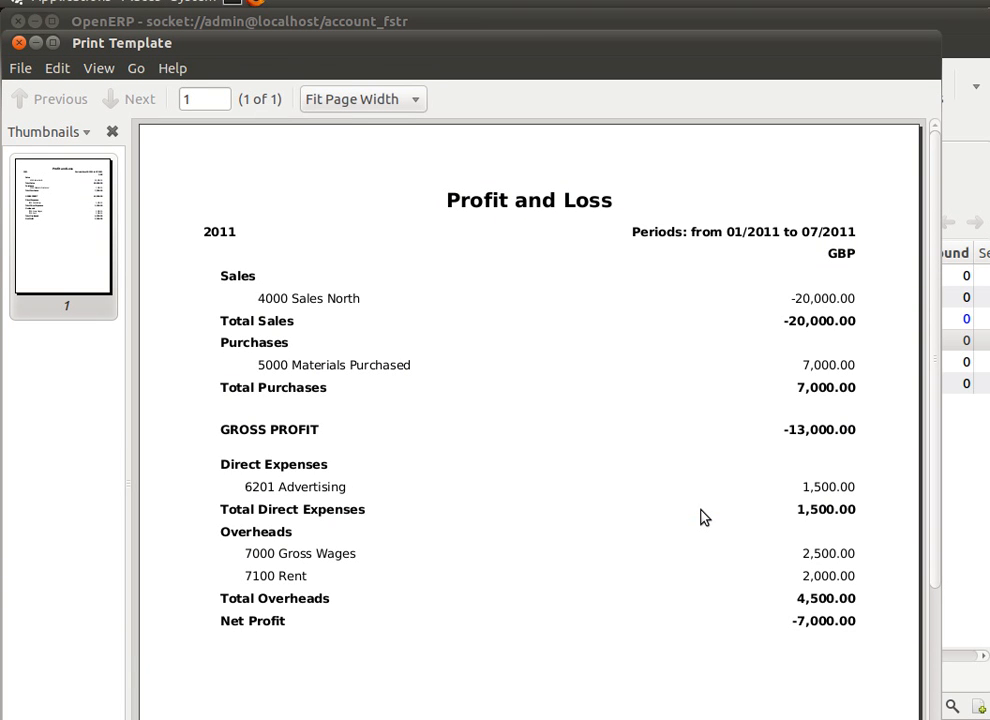
mouse_move(256, 436)
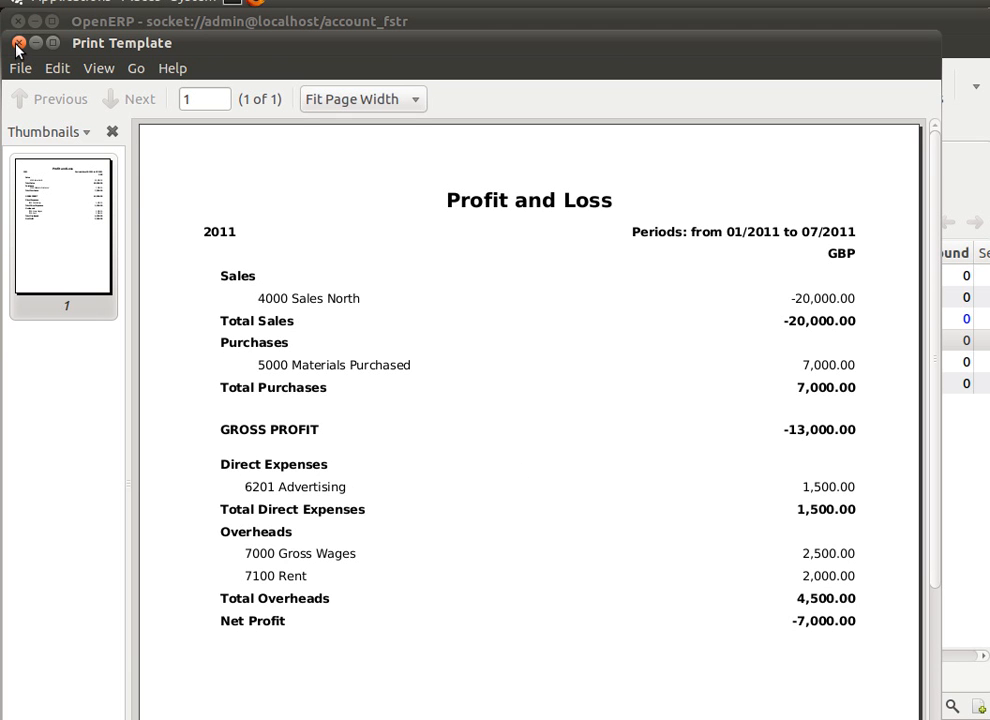
Step: Close the report preview to return to the category list
left_click(18, 42)
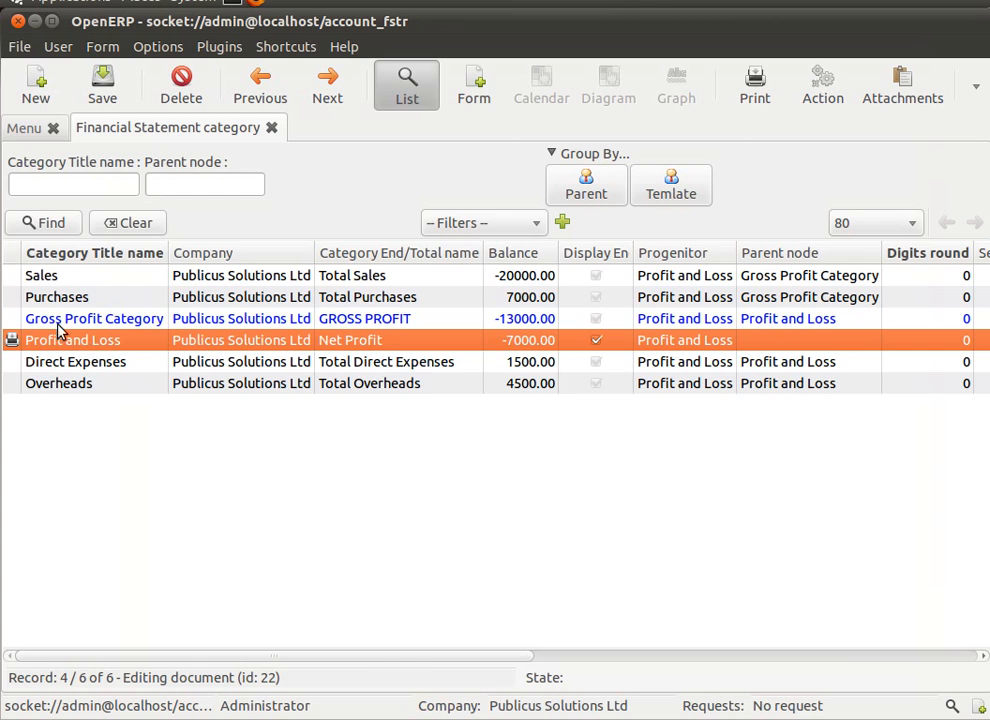
Step: Make the Net Profit total italic in the Profit and Loss record and save it
left_click(474, 84)
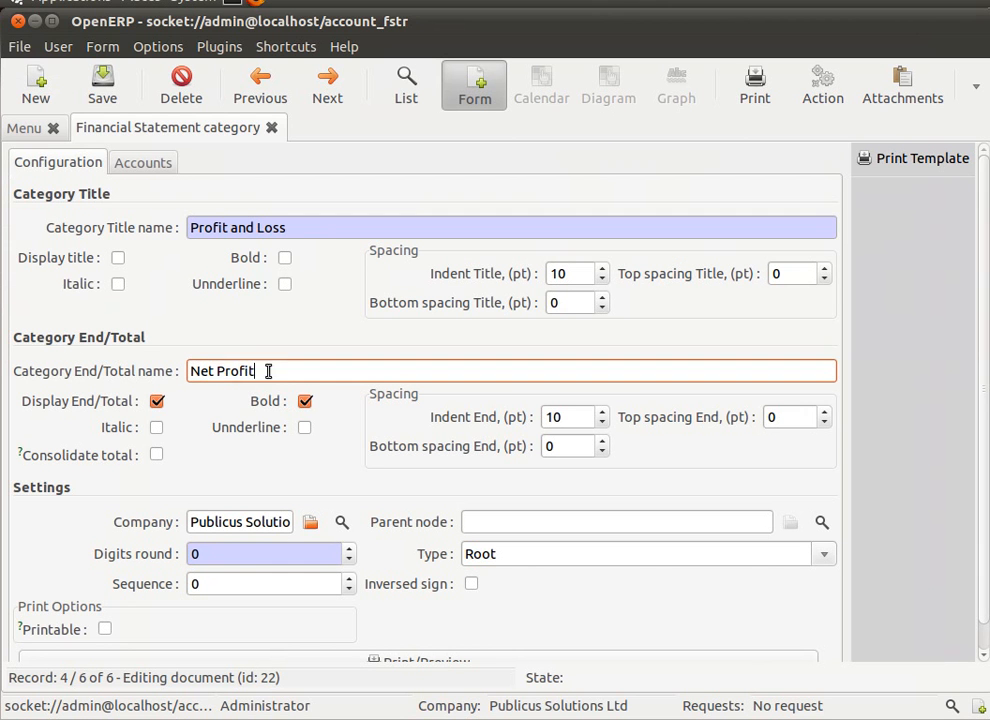
double_click(222, 370)
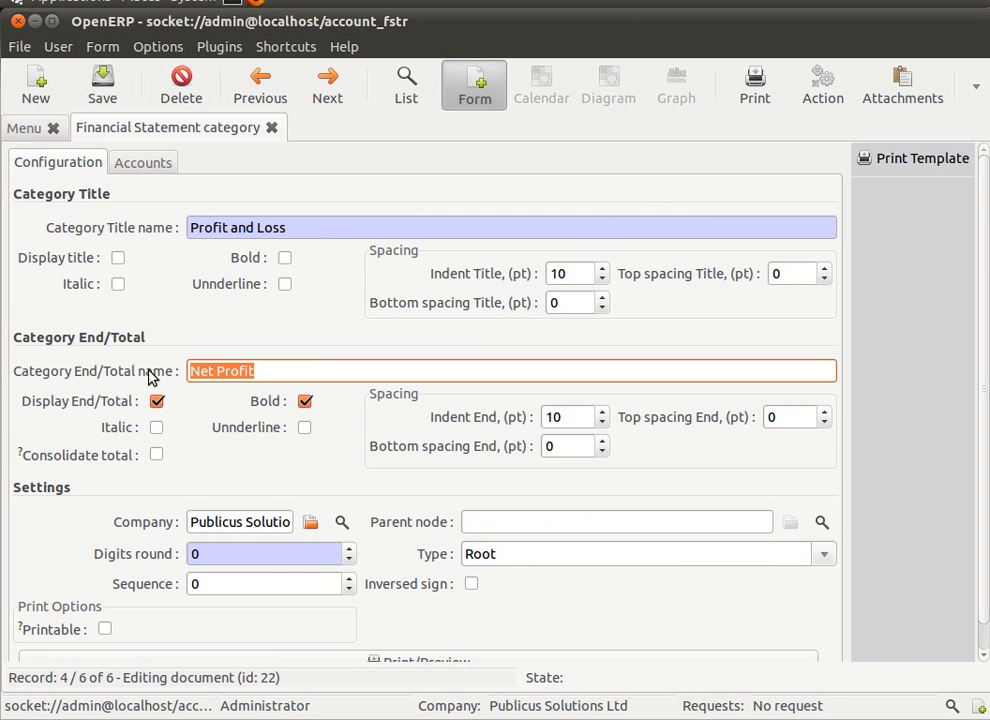
mouse_move(824, 426)
type("5")
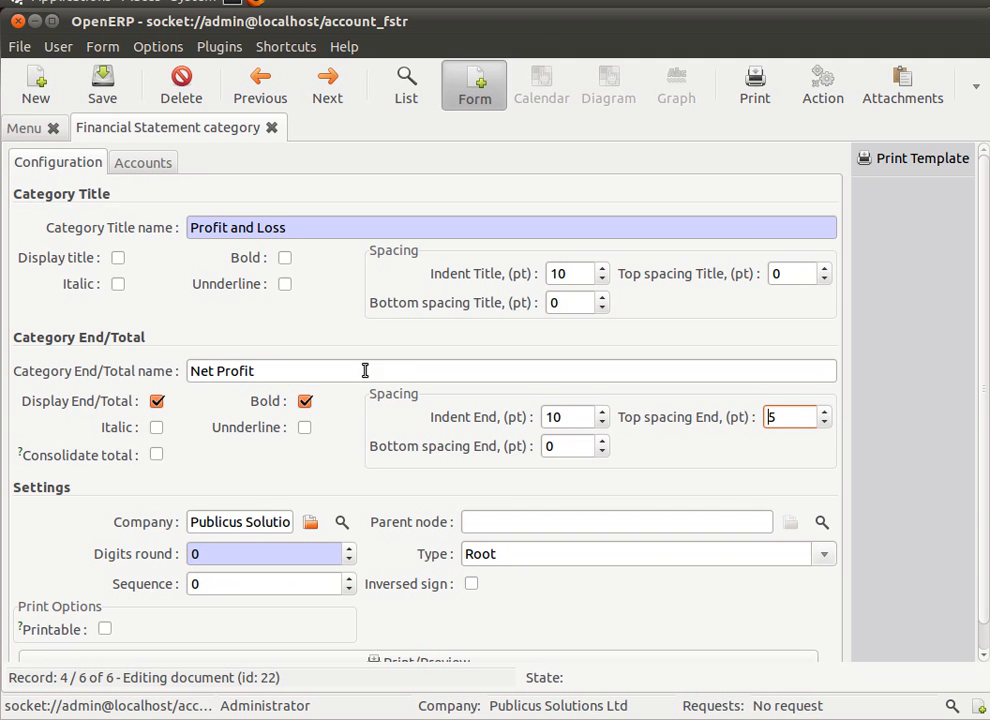
left_click(156, 428)
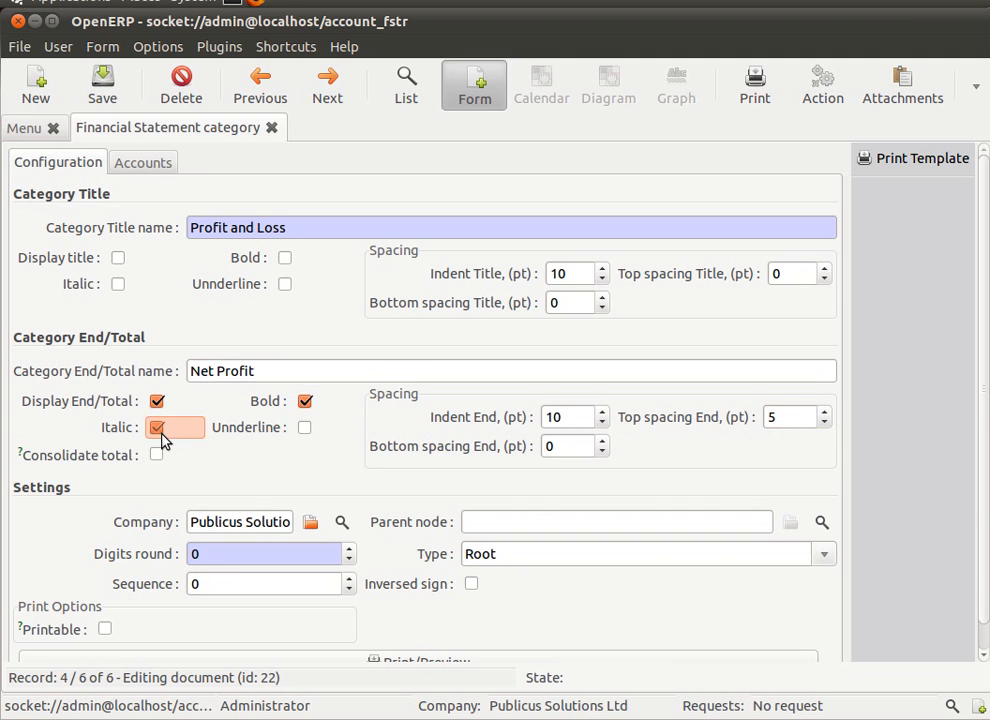
left_click(156, 428)
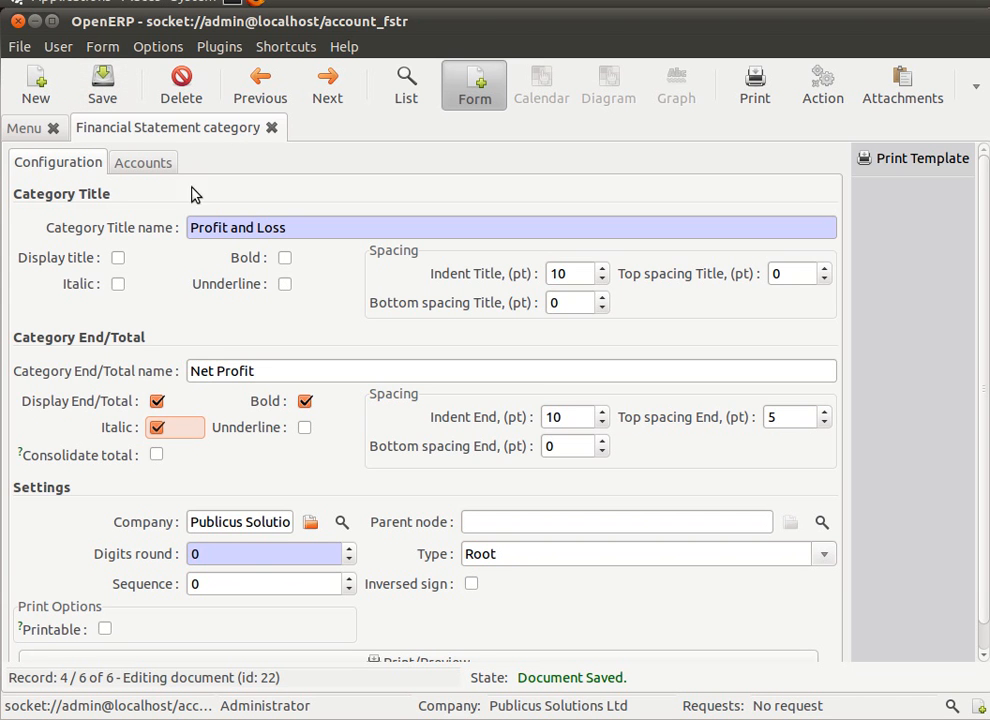
Step: Reprint the account charts showing the italic Net Profit line
left_click(406, 84)
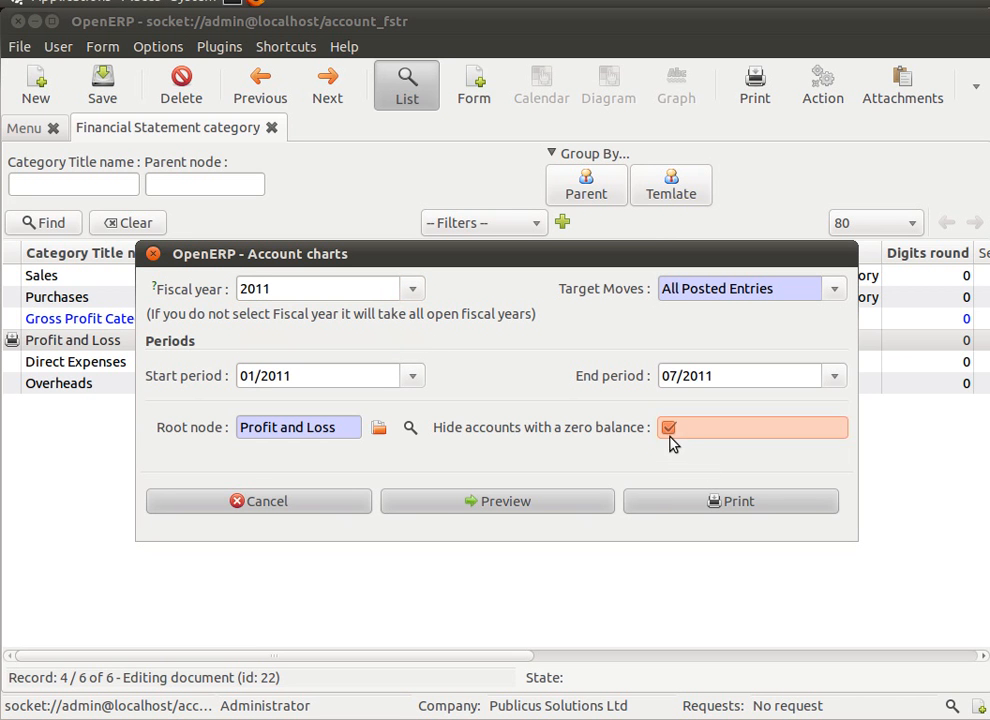
left_click(732, 500)
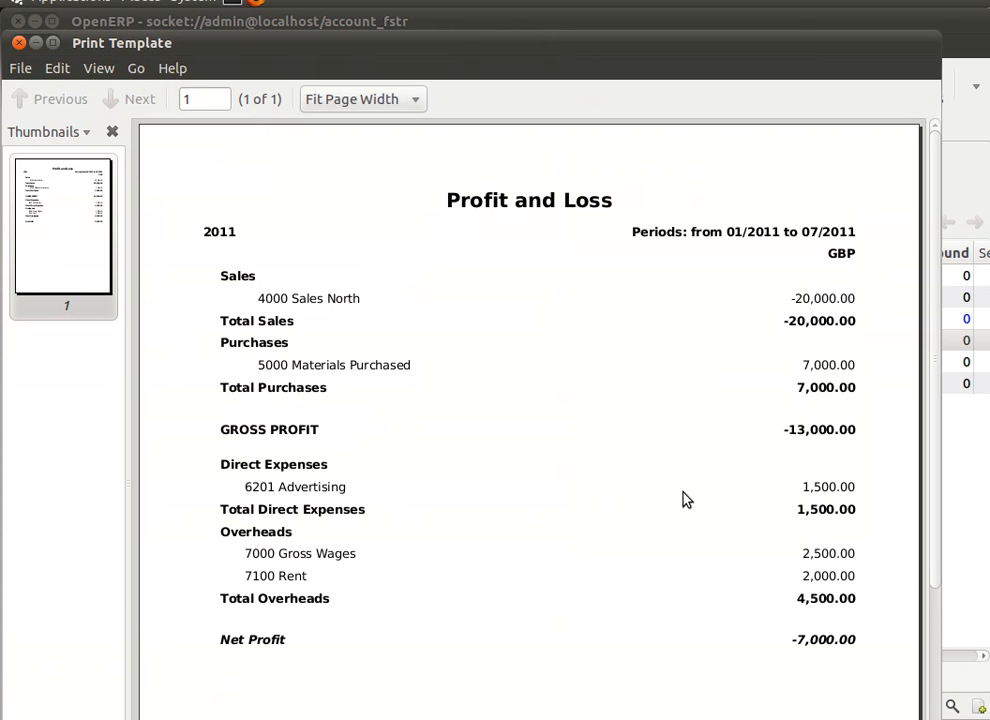
mouse_move(128, 164)
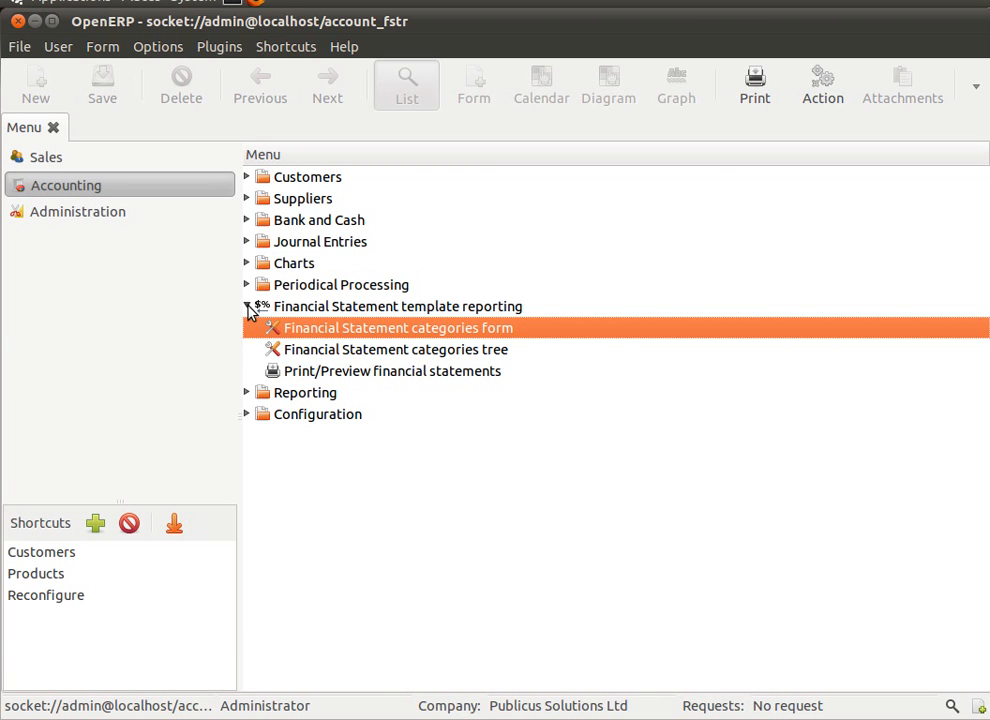
Step: Collapse the Financial Statement template reporting branch of the Accounting menu
left_click(248, 306)
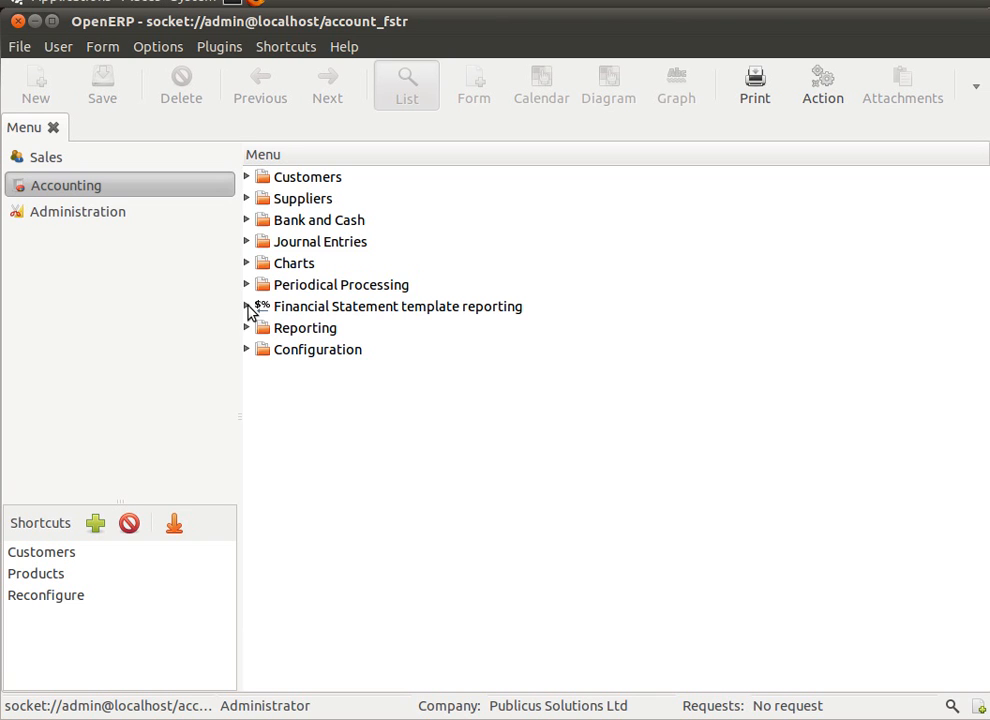
mouse_move(252, 312)
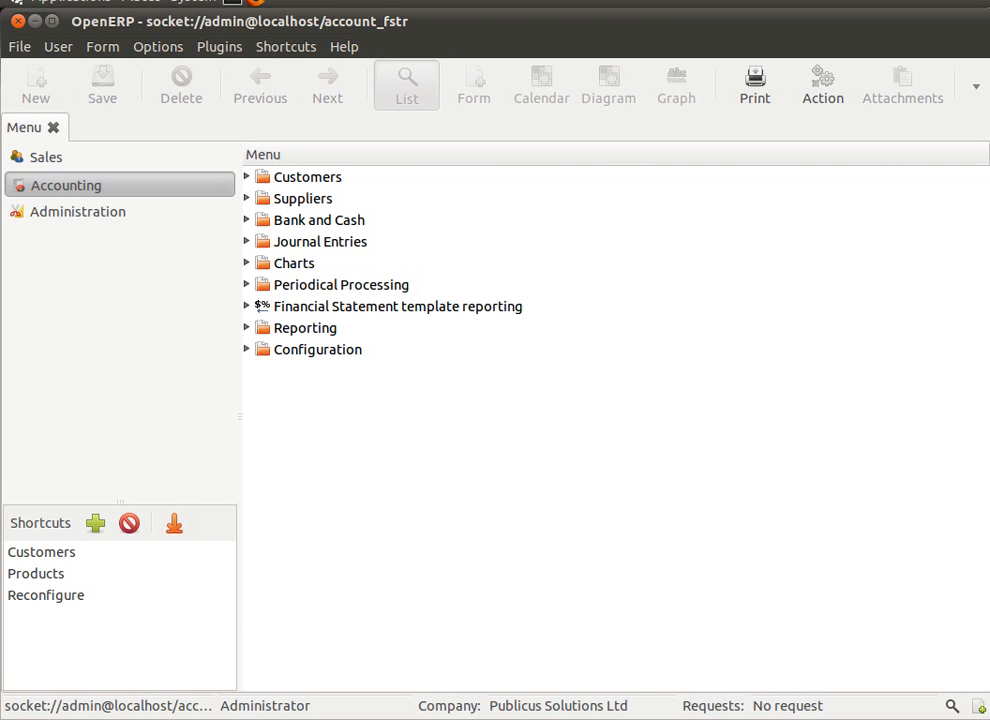